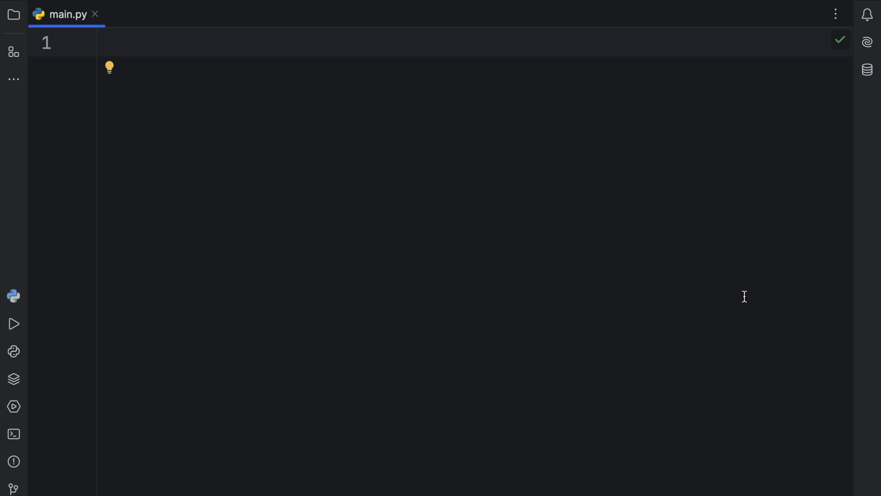
- Write 'from enum import Enum' and declare 'class Color(Enum):' in main.py
type("from enum")
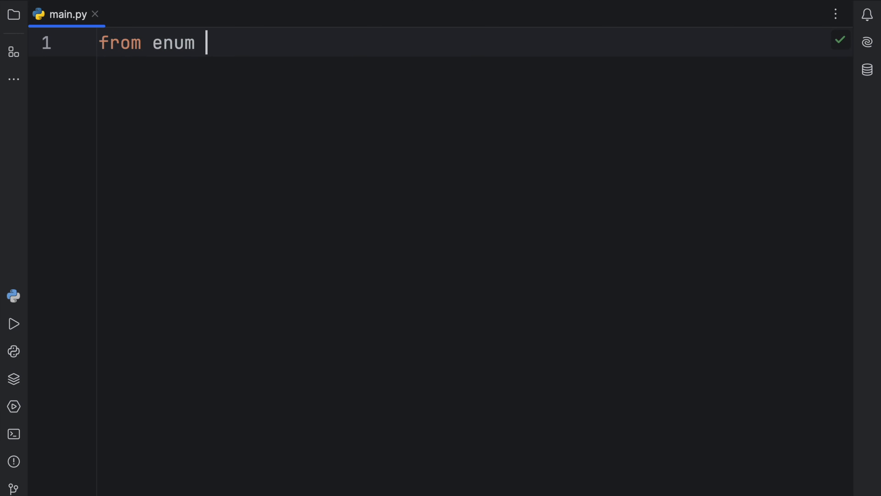
type("import Enum")
type("class")
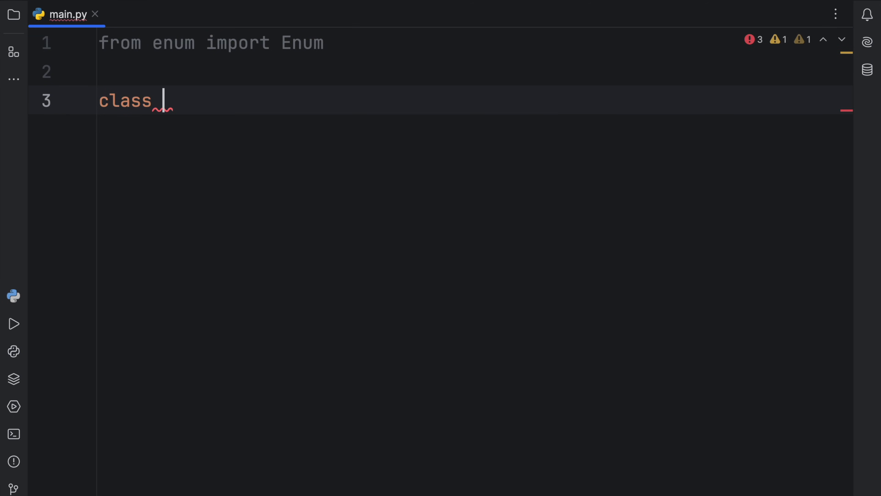
type("Color")
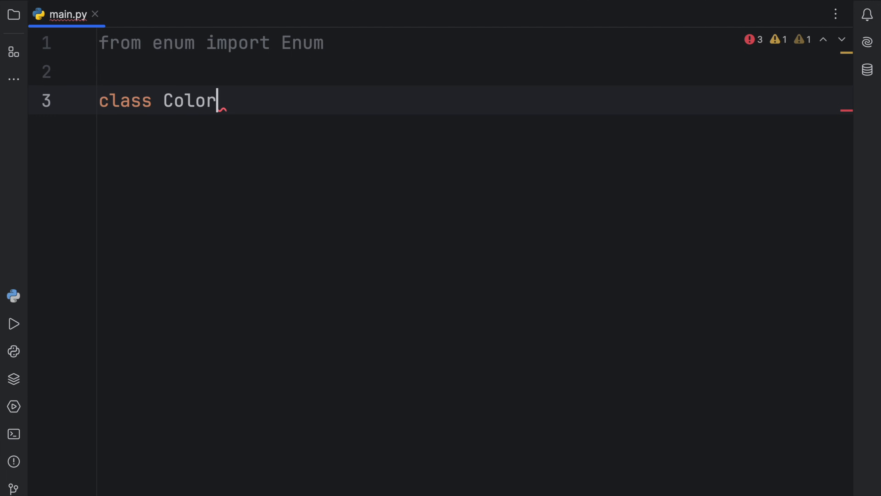
type("()")
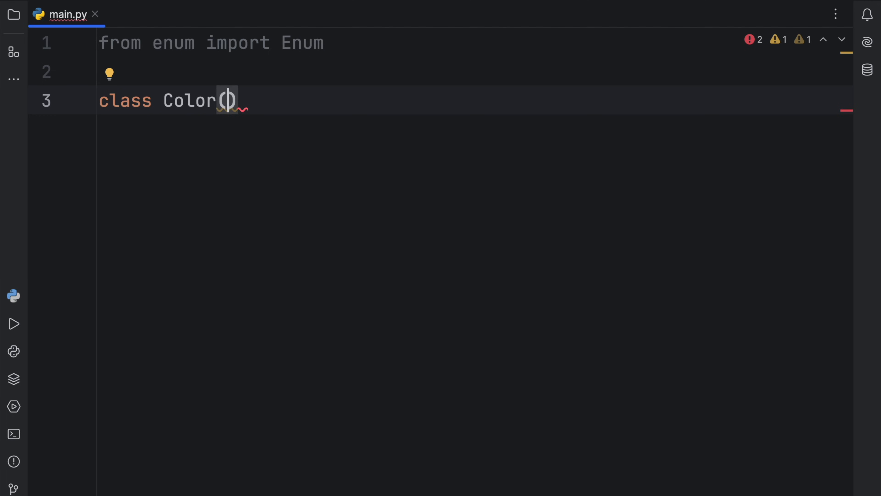
type("Enum")
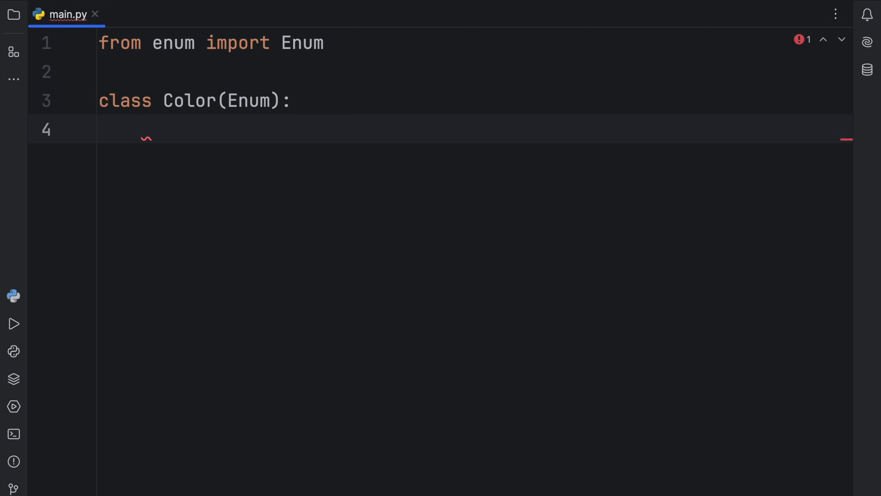
- Add the first member RED: str = 'R' inside the Color class body
left_click(143, 129)
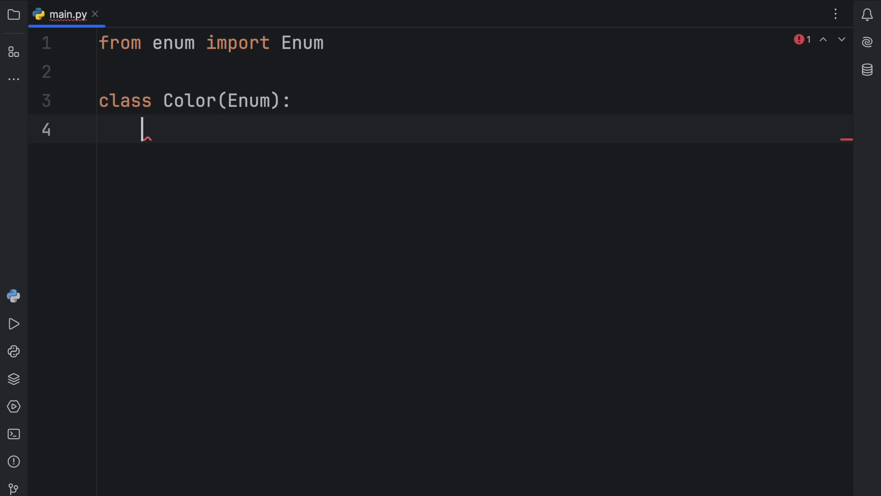
type("RED: str")
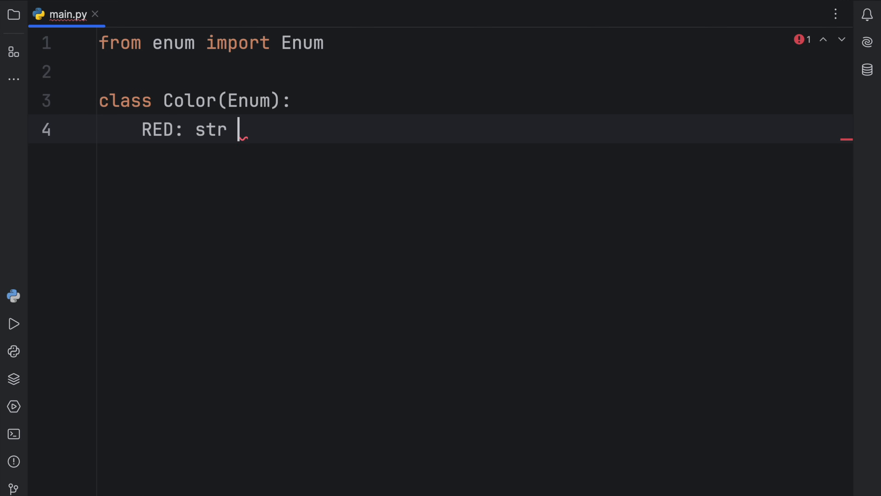
type("= 'R'")
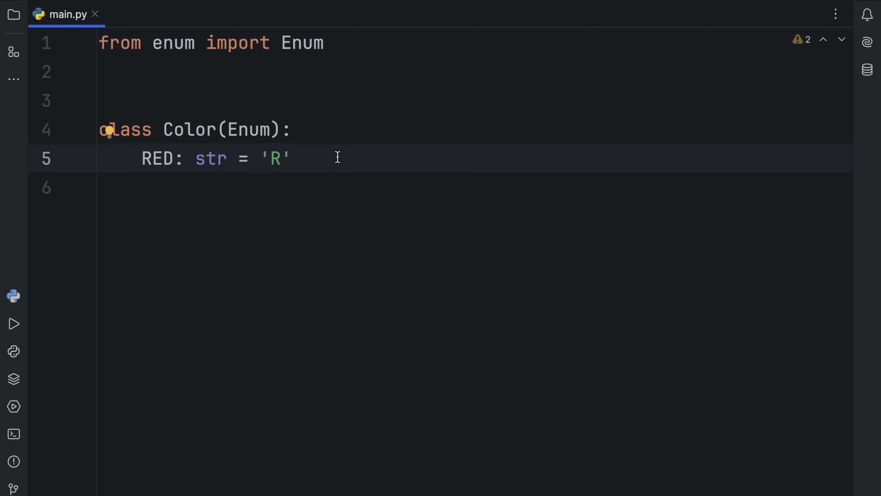
- Duplicate the line into GREEN = 'G' and BLUE = 'B' members
left_click(183, 158)
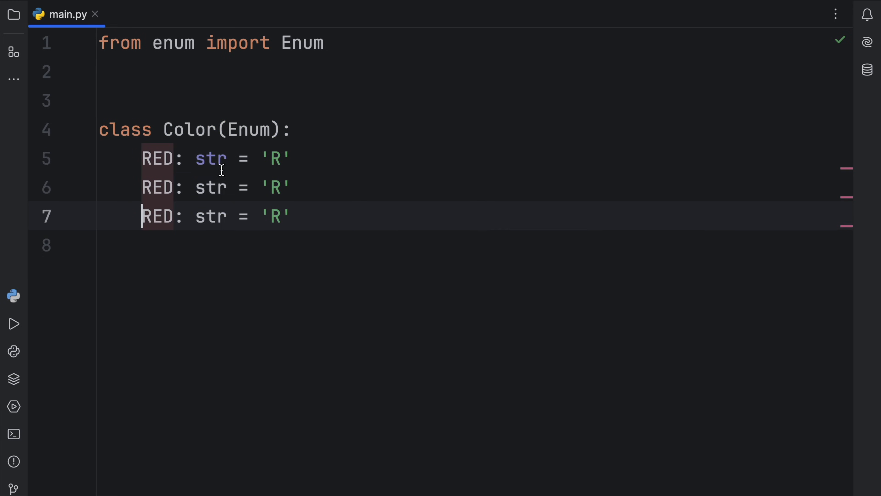
type("GREEN")
type("BLU")
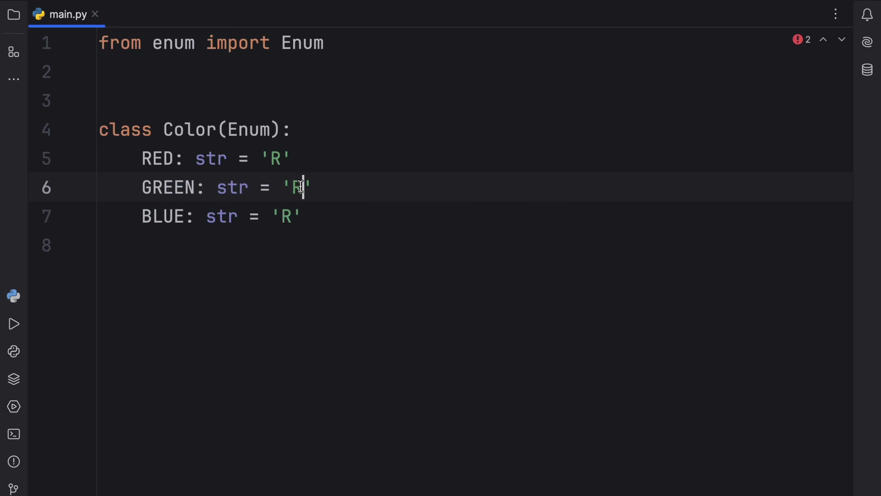
type("G")
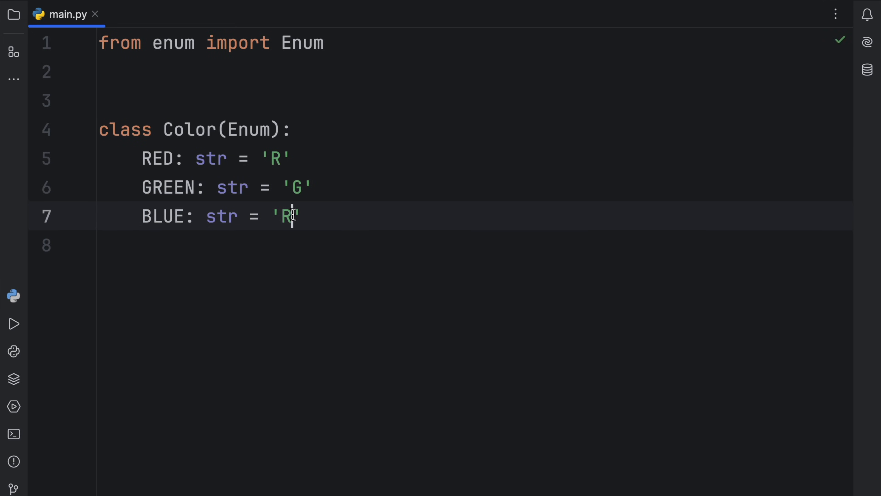
type("B")
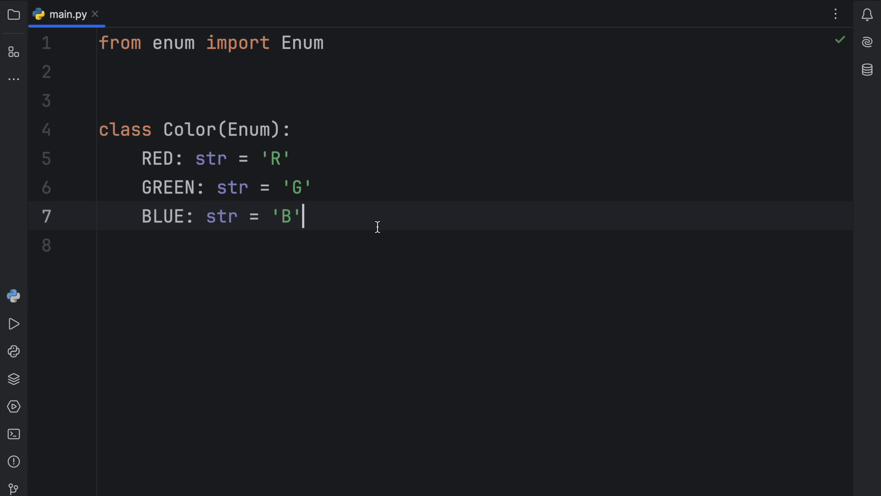
key("Enter")
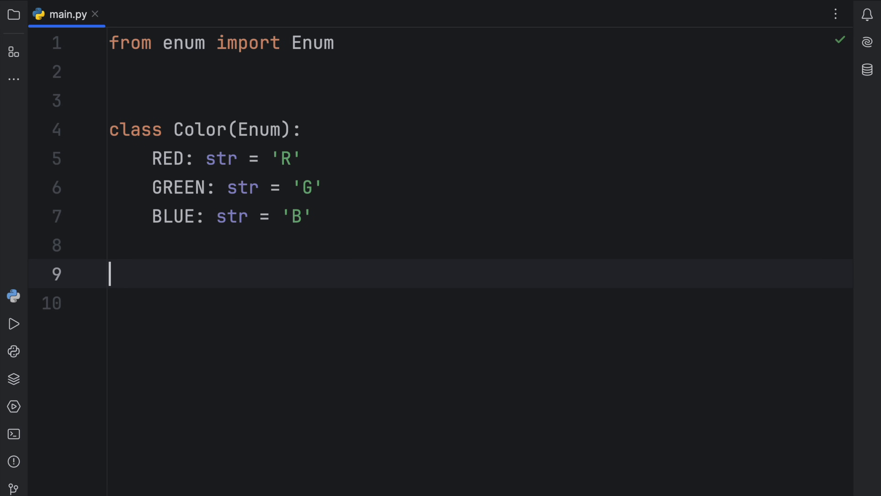
- Print Color('R') and Color.RED, run to see Color.RED, then wrap Color.RED in repr()
type("print()")
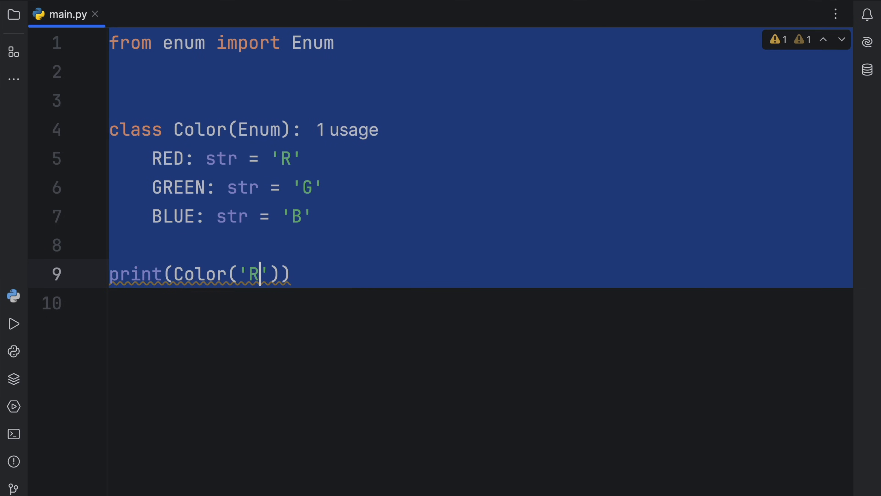
left_click(13, 323)
type("print(Color.RED)")
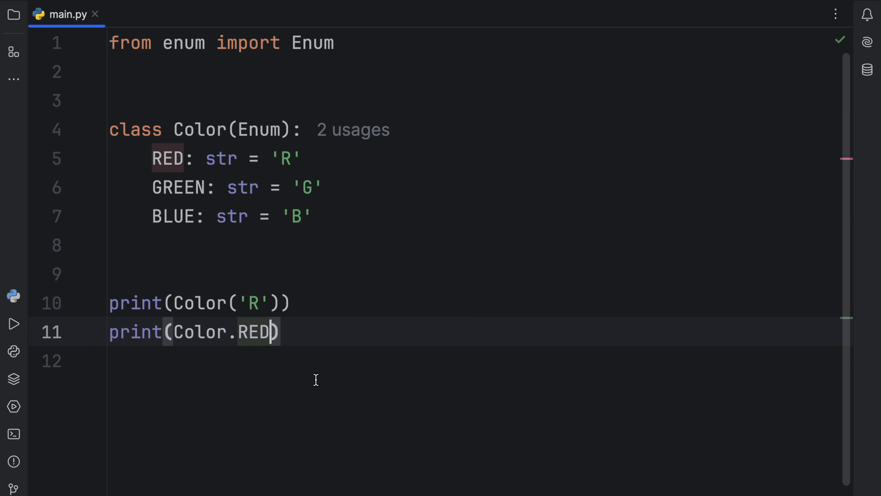
left_click(13, 323)
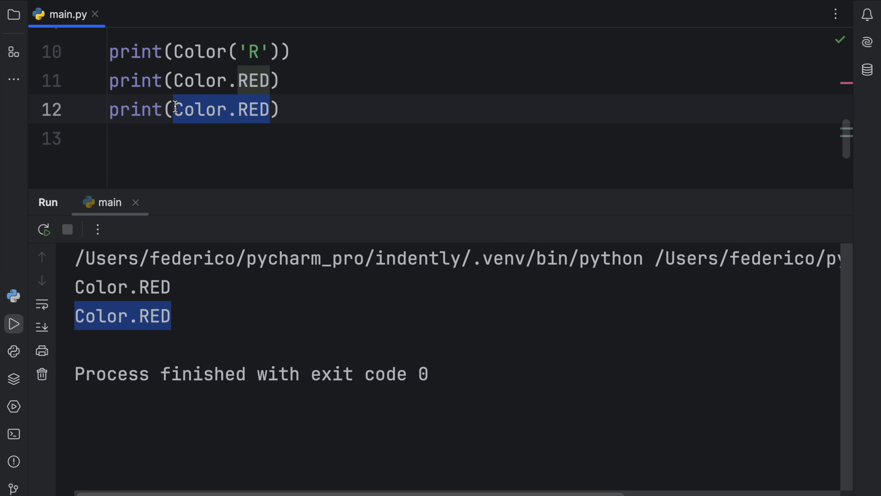
type("repr")
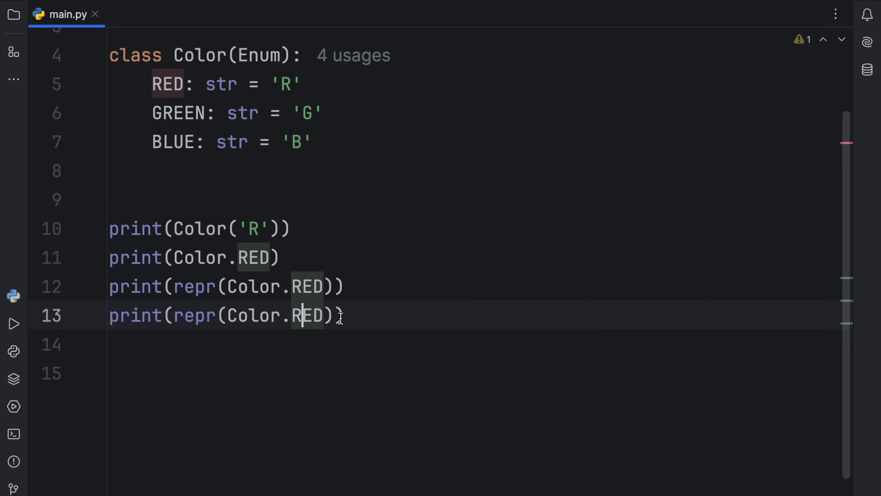
- Print Color.RED.name and Color.RED.value, run to get RED and R, then hide the Run panel
type("Colo")
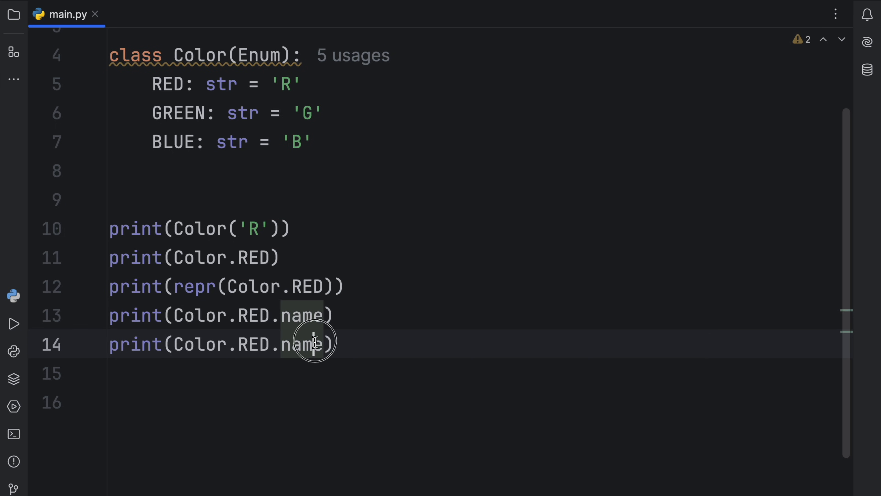
left_click(13, 323)
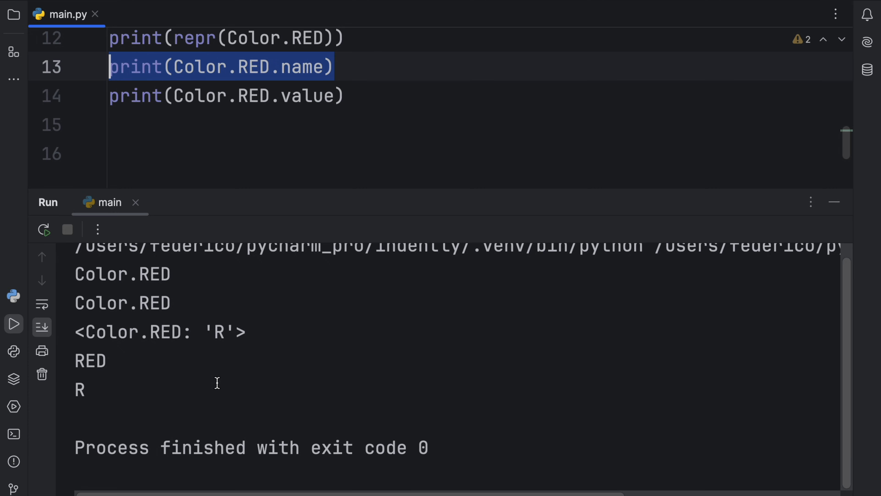
double_click(90, 361)
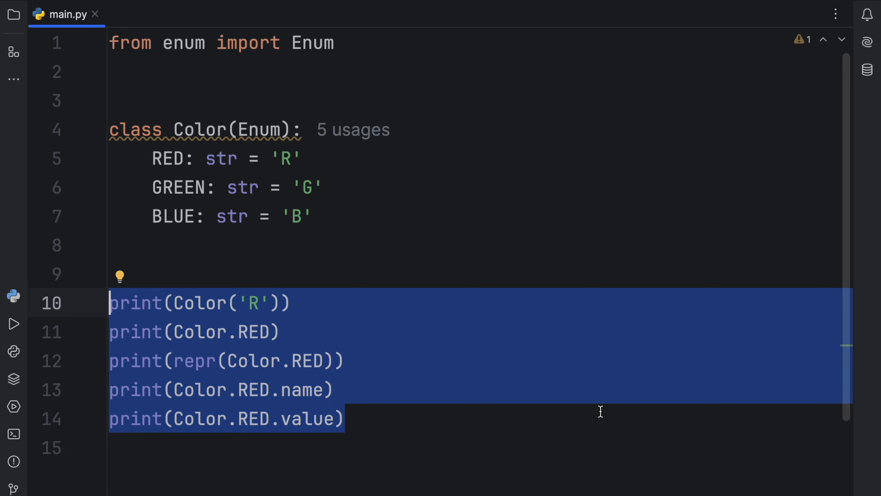
- Define 'def create_car(color: Color) -> None:' and start a match statement in its body
type("+")
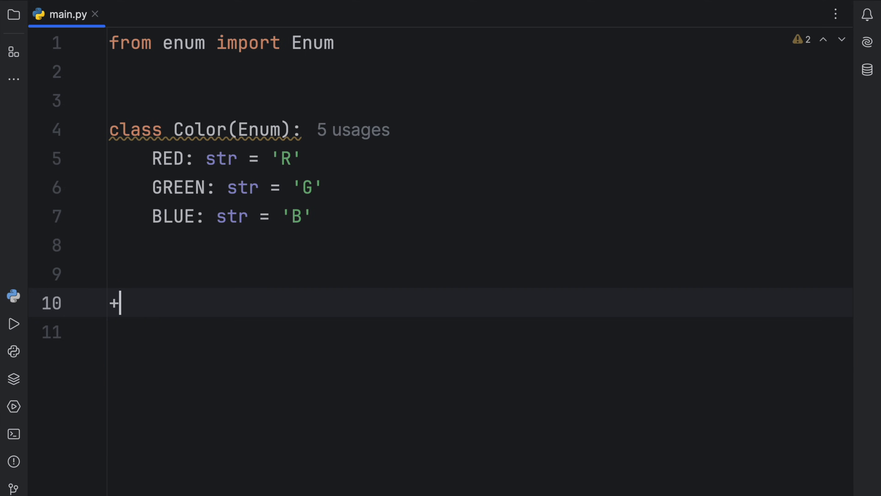
key("Backspace")
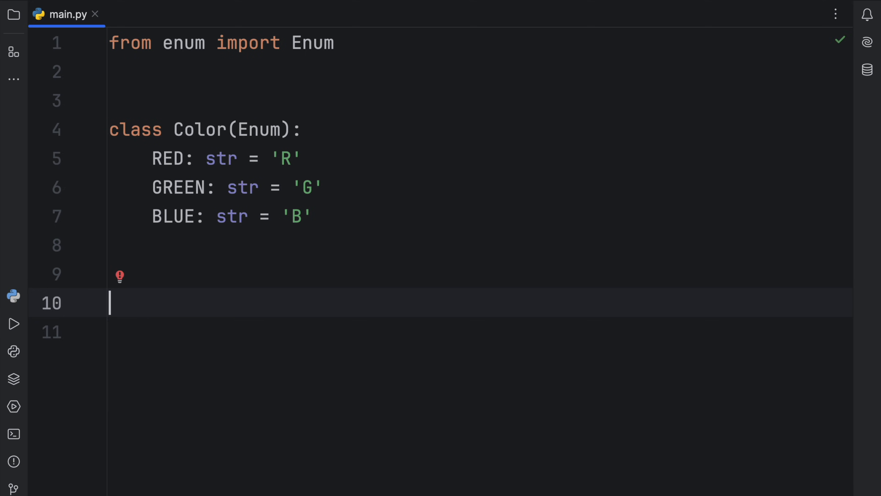
type("def c")
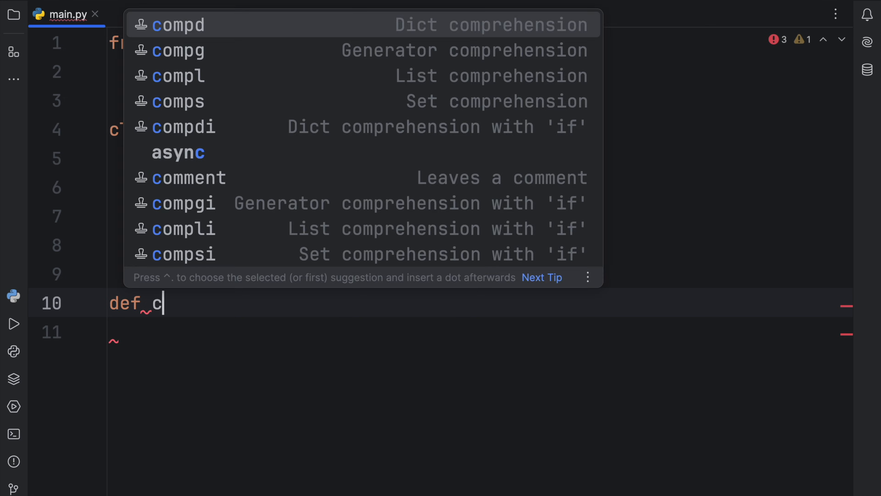
type("reate_car(")
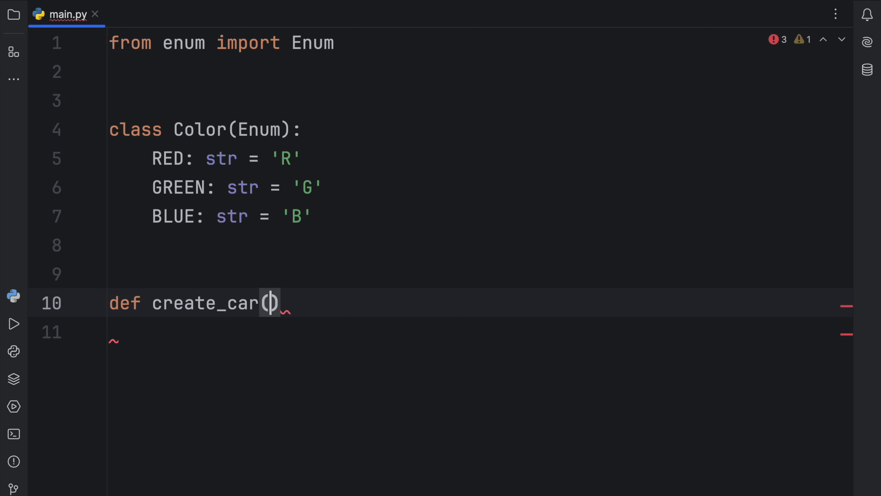
type("color:")
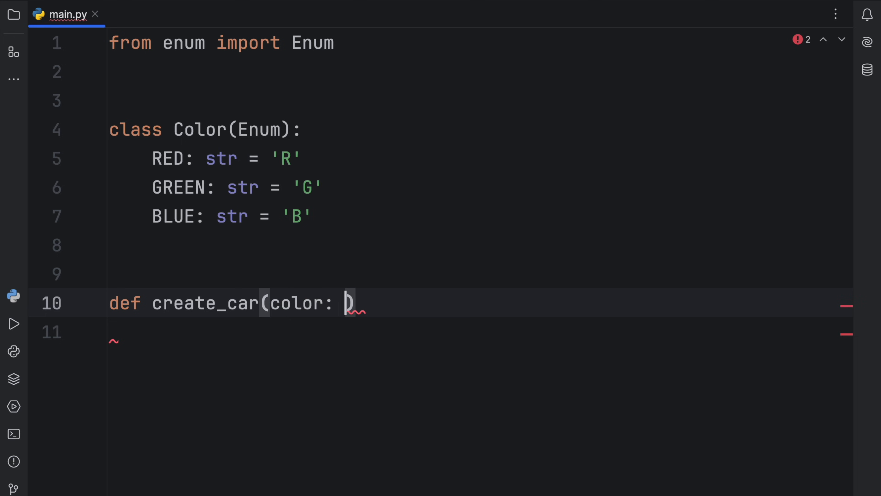
type("Color")
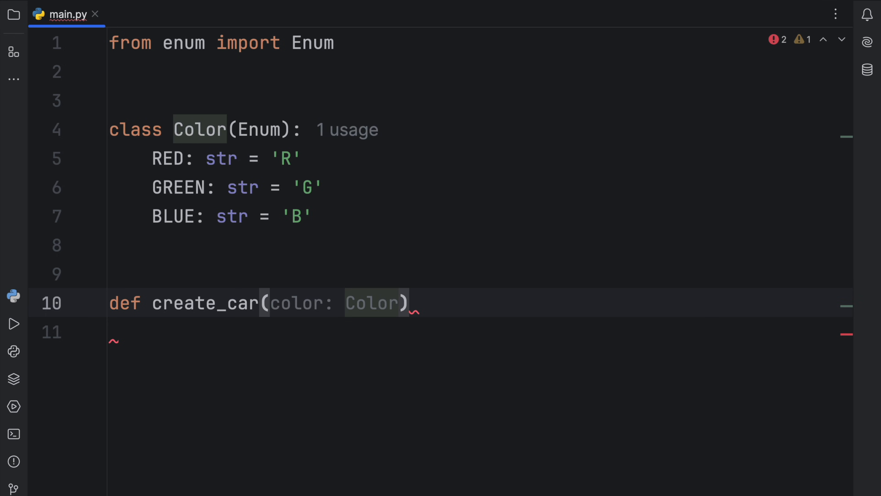
type("-> n")
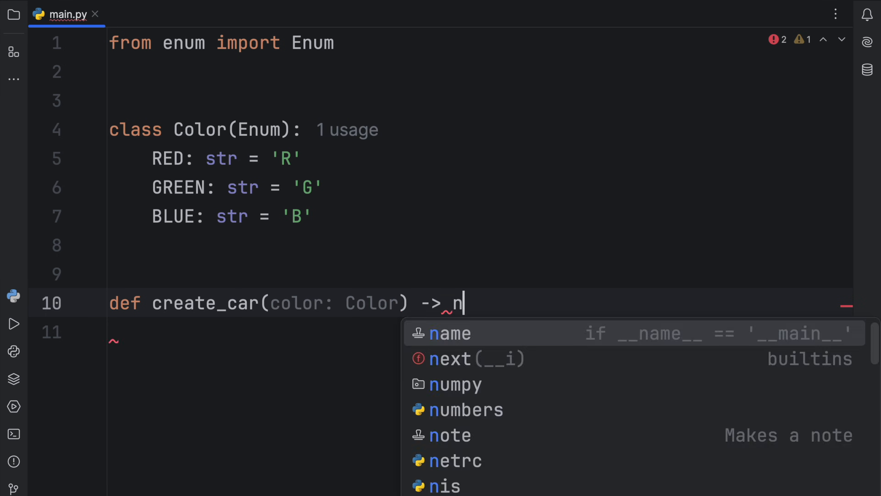
type("None:")
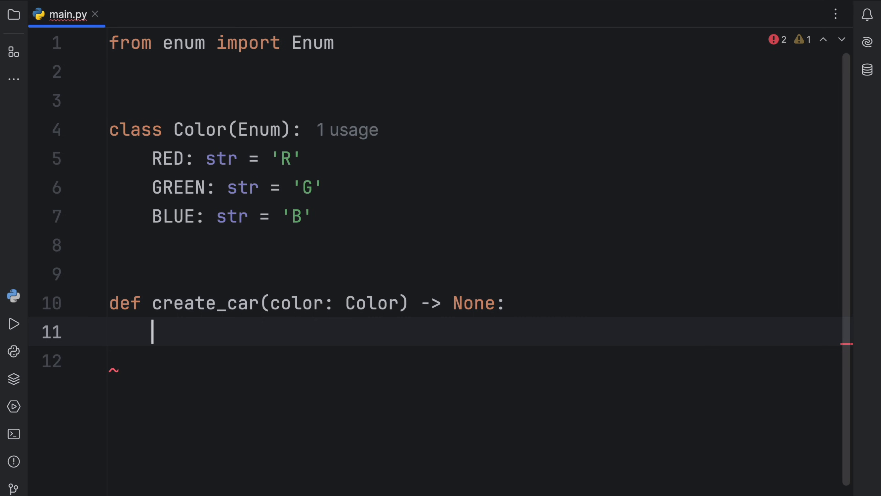
type("match")
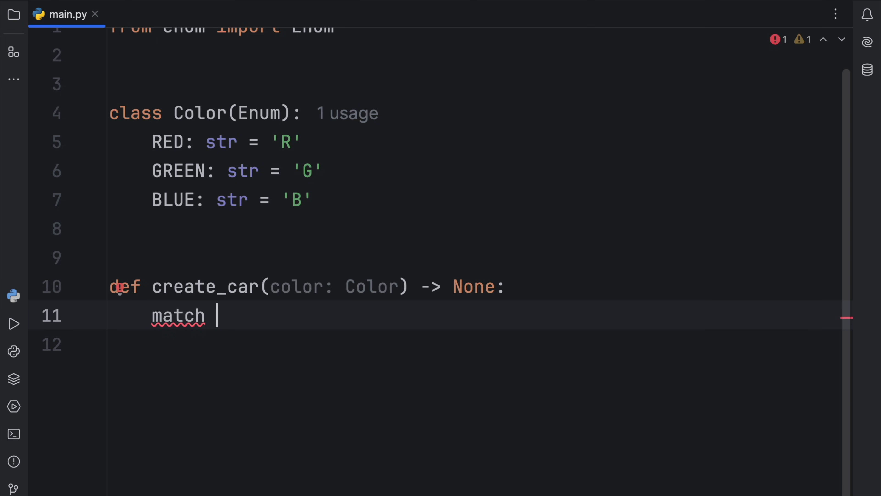
- Add case Color.RED printing a hot red car message and case Color.BLUE printing a slick smooth blue car message
type("color:")
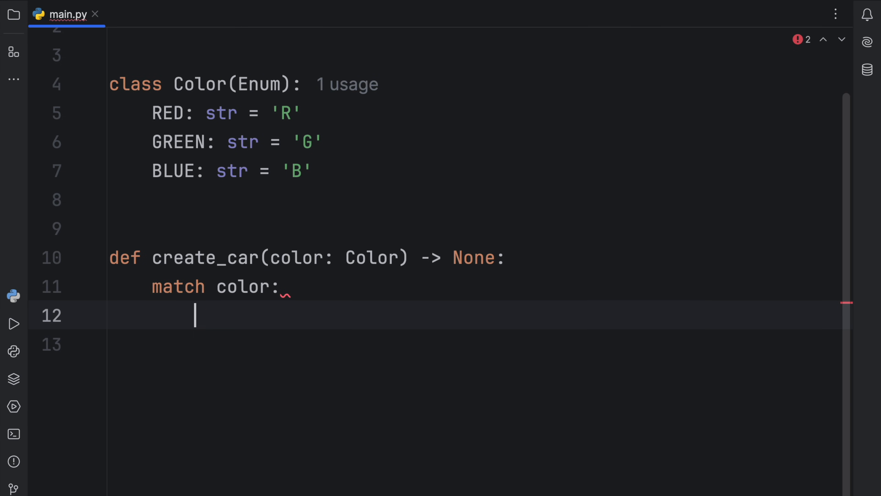
type("case Color.RED:")
left_click(478, 345)
type("print(f'A smok")
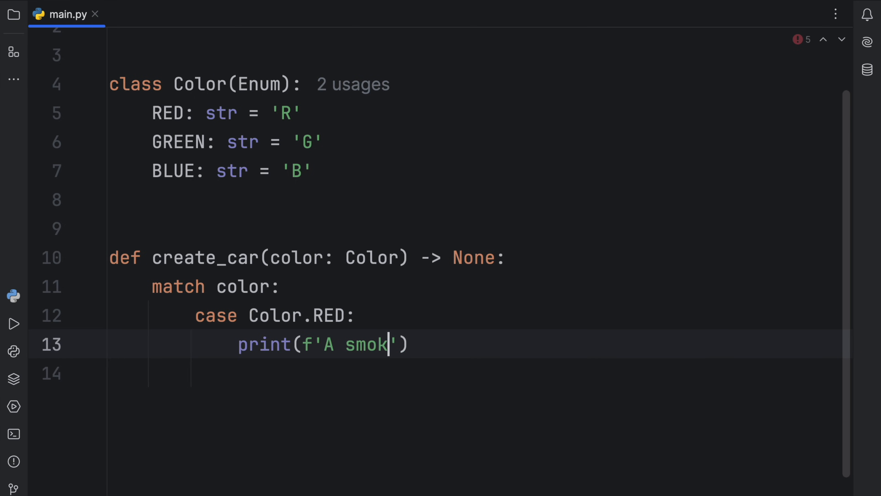
type("ing hot red car was created!")
left_click(479, 373)
type("case")
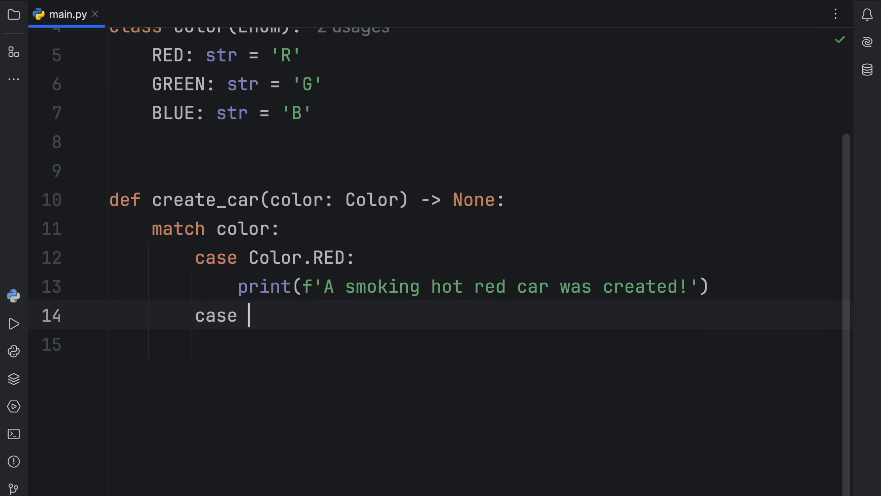
type("color.BLUE:")
left_click(478, 344)
type("print(f'A s")
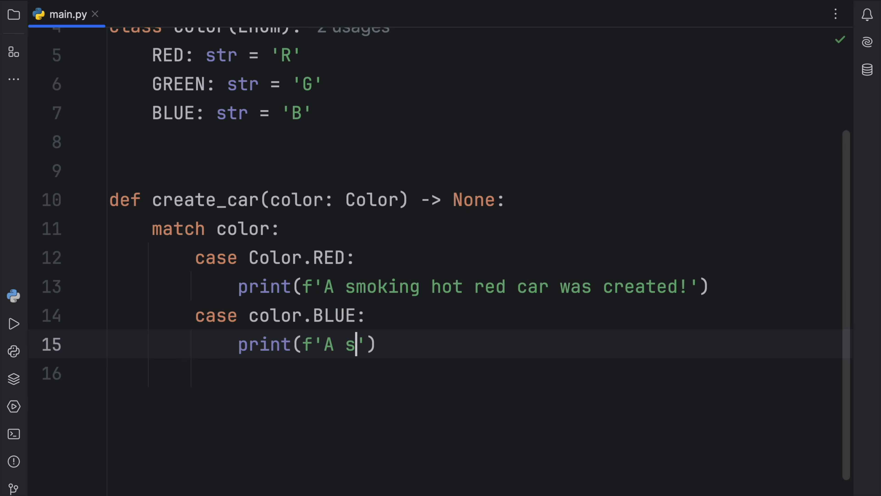
type("lick smoo")
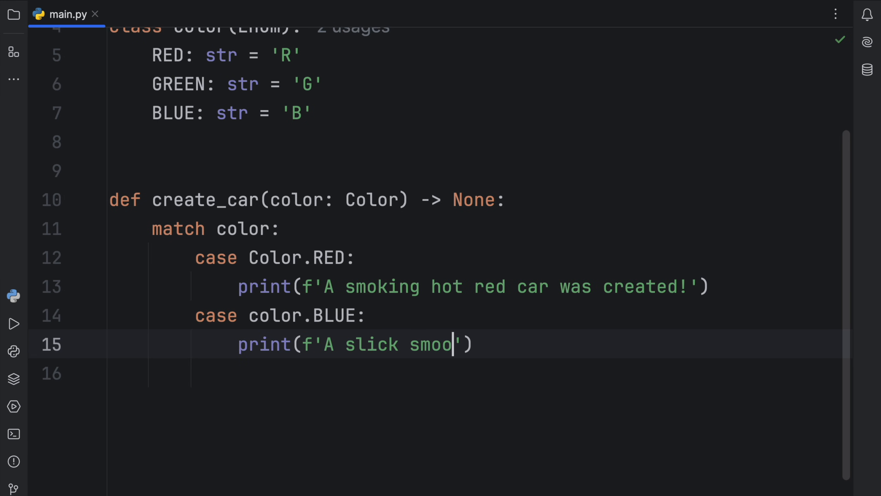
type("th blue car was created!")
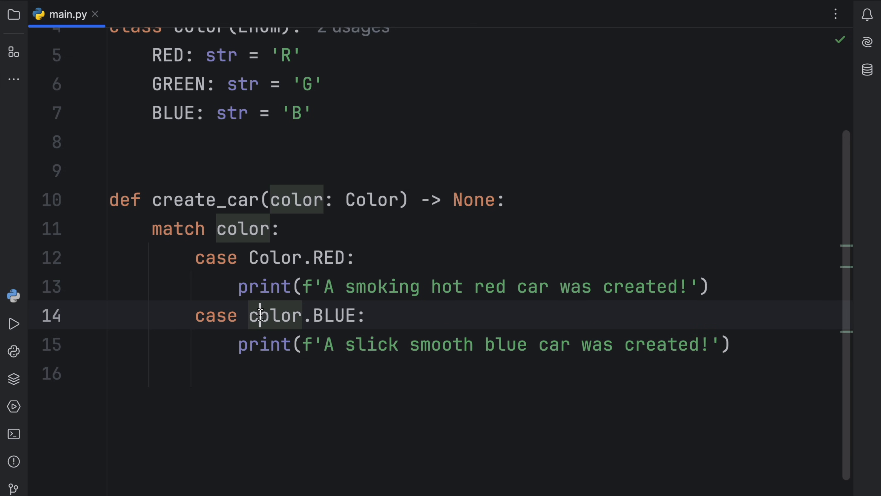
- Add case Color.GREEN printing 'A calm and gracious green car was created!'
type("c")
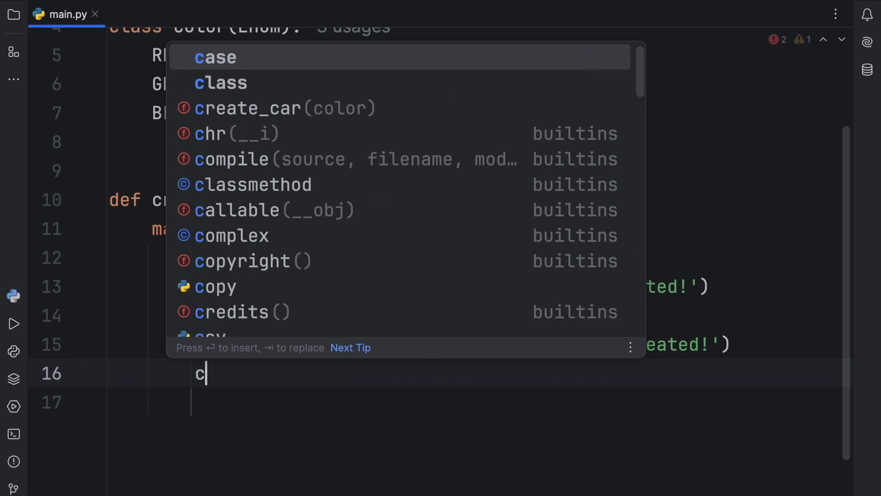
type("ase Color.GREEN:")
left_click(481, 402)
type("print(f'p")
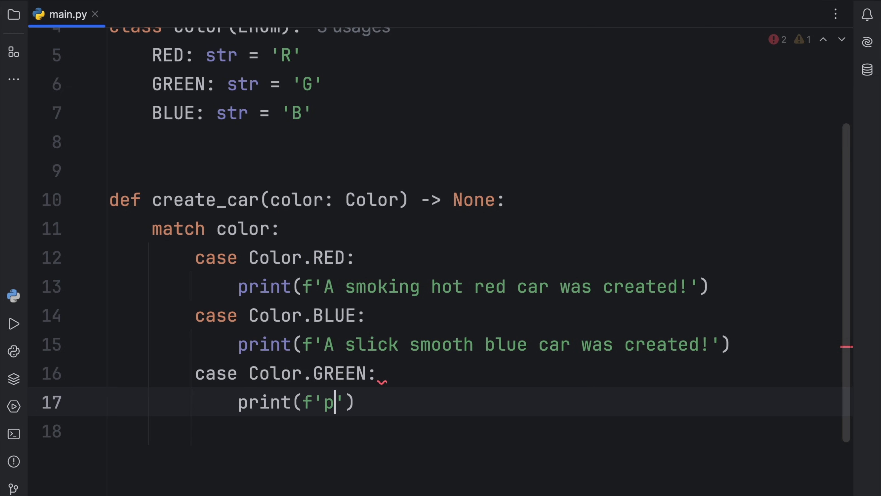
type("A calm and g")
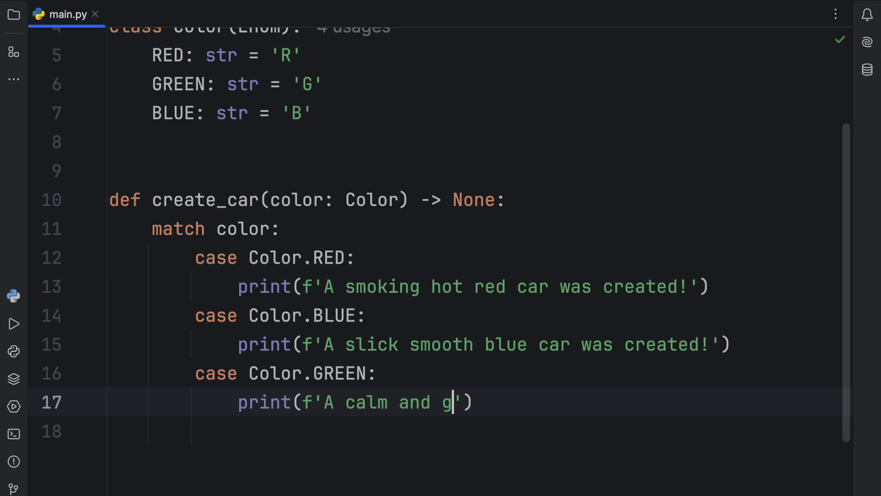
type("racious green c")
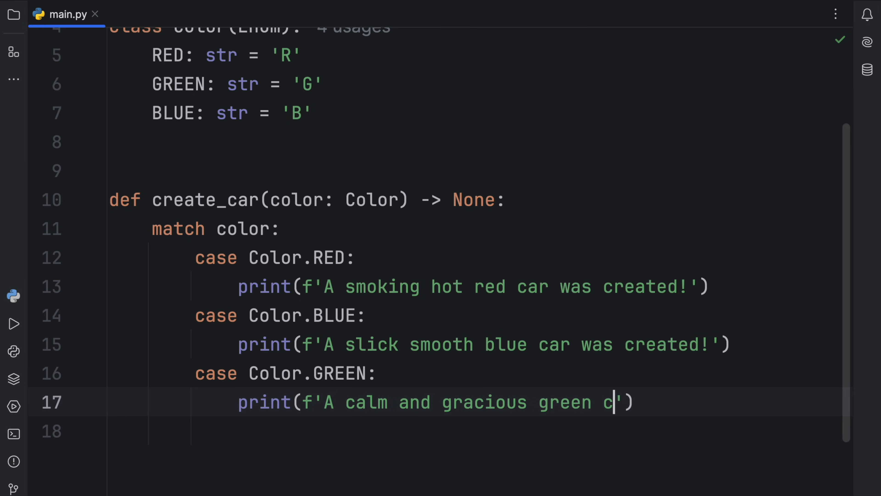
type("ar was created!')")
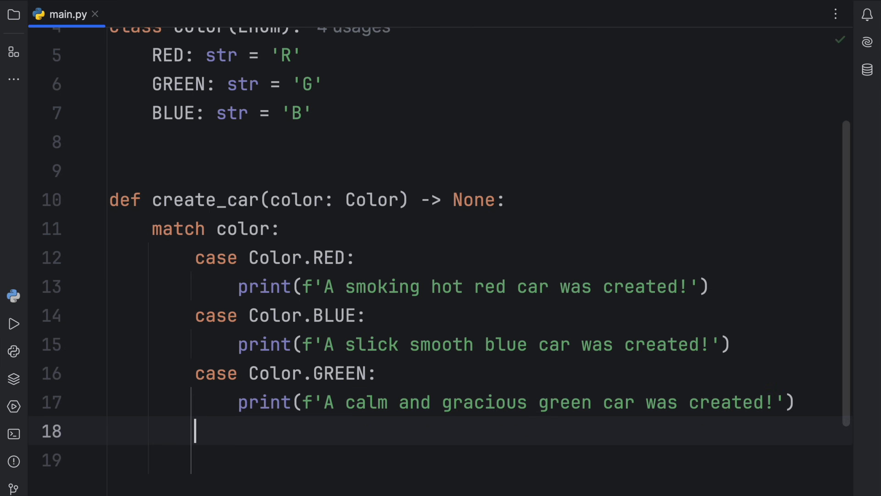
- Add wildcard 'case _:' printing 'We do not have the color {color} in our database.'
type("case _:")
left_click(475, 460)
type("print(f'We do not have the ")
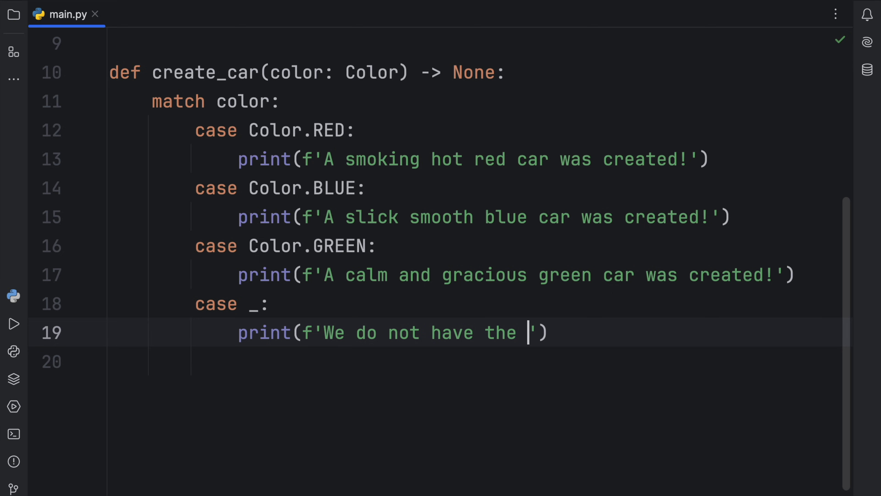
type("color {}")
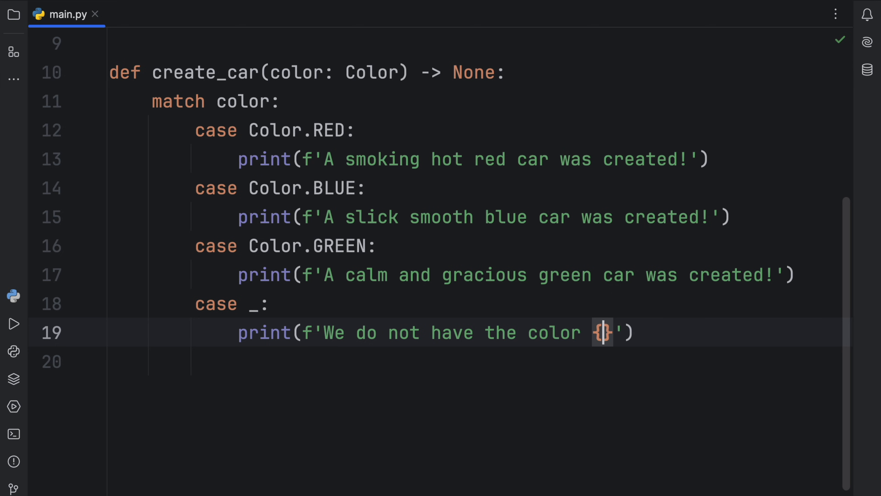
type("color} in our database.")
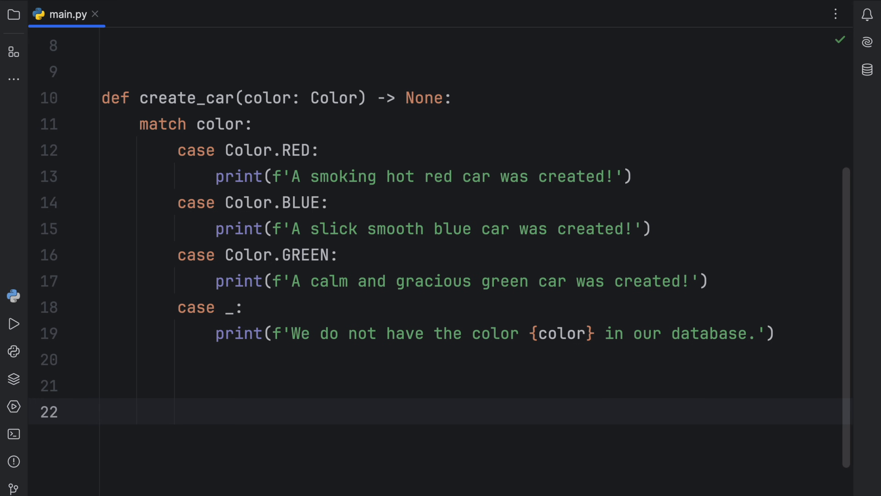
- Call create_car(Color.BLUE) at the bottom and run it, printing the slick smooth blue car message
type("create_car()")
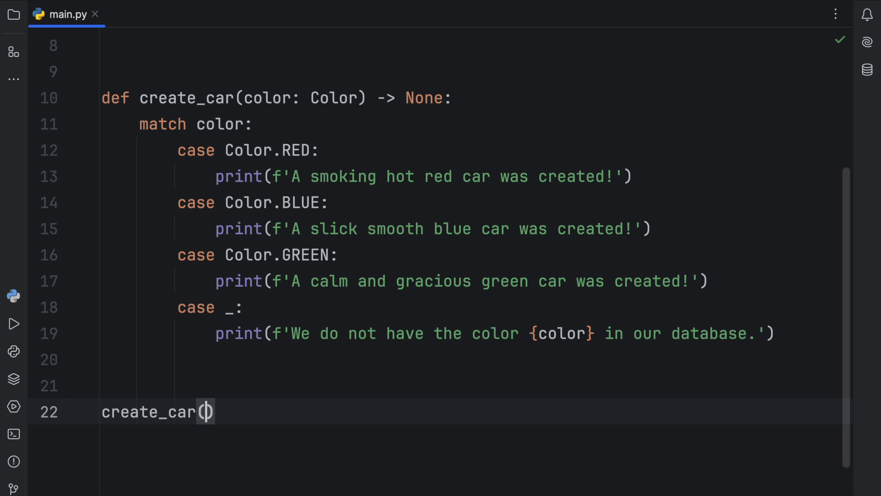
type("Color.GREEN")
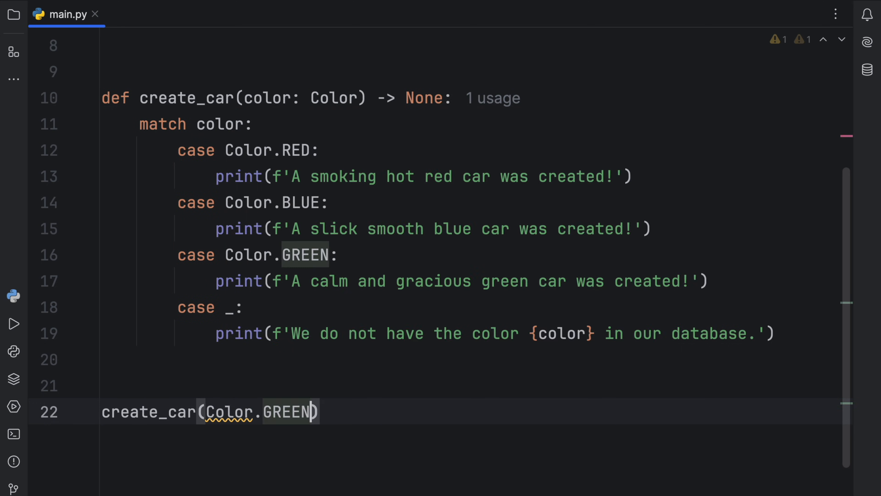
left_click(13, 323)
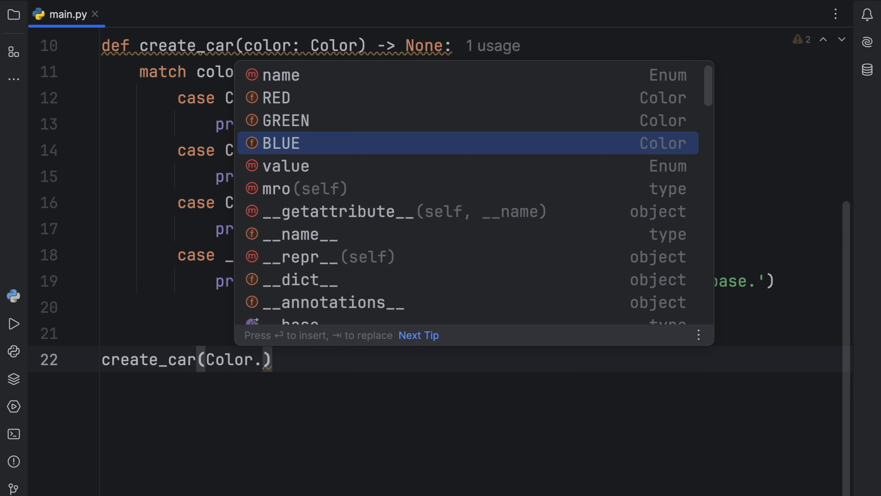
mouse_move(318, 412)
type("BLUE")
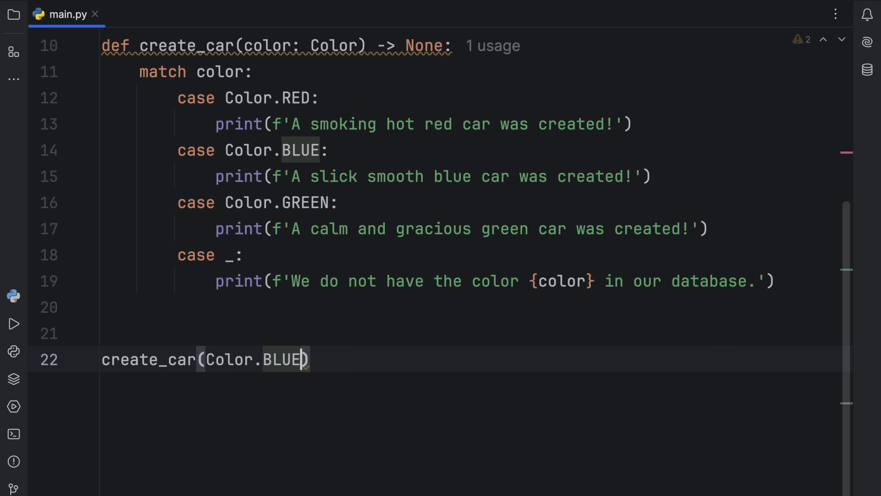
left_click(14, 323)
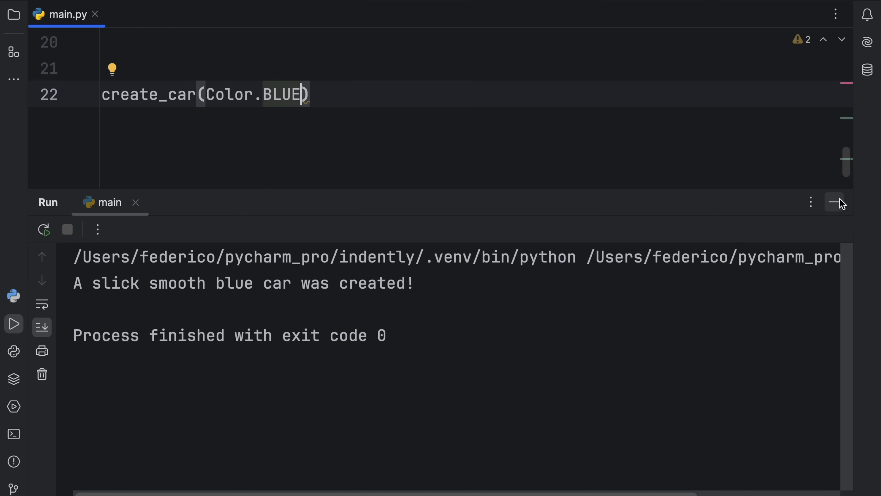
left_click(836, 202)
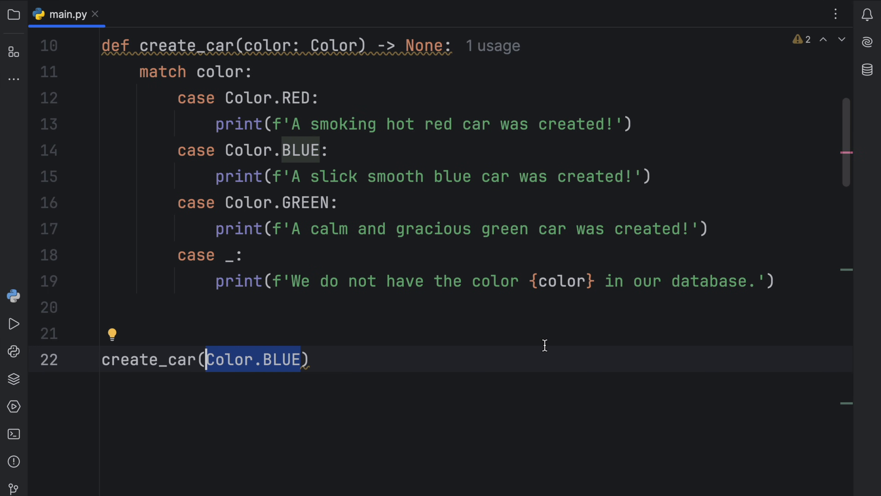
- Briefly try passing the string "blue" to create_car, then revert to Color.BLUE
type("\"blue\"")
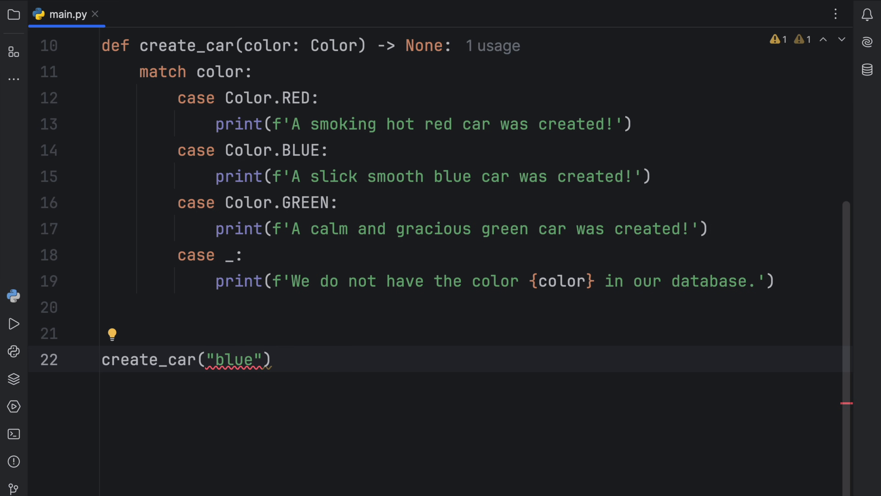
type("Color.BLUE")
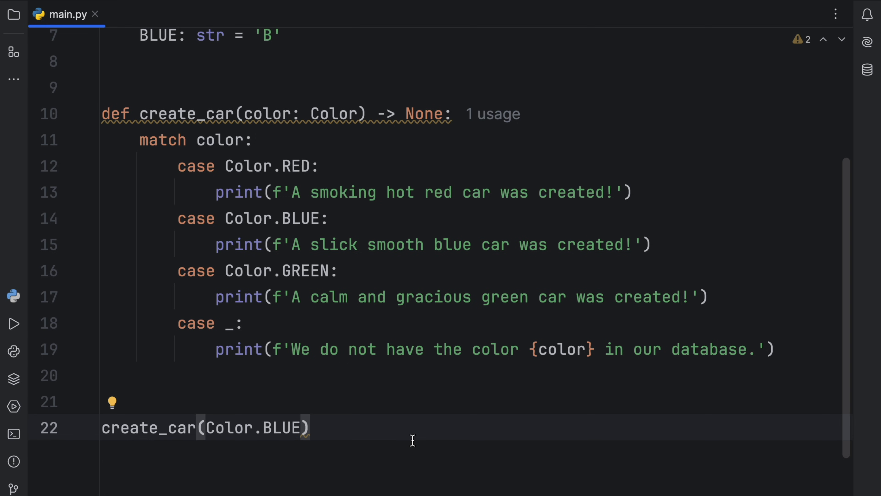
left_click(309, 427)
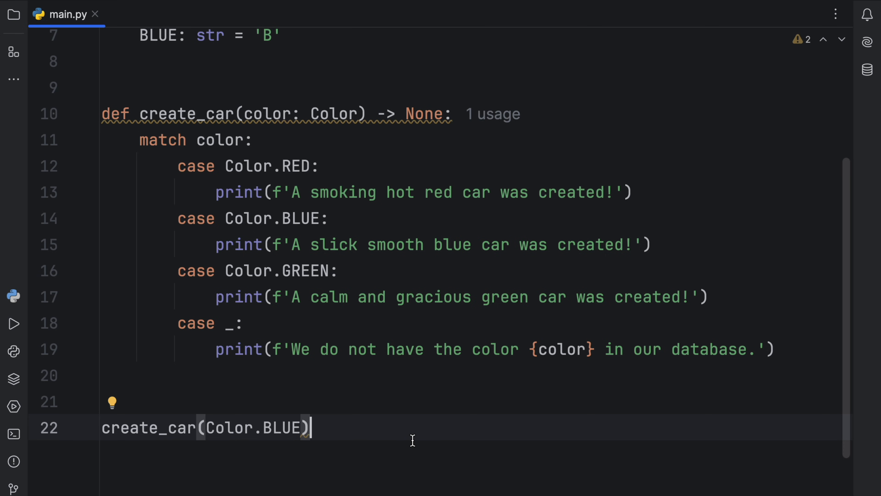
mouse_move(365, 434)
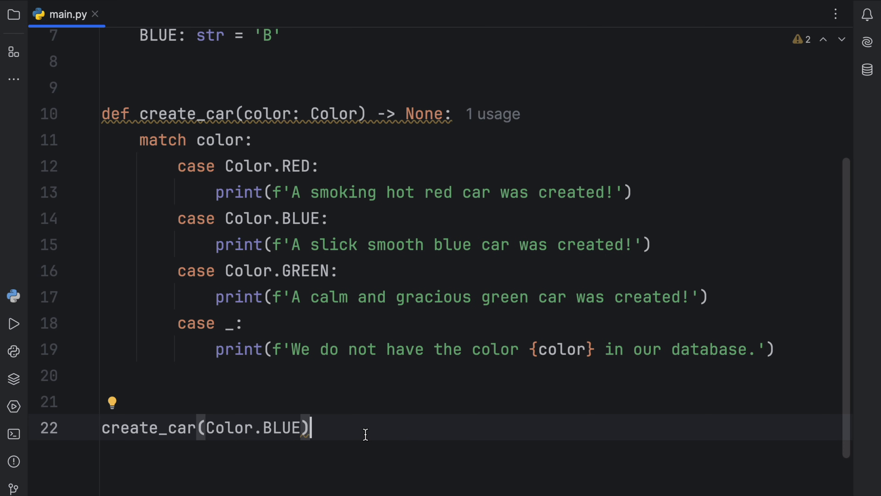
- Extend the import to 'from enum import Enum, Flag' so Color can inherit from Flag
scroll("up", 3)
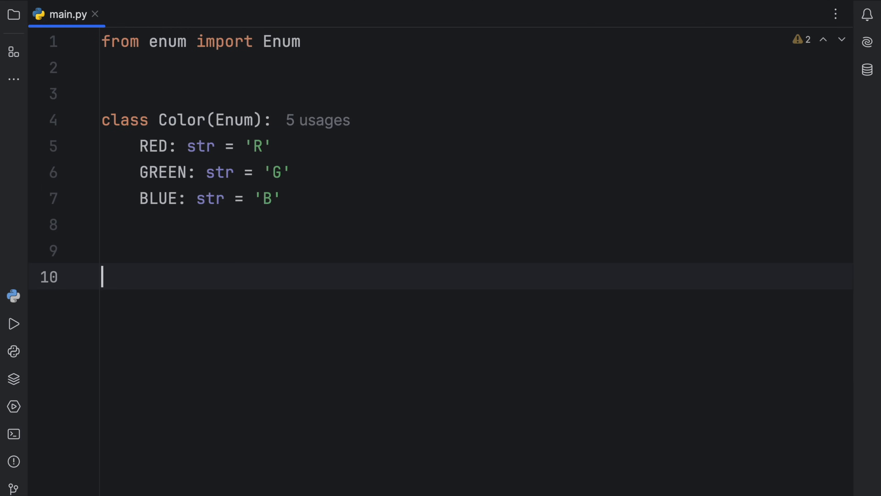
left_click(282, 40)
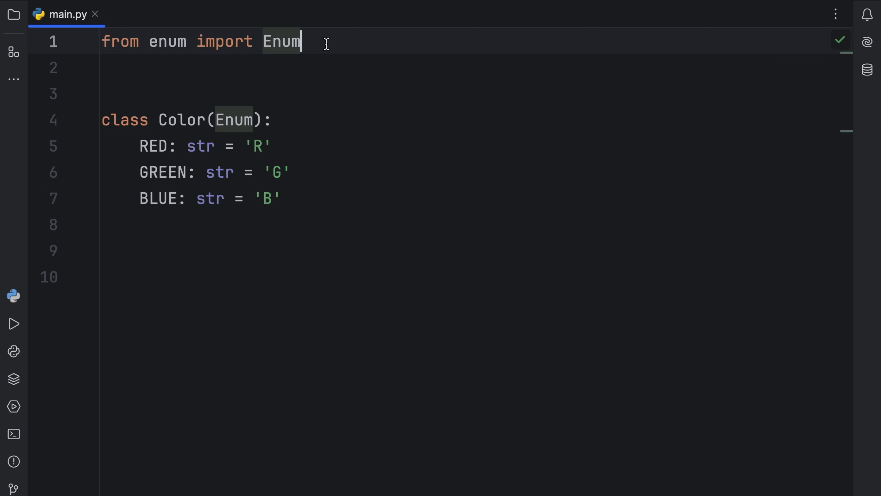
type(", Flag")
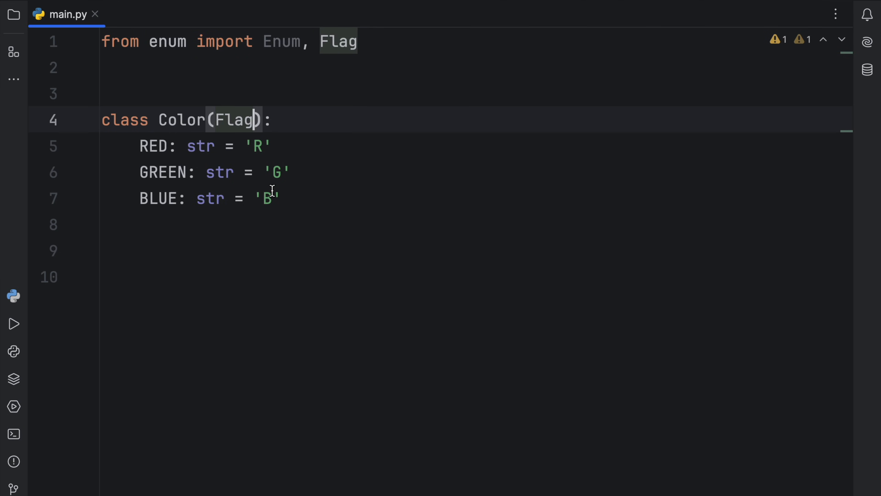
mouse_move(280, 198)
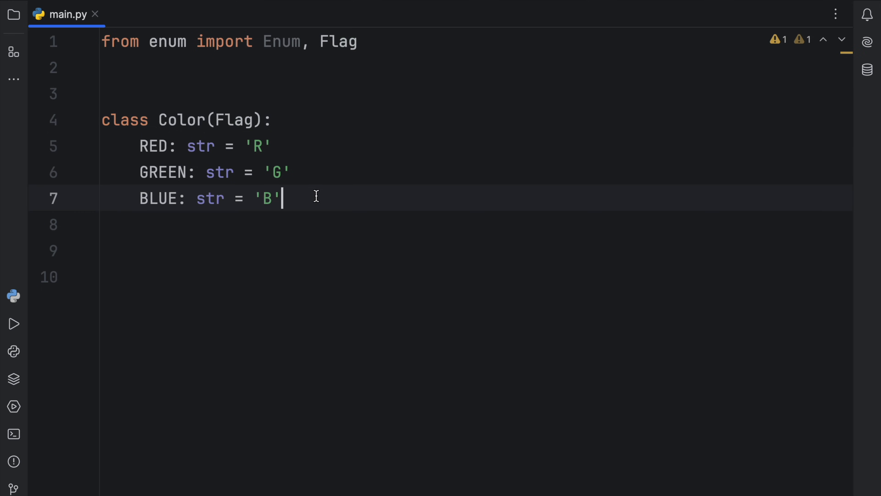
- Replace the str members with ints RED 1, GREEN 2, BLUE 4, YELLOW 8, BLACK 16
left_click_drag(284, 198, 138, 146)
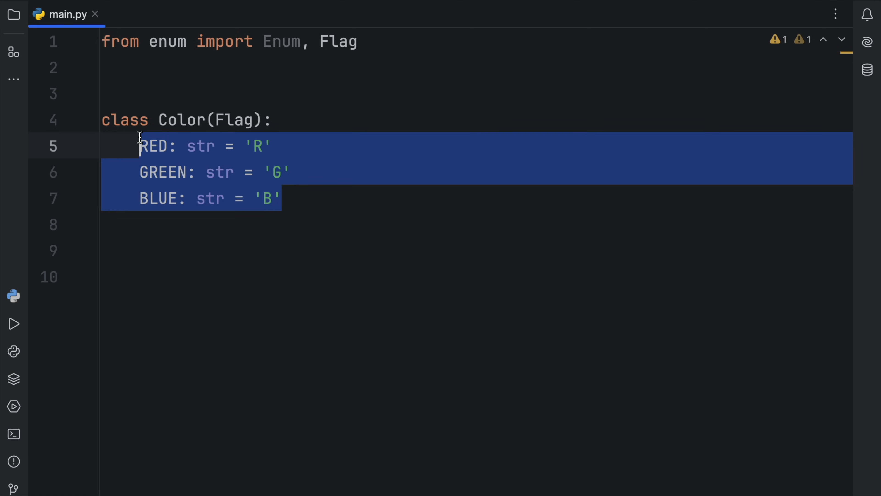
mouse_move(193, 287)
type("RED")
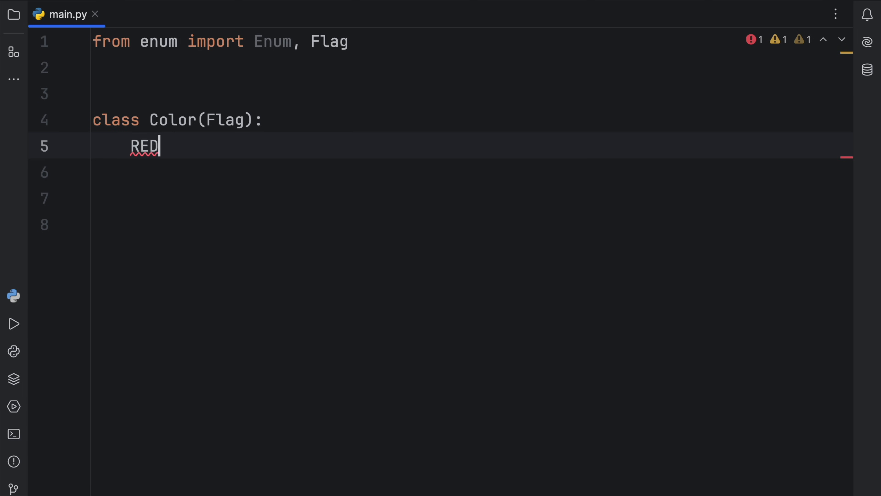
type(": int = 1")
left_click(472, 198)
type("BLU")
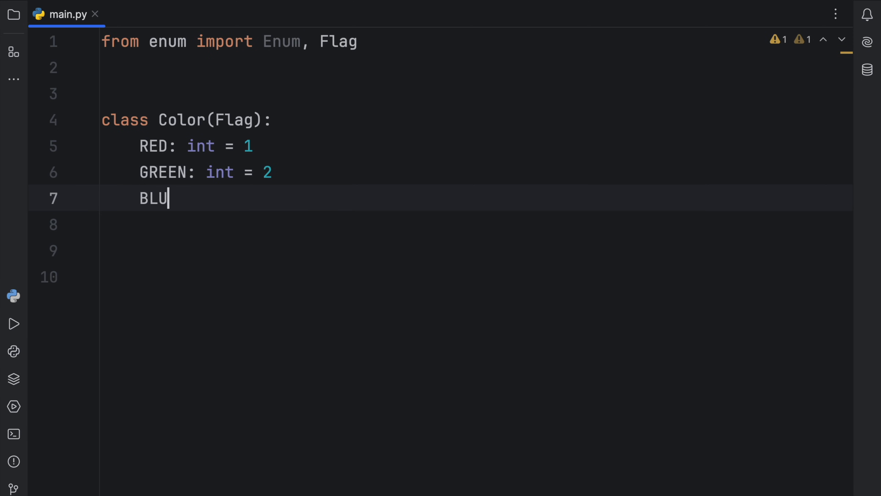
type("E: int = 4")
left_click(477, 224)
type("YELLOW:")
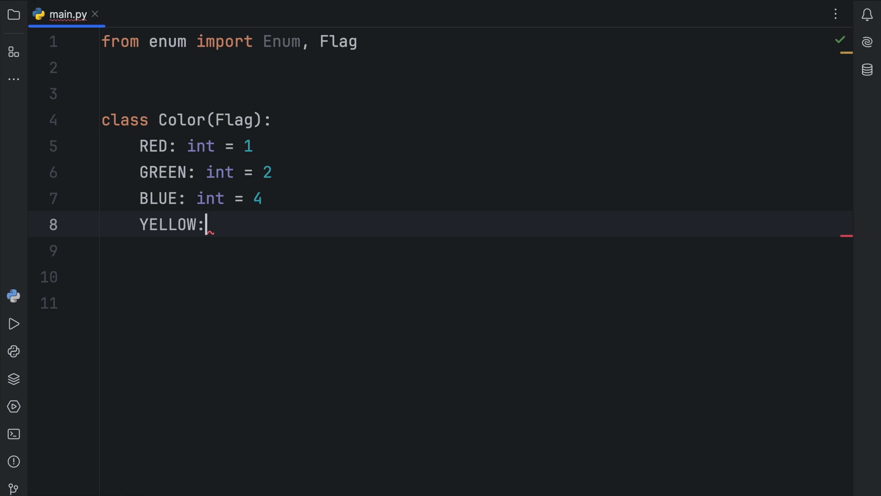
type("int = 8")
left_click(477, 251)
type("BLACK: int = 16")
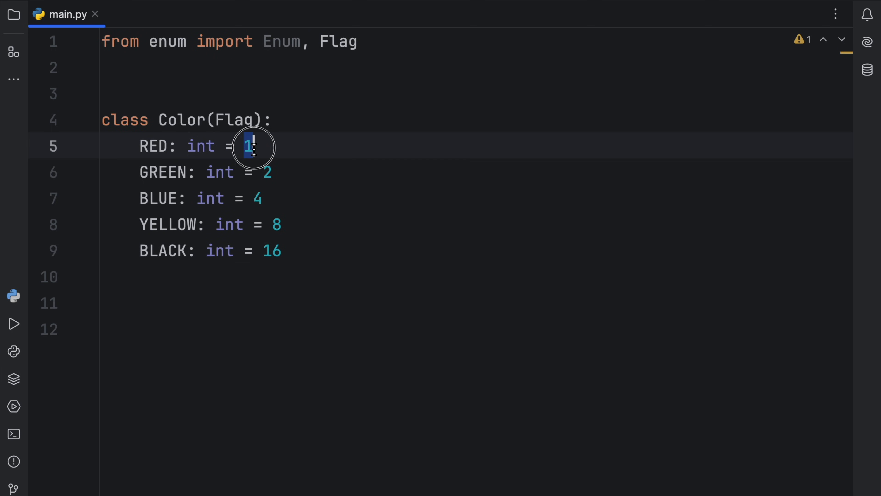
left_click(257, 198)
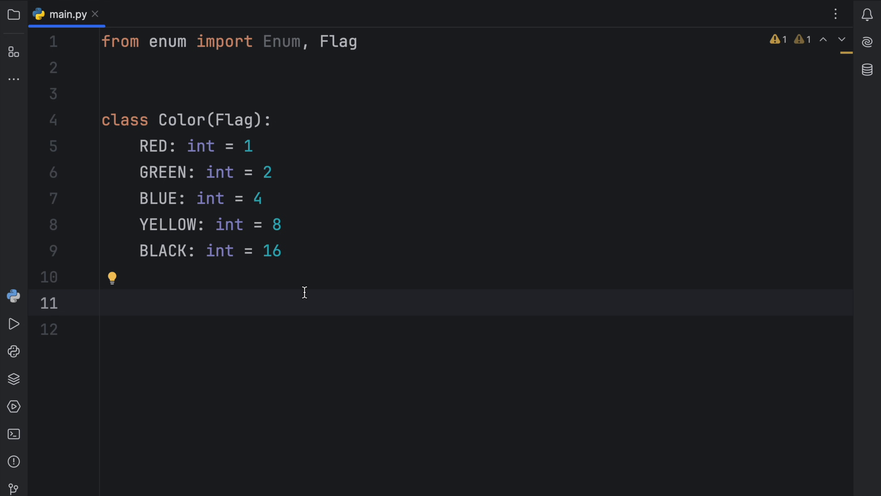
- Define yellow_and_red: Color = Color.YELLOW | Color.RED and print it
left_click(103, 302)
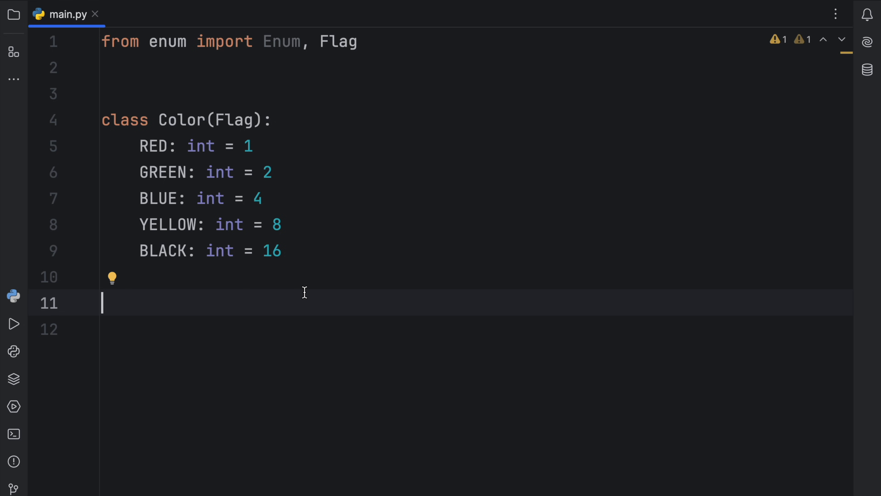
type("yel")
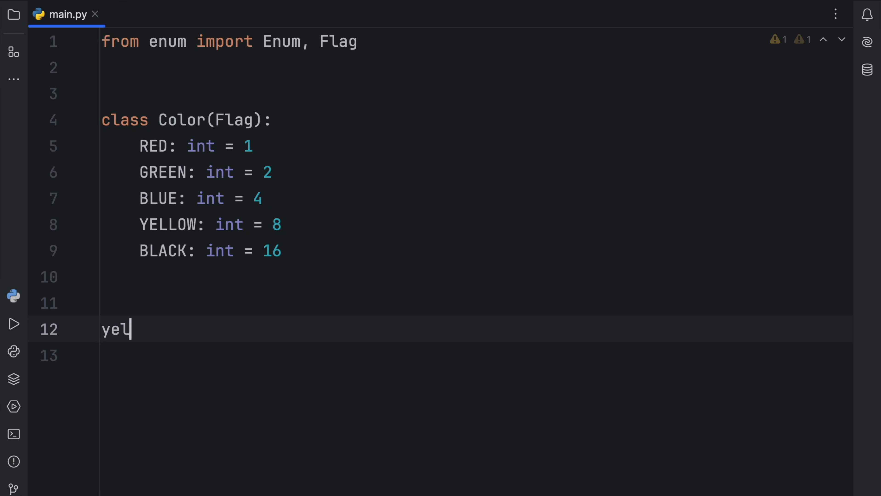
type("low_a")
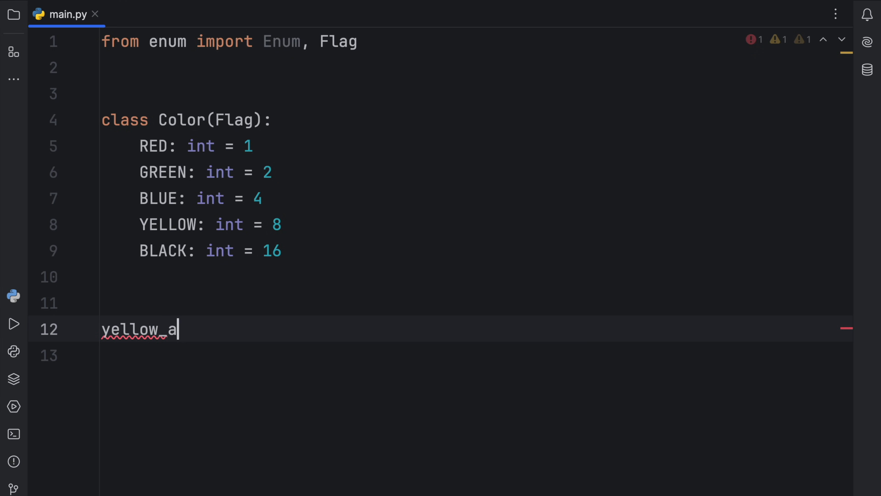
type("nd_red: Color = Color.YELLOW")
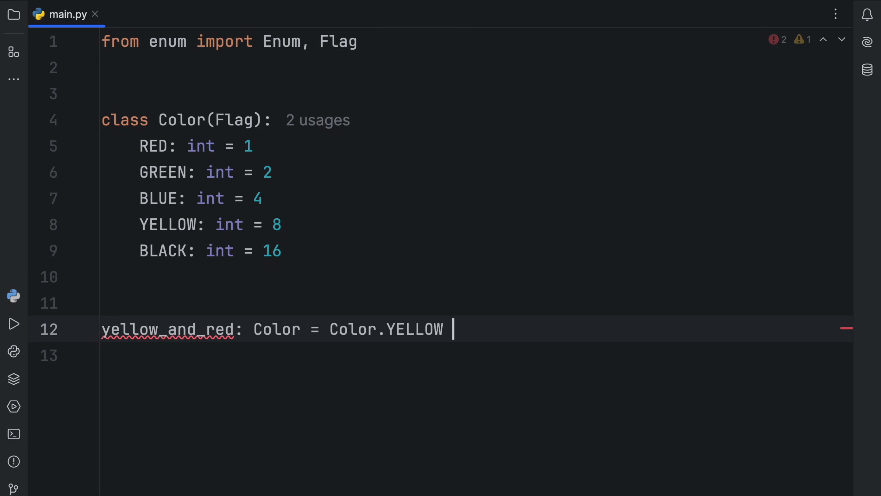
type("| Color.RED")
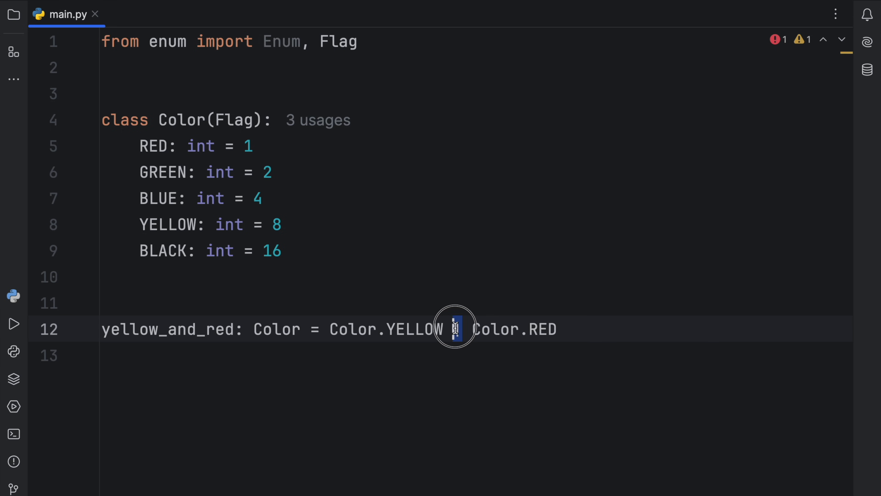
type("print()")
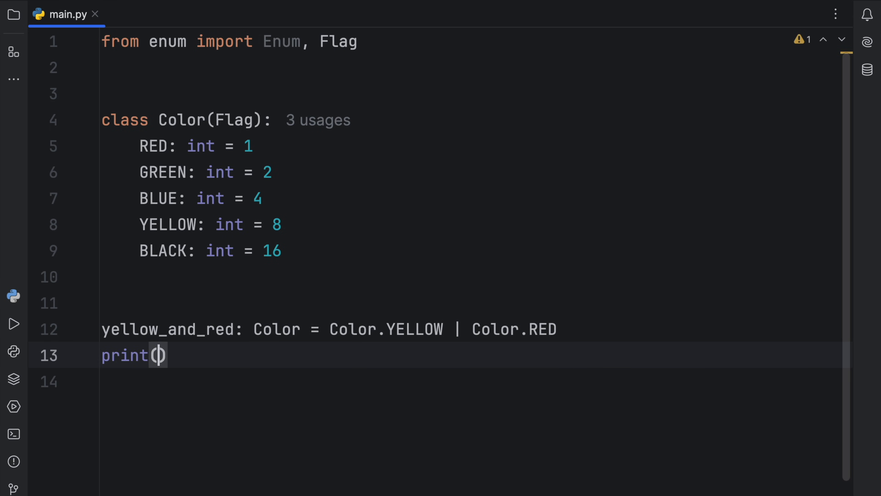
left_click(13, 323)
type("yellow_and_red")
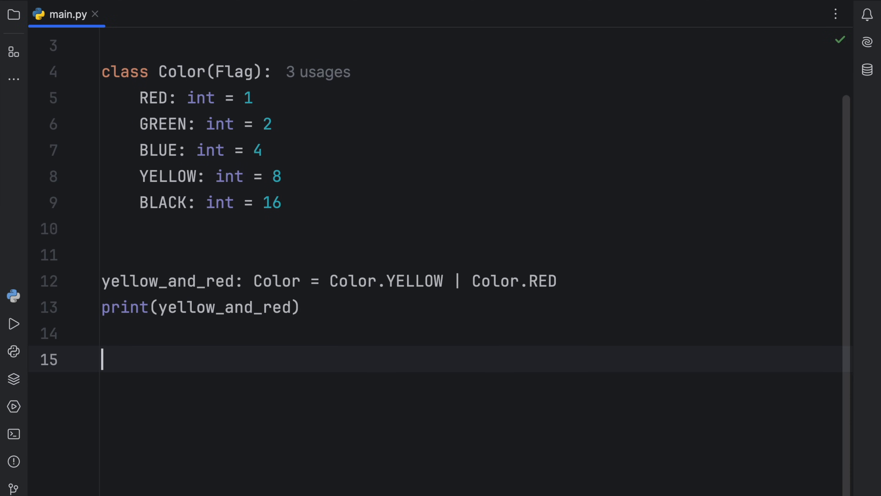
- Add a for loop over yellow_and_red printing each color
type("for")
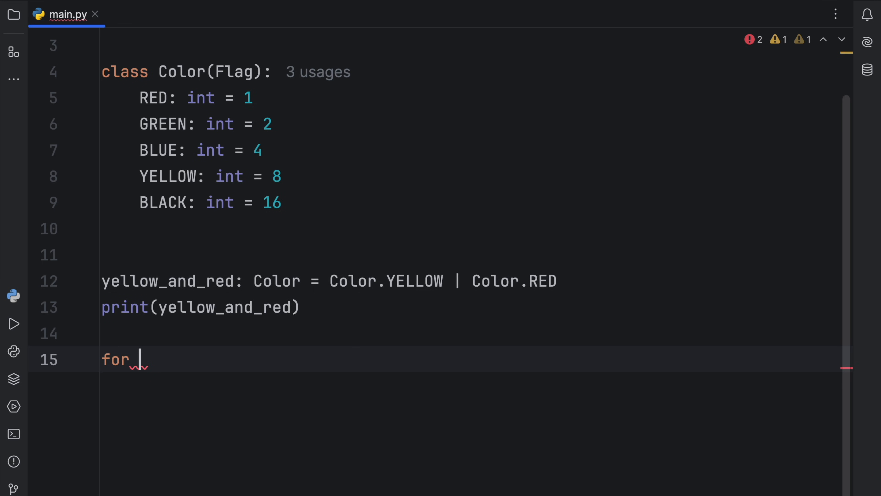
type("color in yellow_and_red:")
type("print(c")
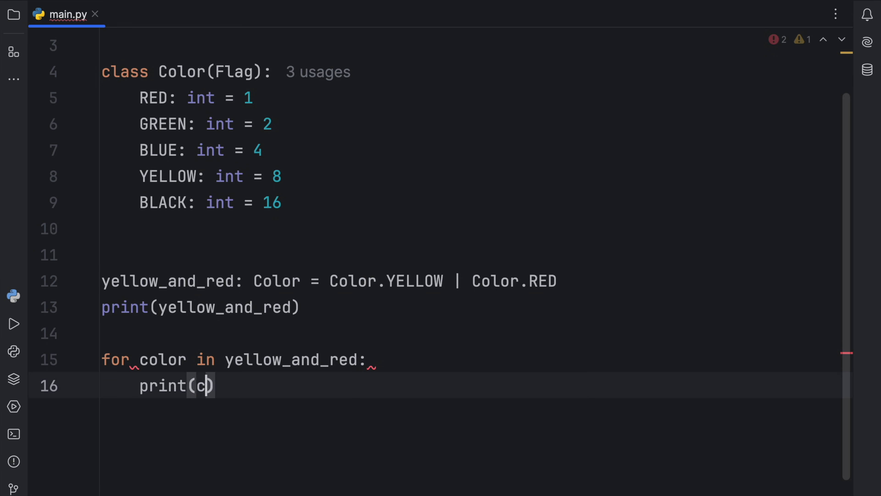
type("olor")
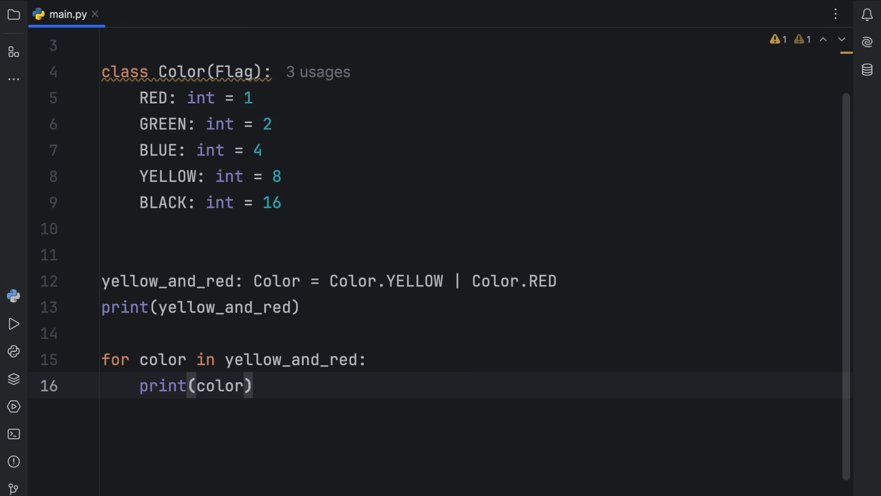
left_click(14, 323)
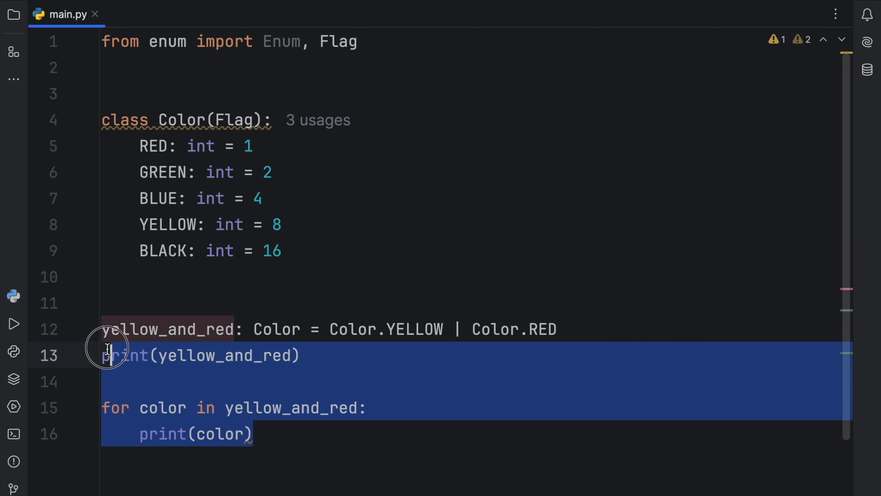
- Replace the demo code with cool_colors = Color.RED | Color.YELLOW | Color.BLACK
key("Delete")
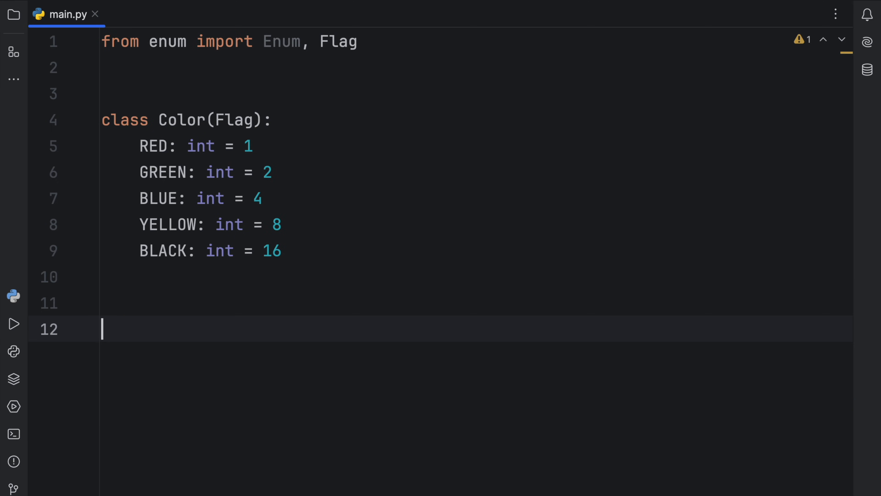
type("cool_")
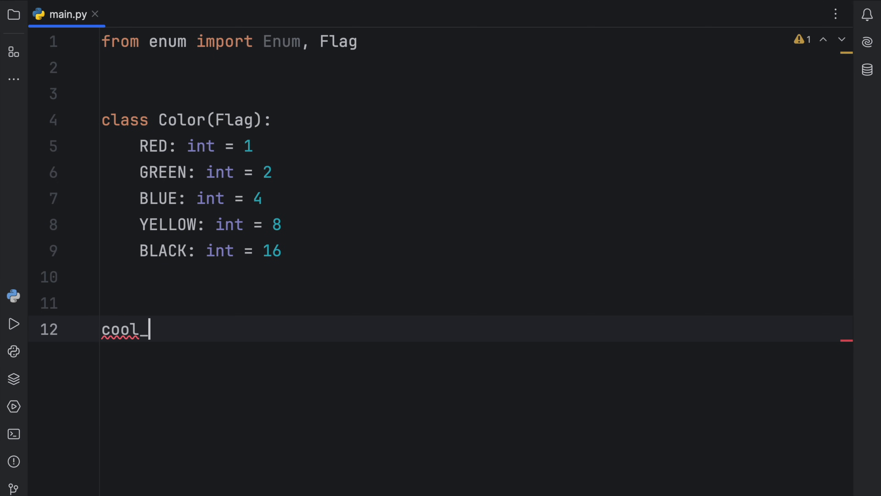
type("colors: Color =")
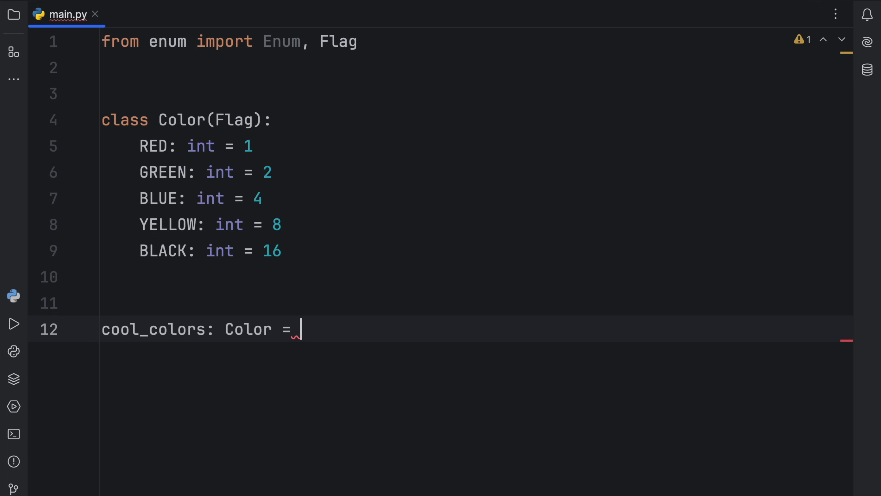
type("Color.R")
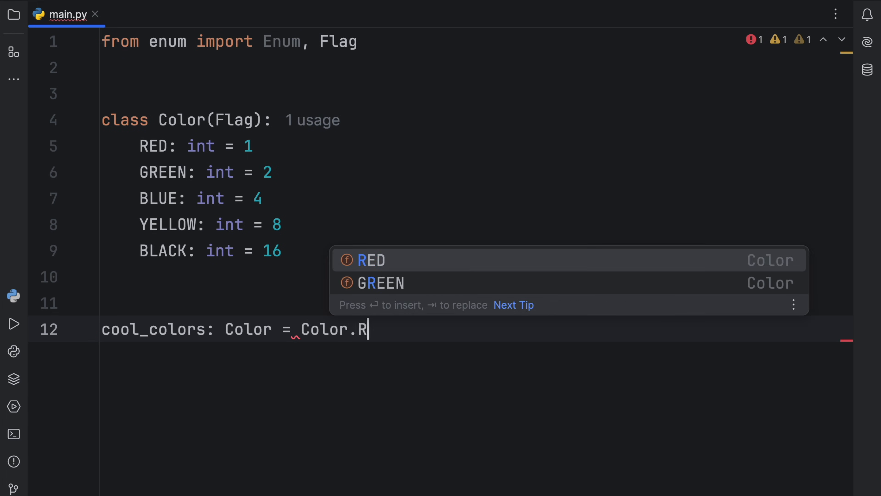
type("ED | Color.YELLOW | Color")
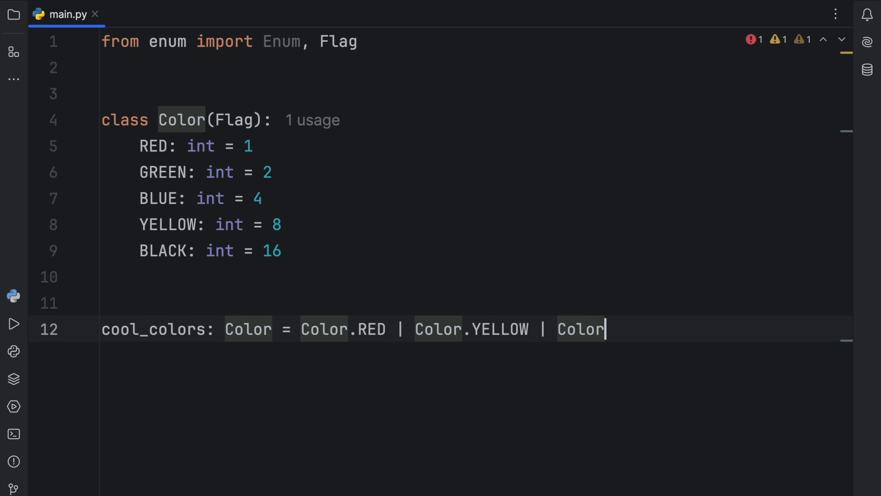
type(".BLACK")
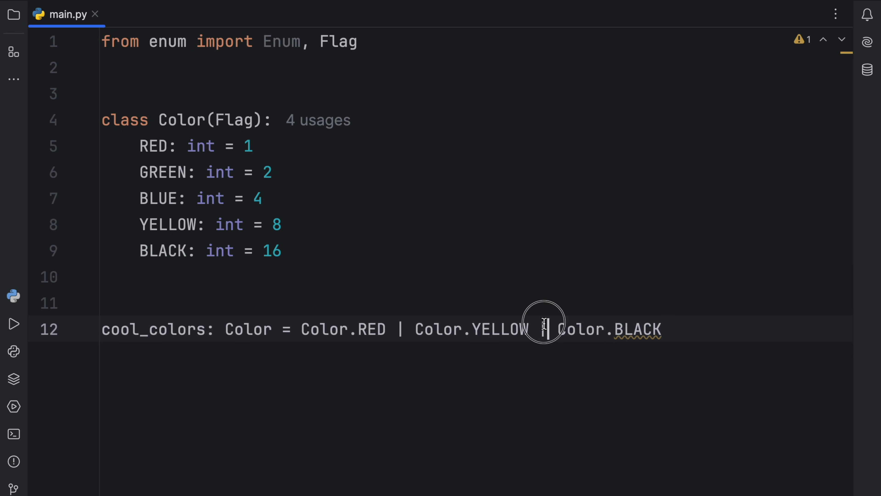
double_click(499, 329)
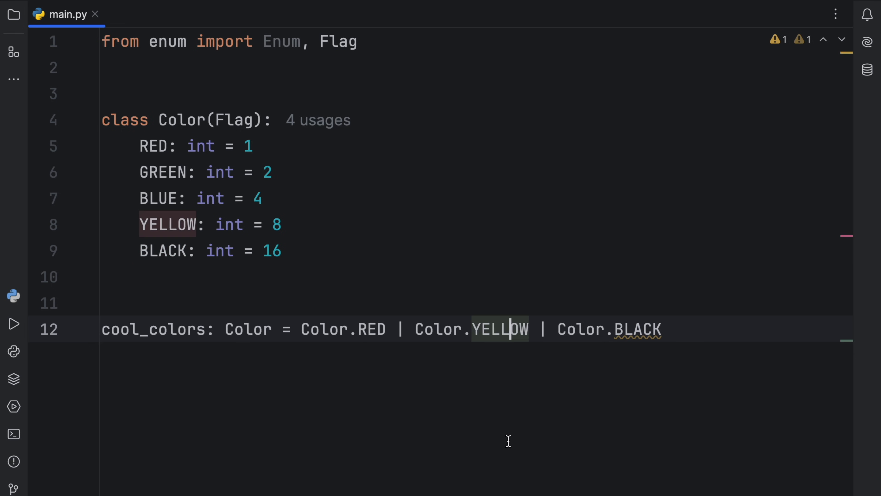
- Define my_car_color: Color and an if/else printing whether it is in cool_colors
type("my")
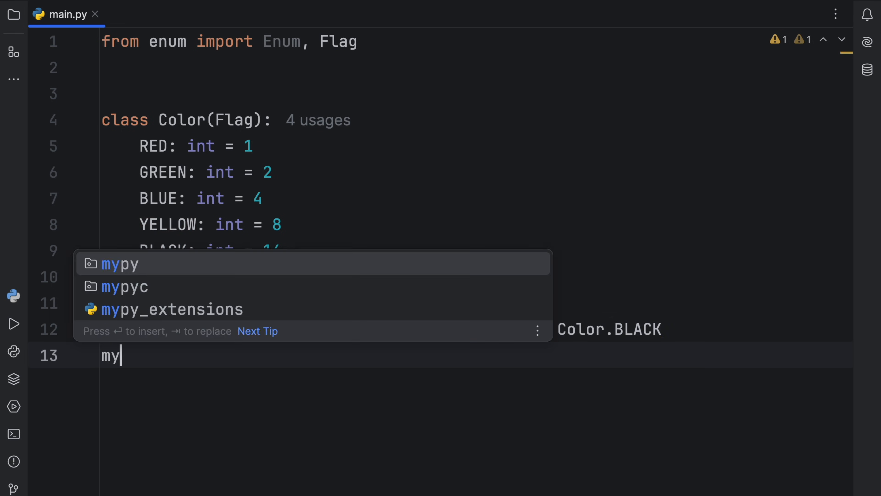
type("_car_colo")
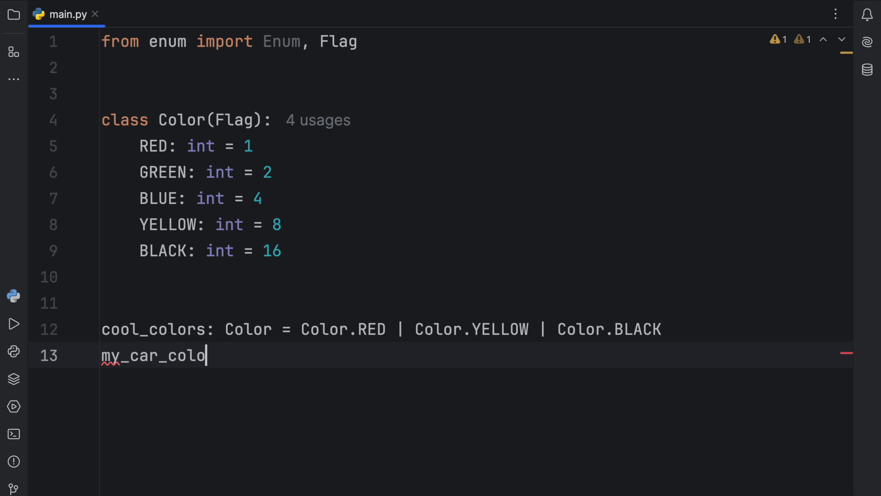
type("r: Color =")
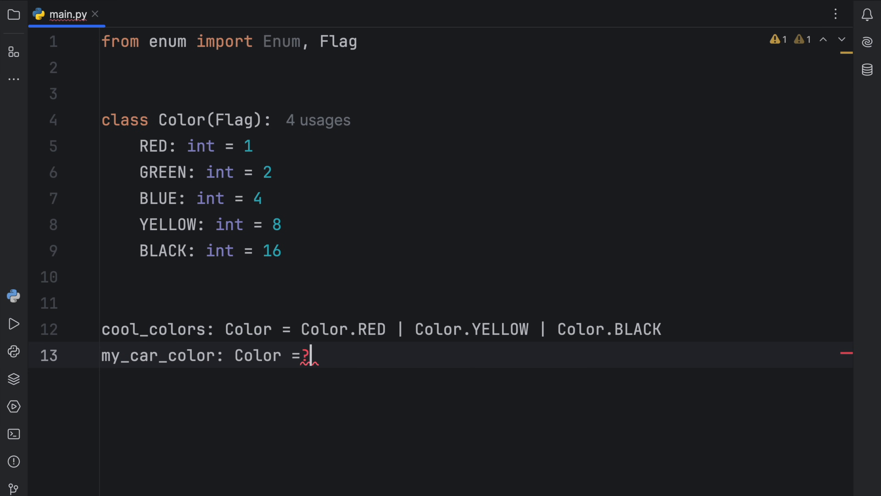
type("Color.BLUE")
type("if my")
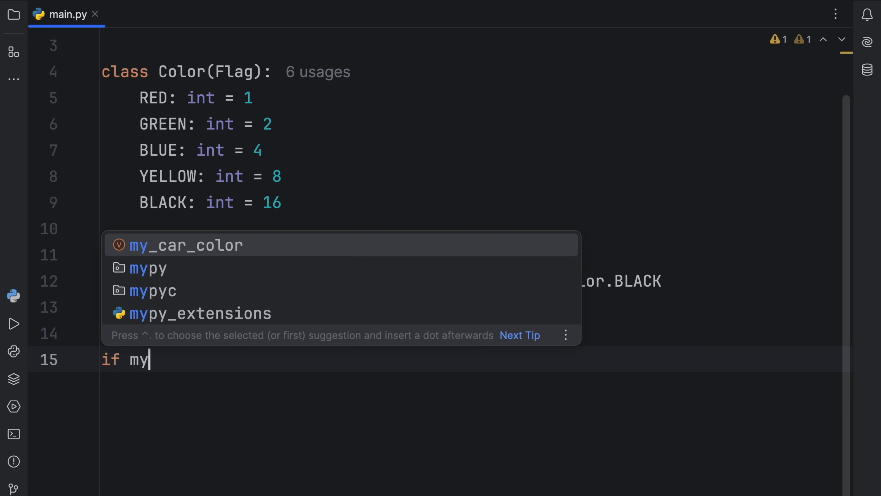
type("_car_color in cool_colors:")
type("print('Sorry, your car is not ")
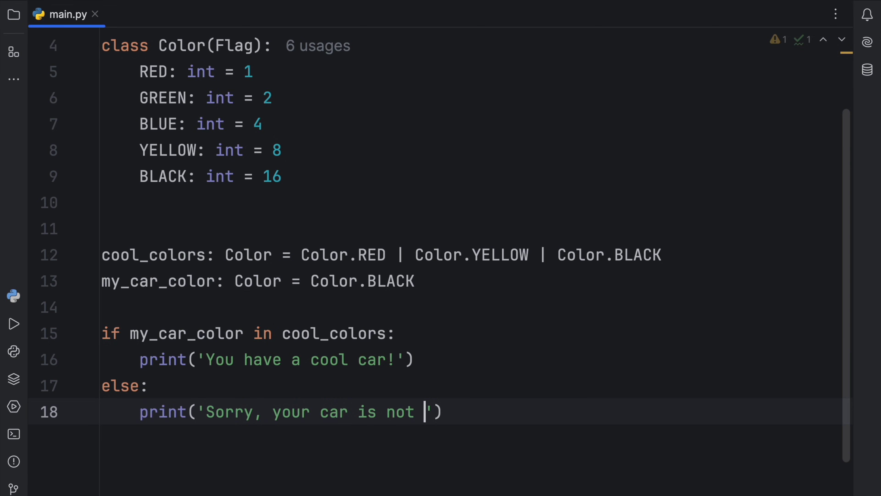
type("cool.")
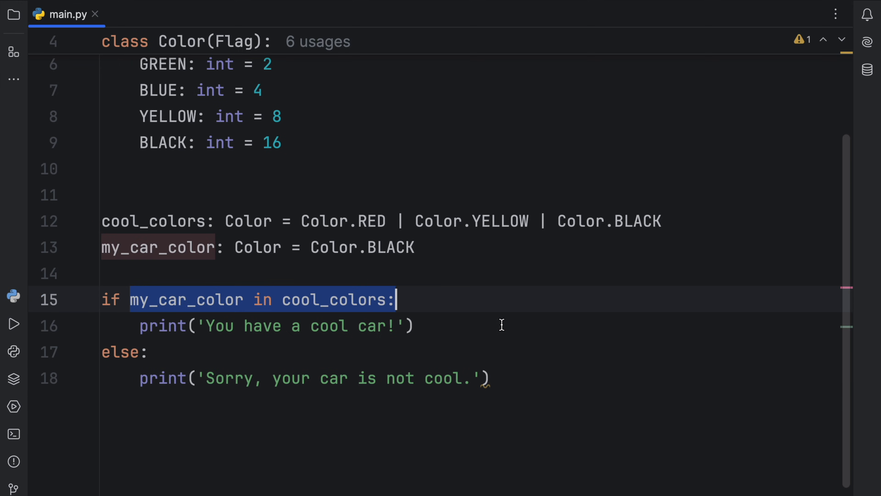
left_click(414, 325)
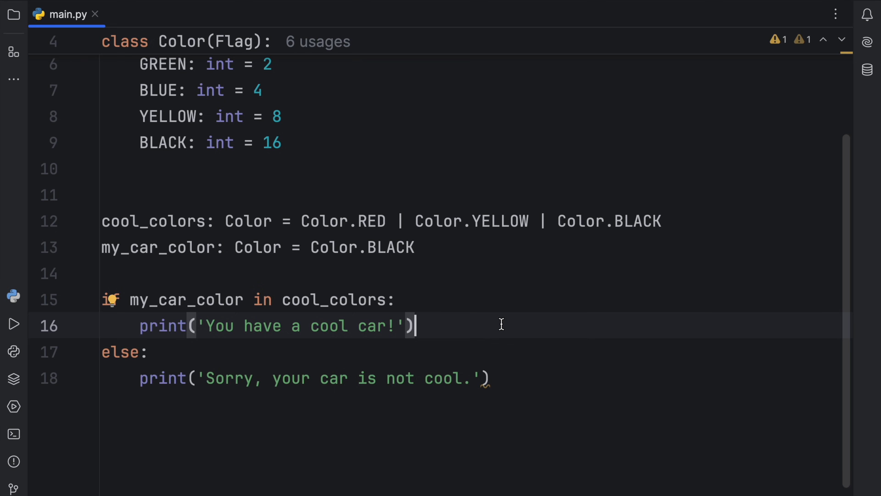
- Run to get 'You have a cool car!', then change my_car_color to Color.GREEN and rerun
left_click(14, 324)
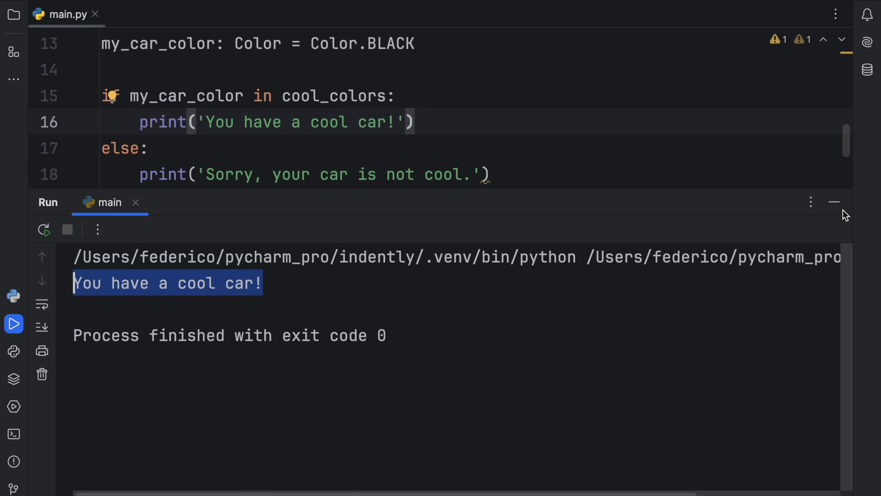
left_click(835, 202)
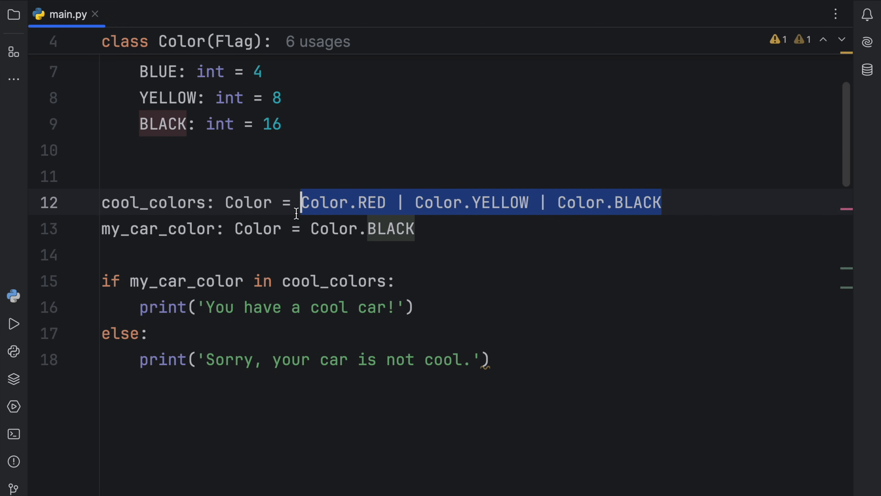
type("F")
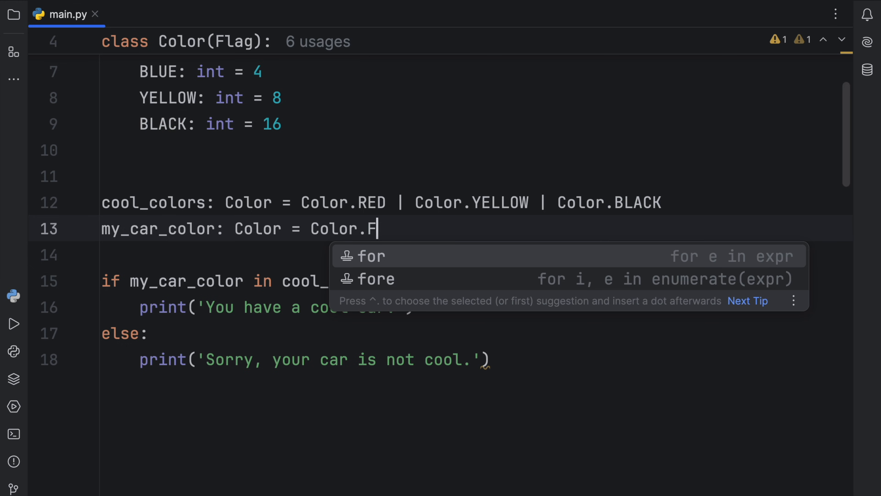
left_click(14, 323)
type("GREEN")
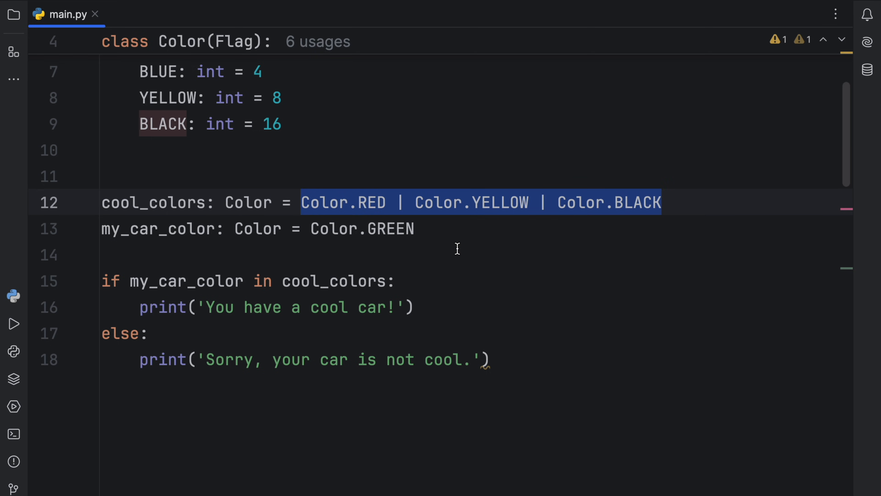
- Scroll up and point out the Flag base of the Color class
scroll("up", 3)
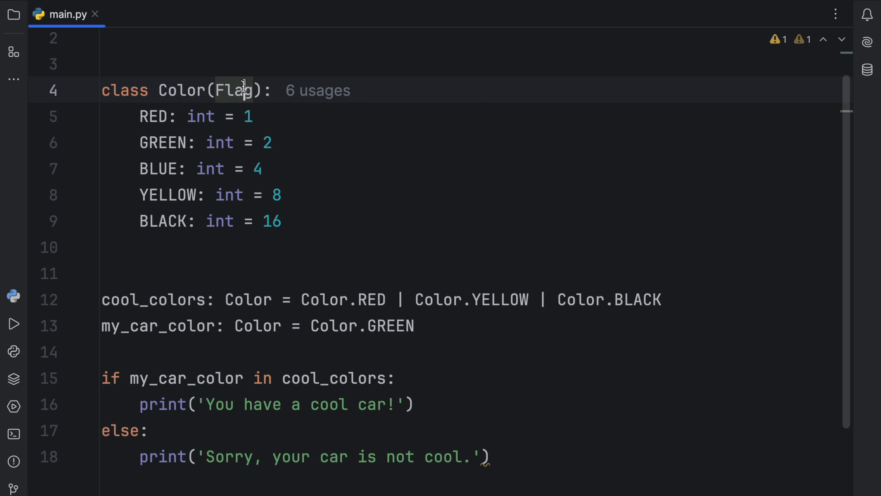
left_click(101, 273)
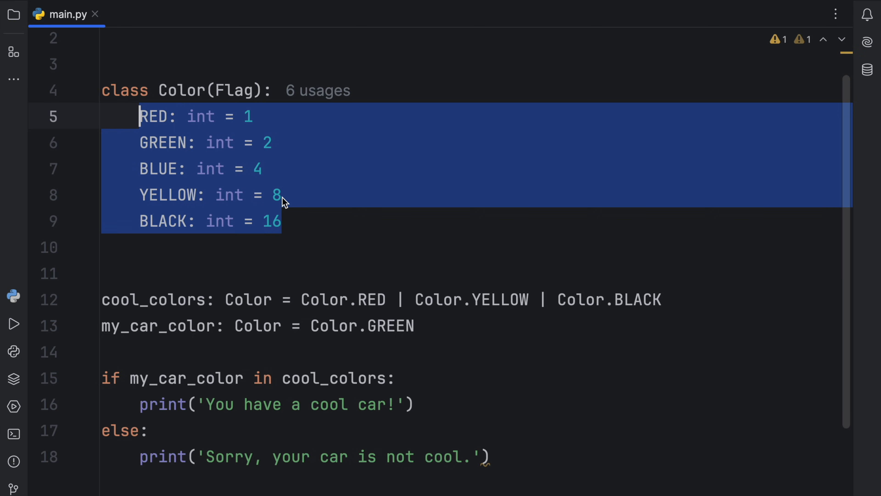
mouse_move(506, 453)
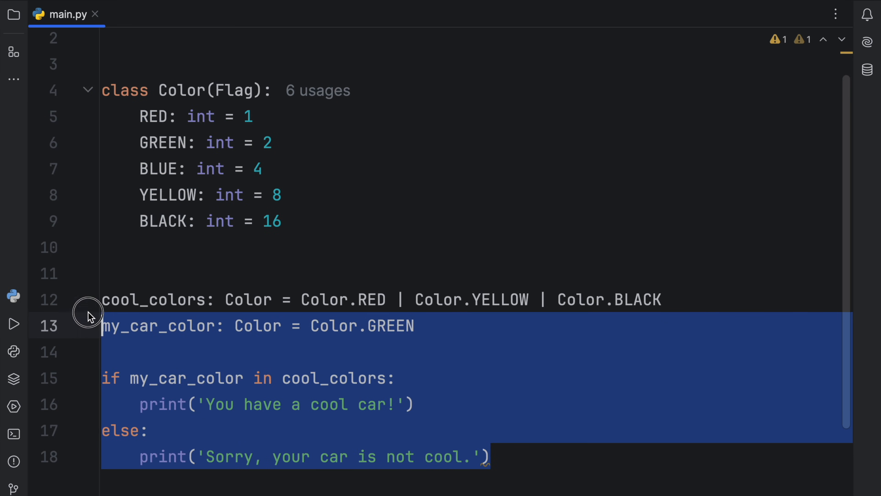
- Replace the car check with combination = Color.RED | Color.YELLOW and print(combination.value), outputting 9
key("Delete")
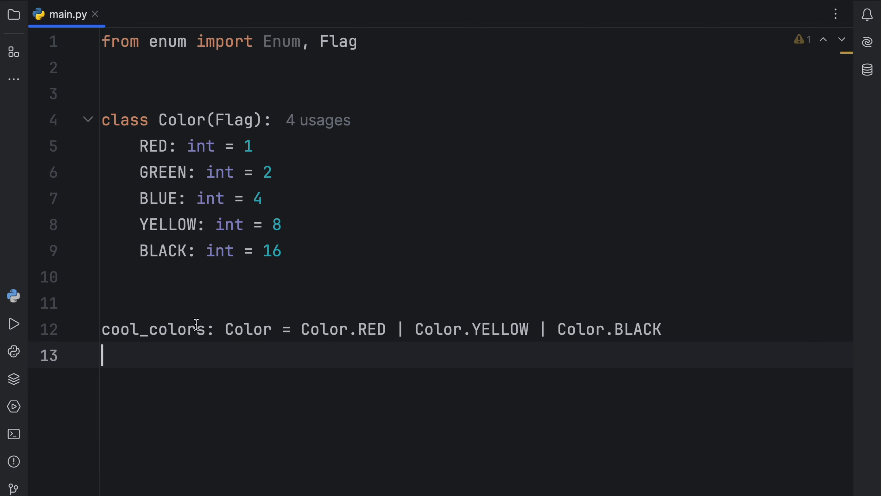
type("combination")
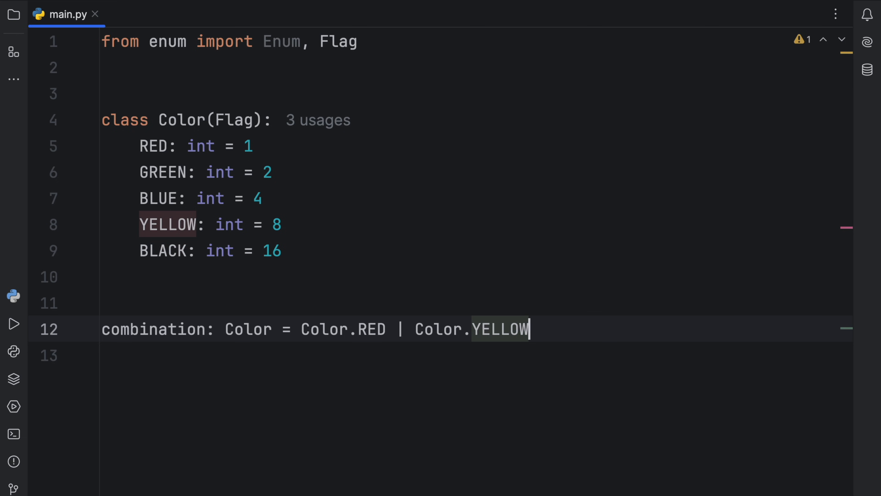
type("print(")
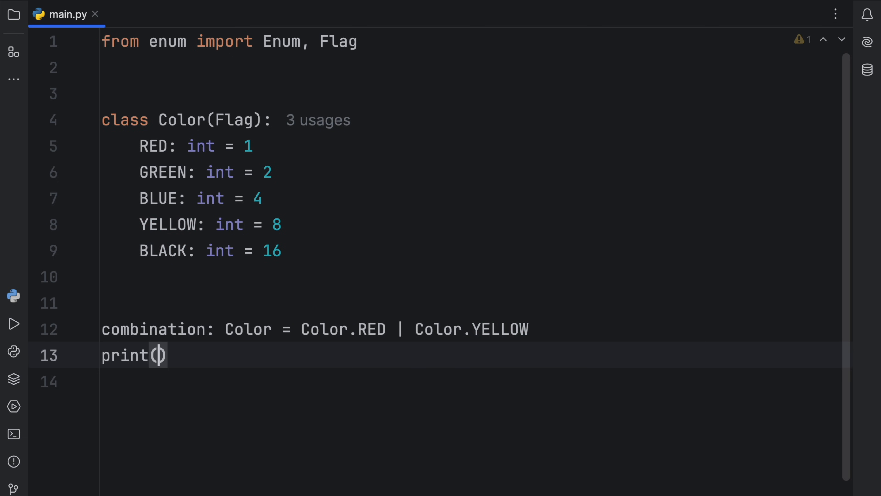
type("combination.value")
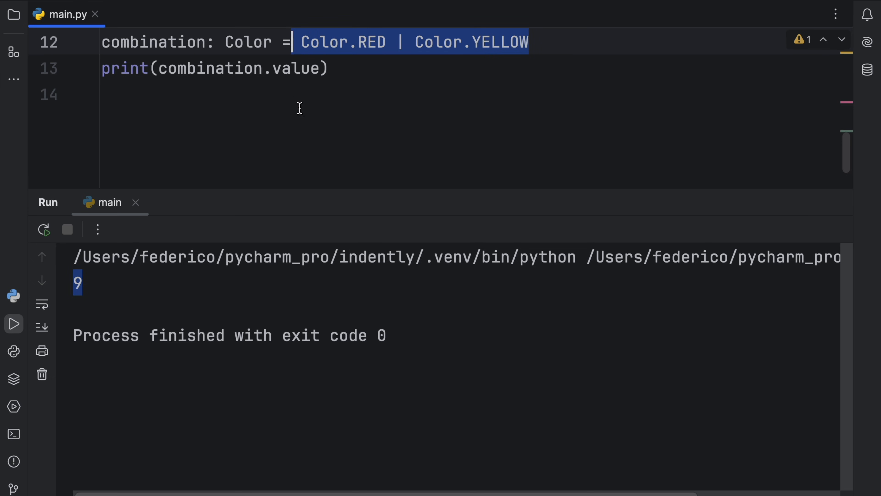
scroll("up", 3)
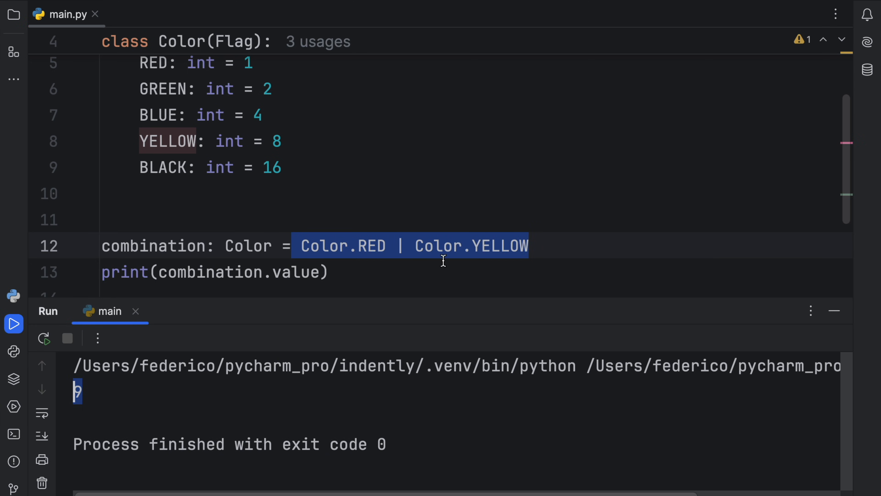
- Try BLACK = 9, restore 16, print combination itself to get Color.RED|YELLOW, and start another enum import
type("9")
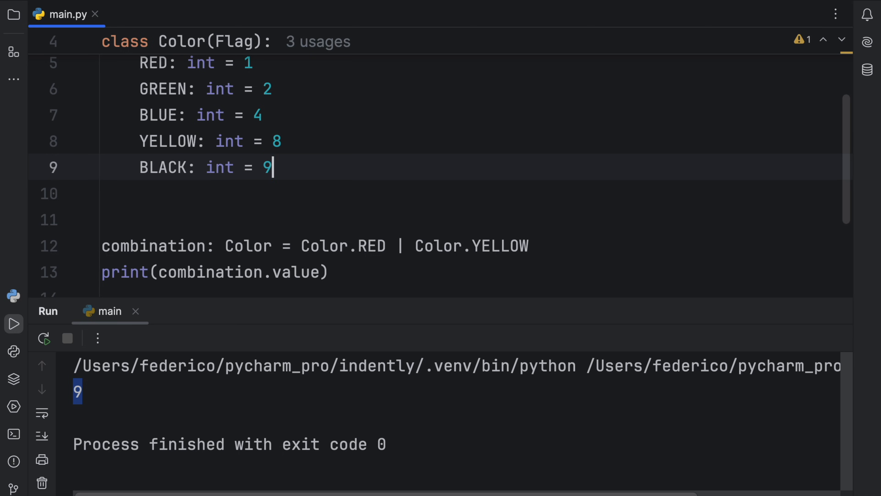
left_click(134, 311)
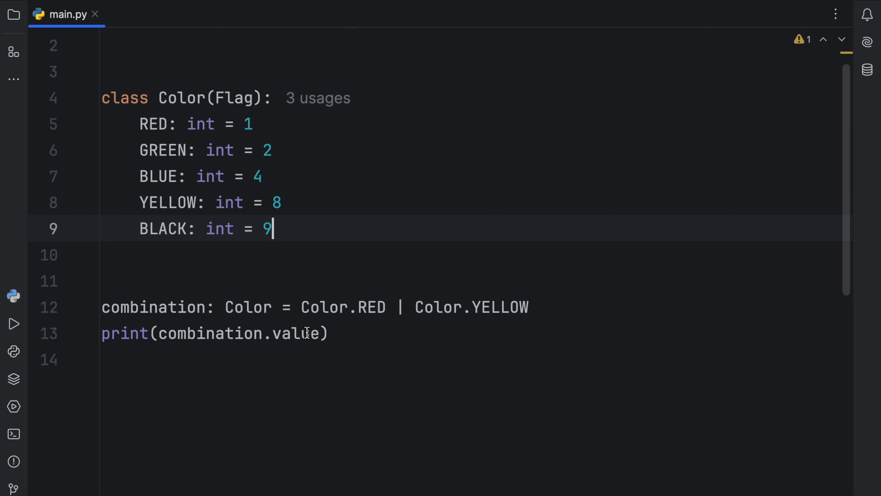
left_click(13, 323)
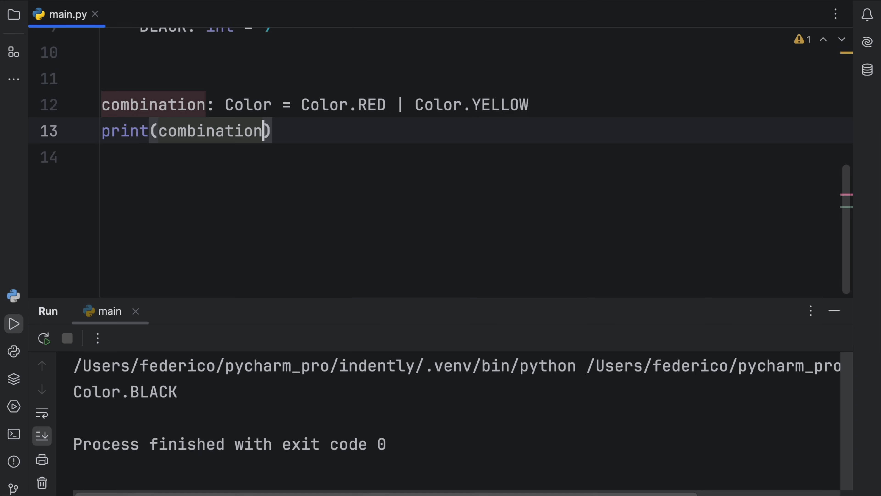
double_click(125, 392)
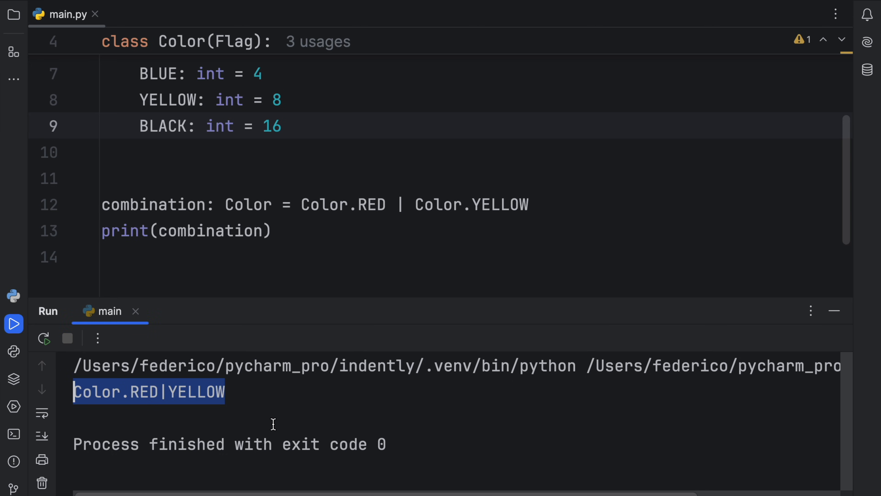
mouse_move(273, 406)
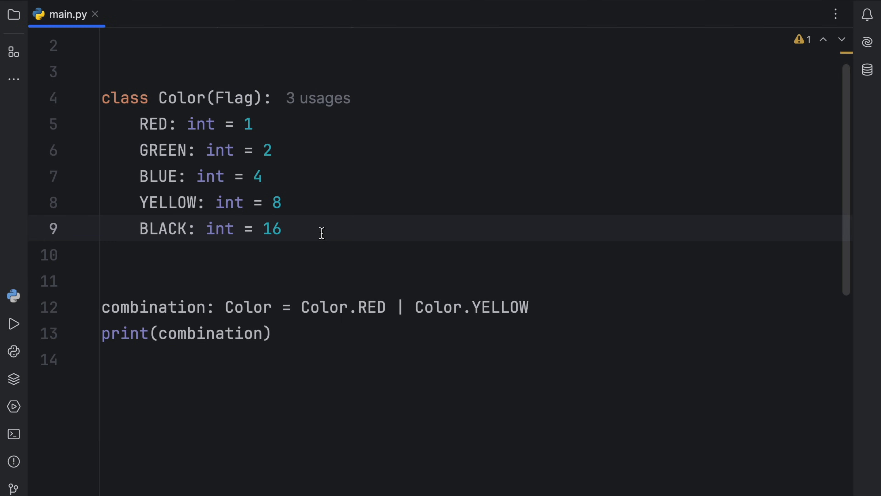
left_click(284, 228)
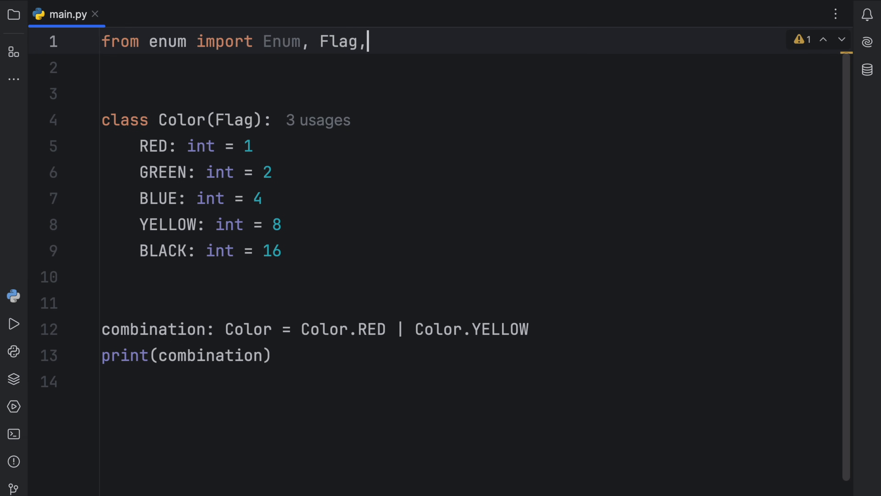
- Import auto and give the Color members auto() values, printing each member's value
type("auto")
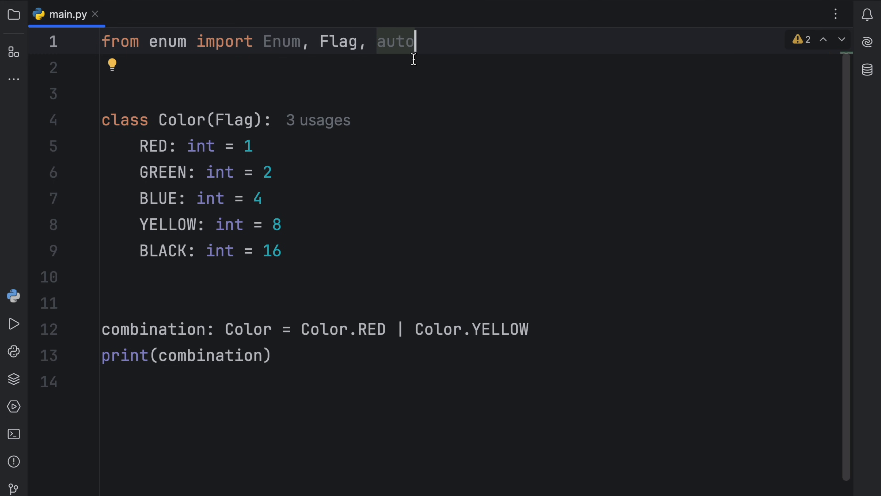
left_click(167, 41)
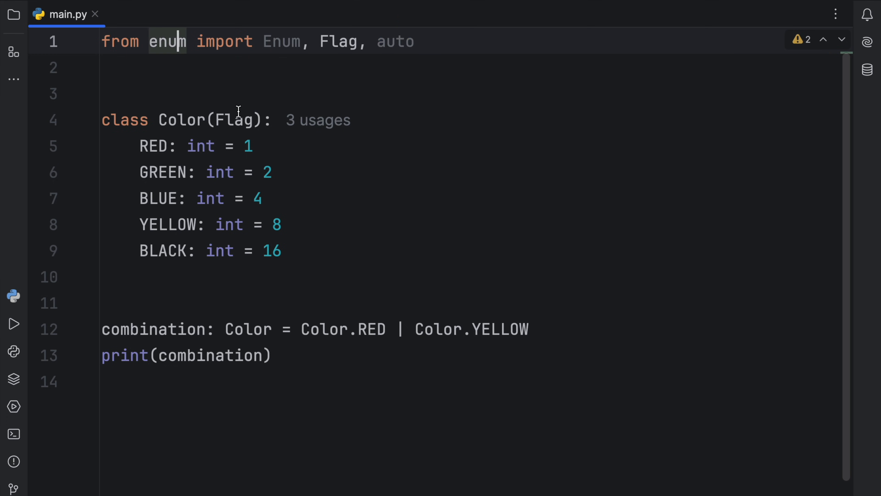
type("auto(")
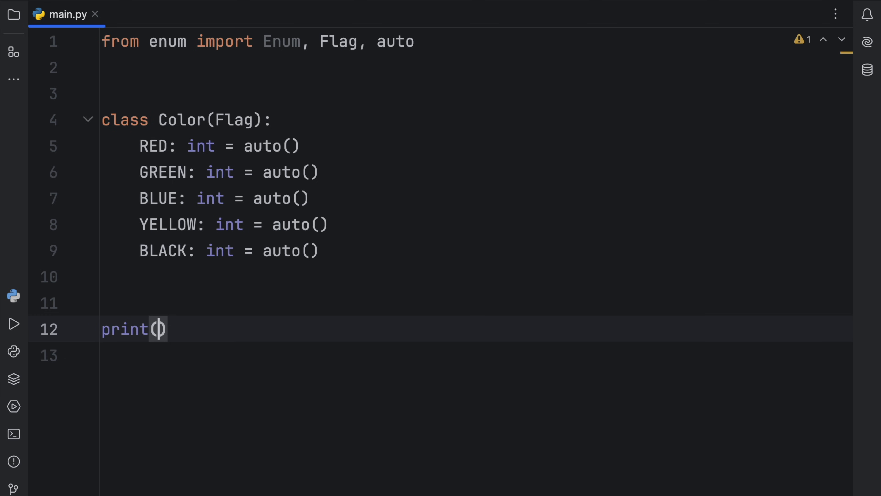
type("Color.Red")
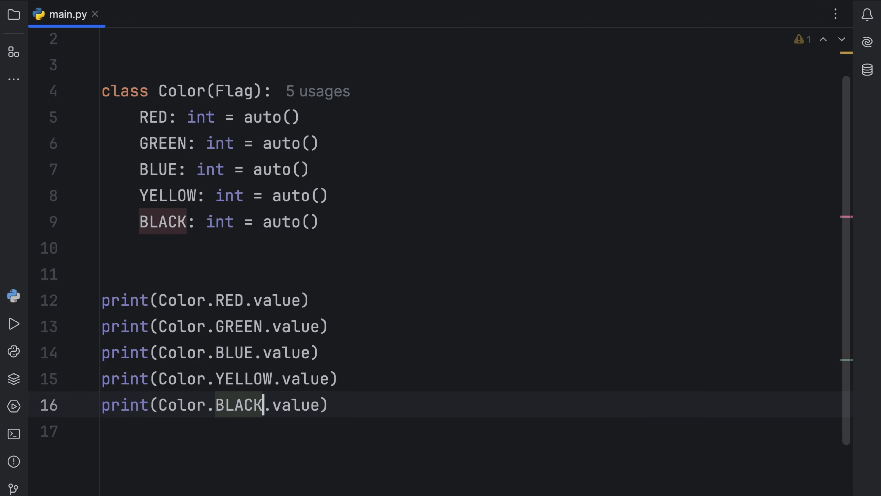
- Run to see values 1, 2, 4, 8, 16 and return to the code
left_click(14, 323)
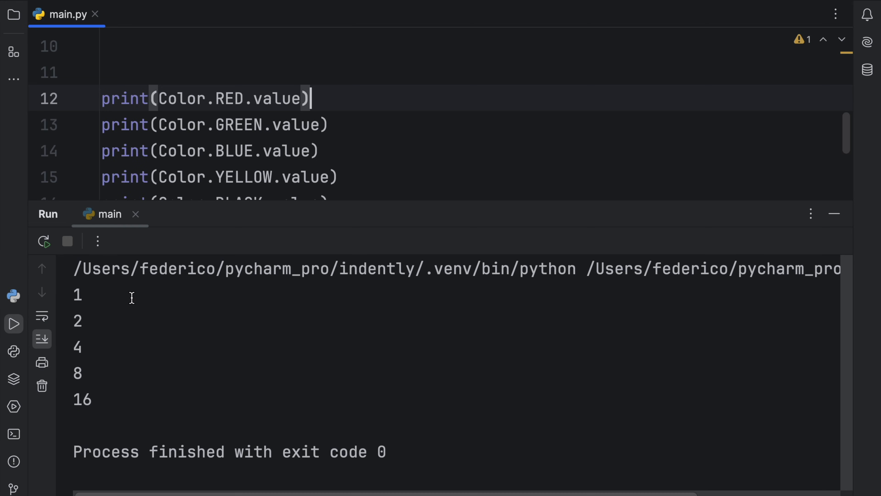
double_click(77, 320)
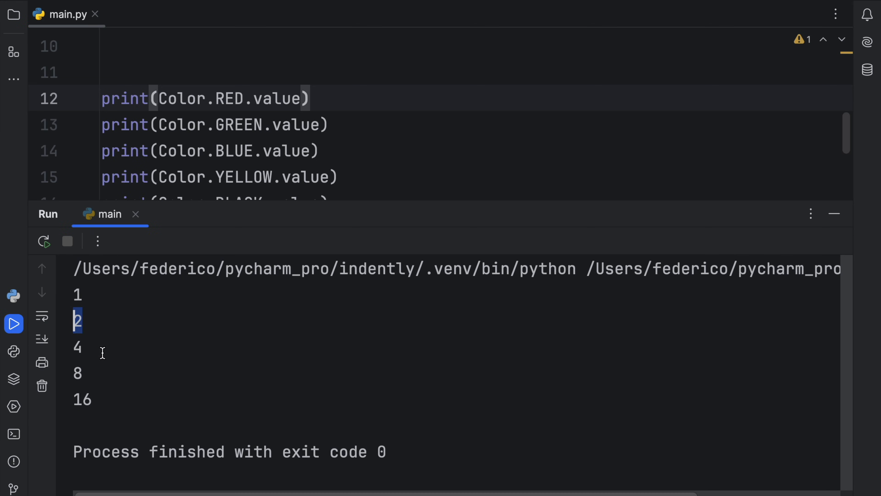
mouse_move(590, 302)
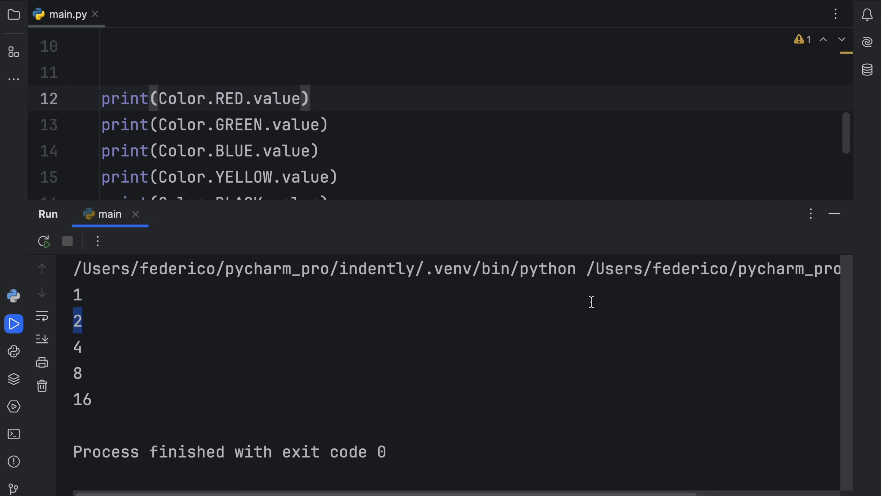
left_click(833, 213)
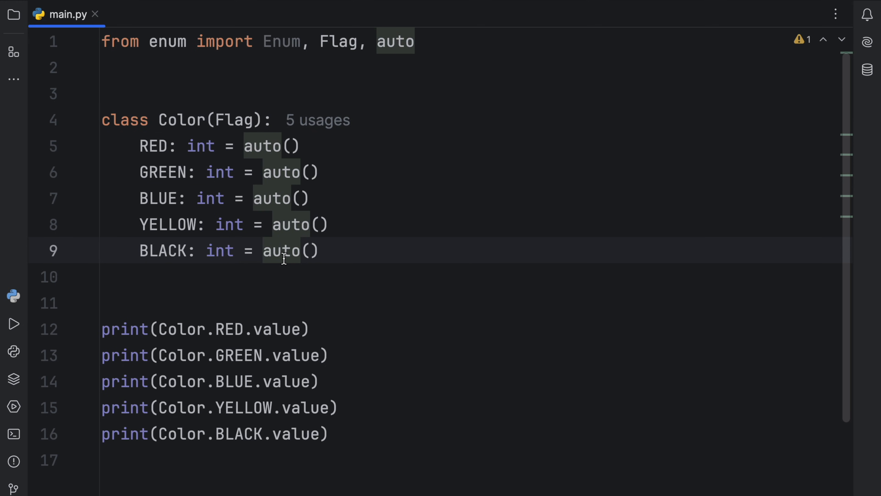
- Base Color on plain Enum and run to see auto() values 1 through 5
type("E")
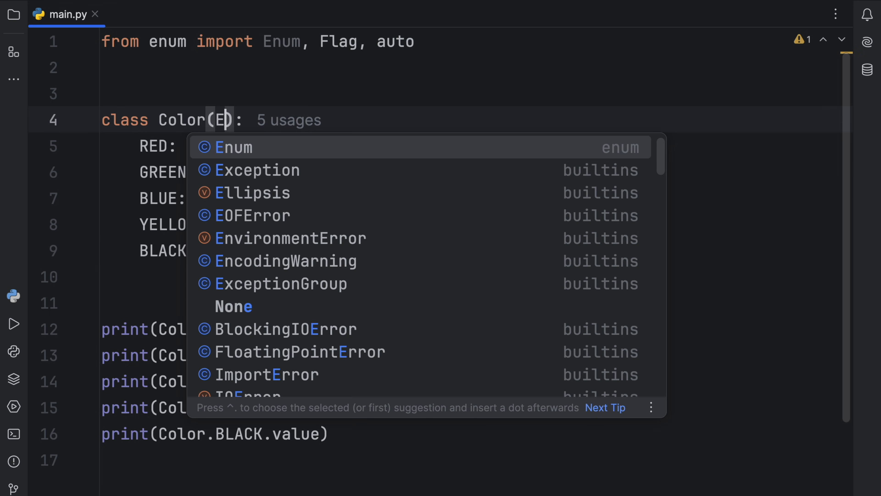
left_click(230, 147)
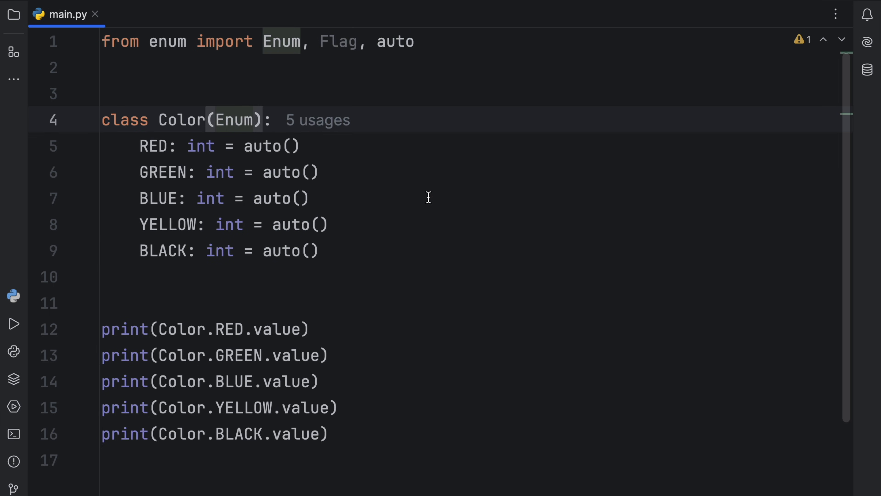
left_click(14, 323)
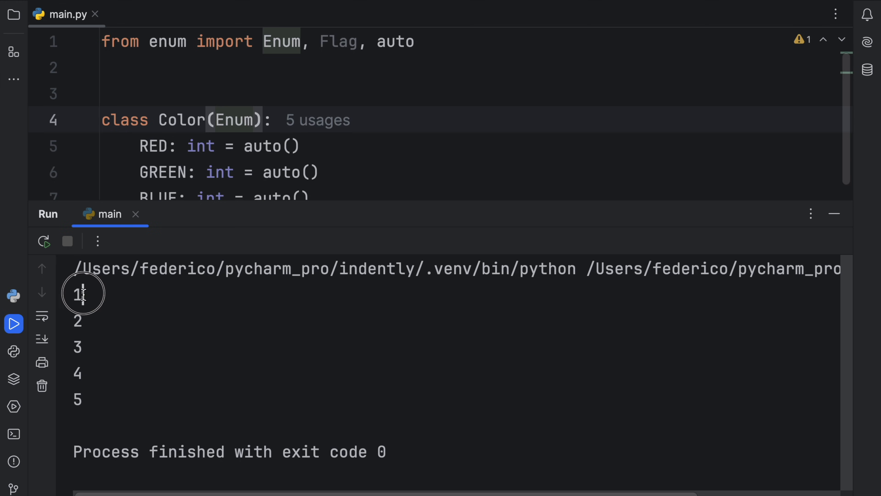
double_click(77, 293)
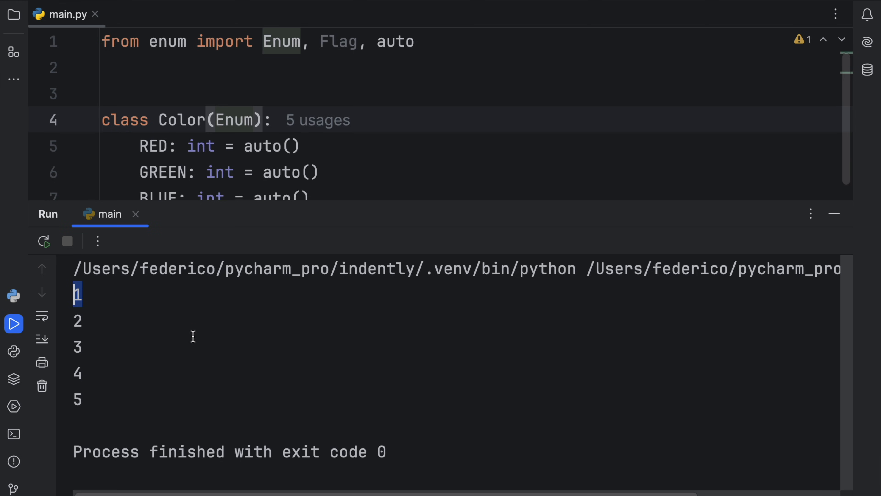
mouse_move(335, 310)
type("Flag")
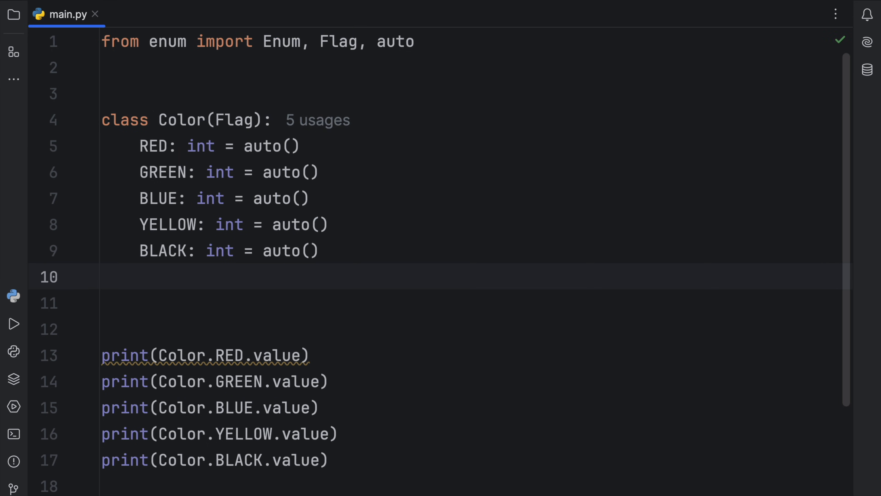
- Add ALL: int = RED | GREEN | BLACK | YELLOW | BLACK to the Flag-based Color
type("ALL:")
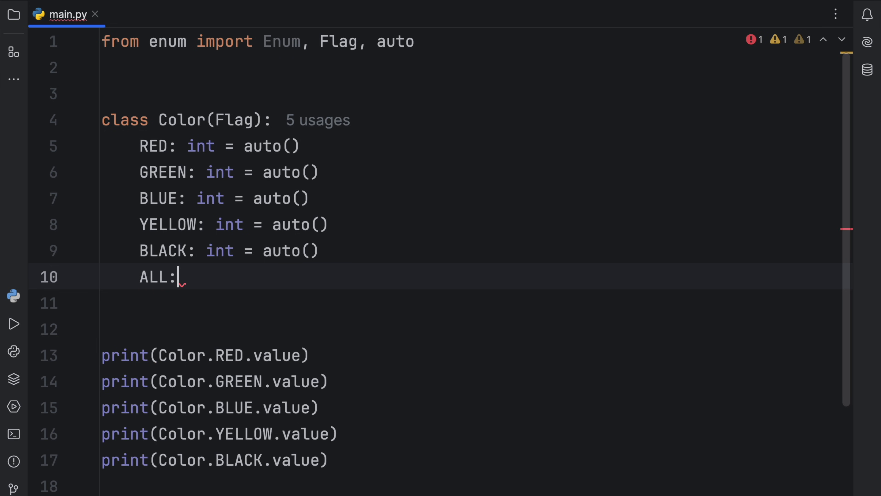
type("int")
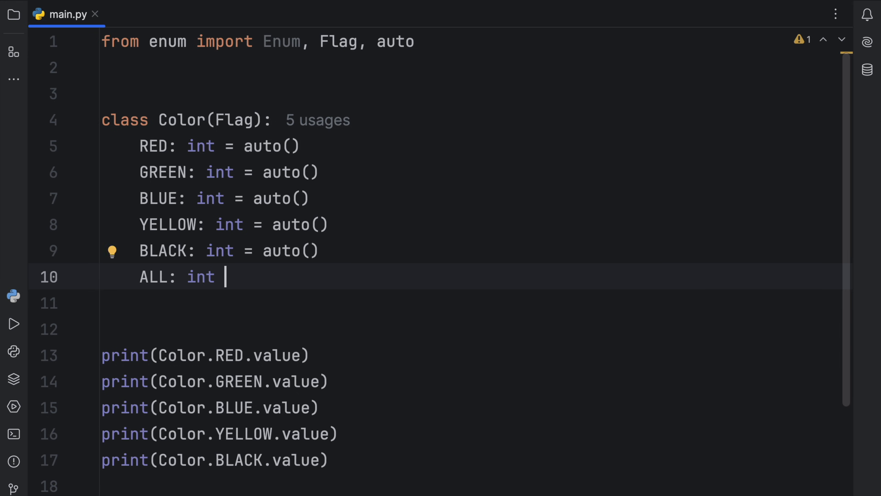
type("= RED | GR")
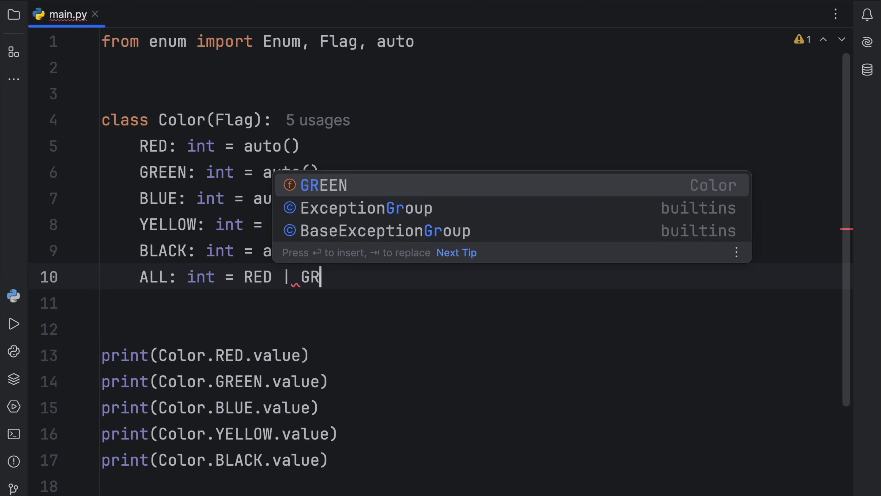
type("EEN | B")
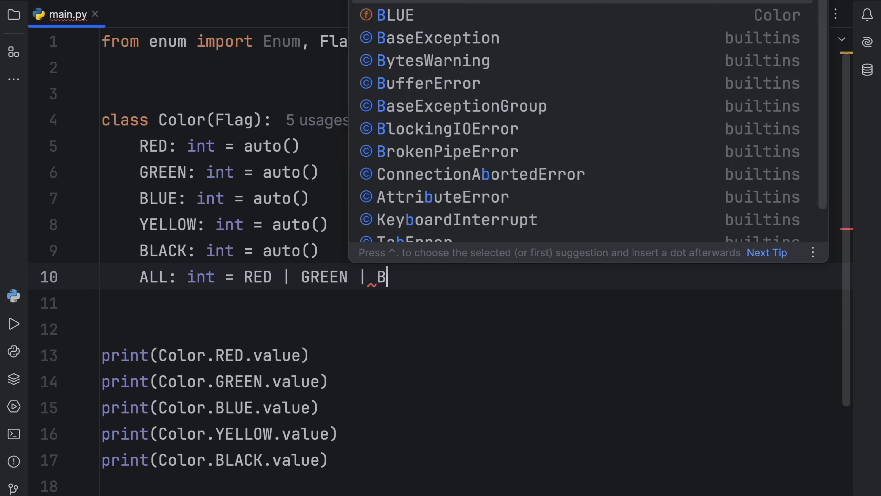
type("LACK |")
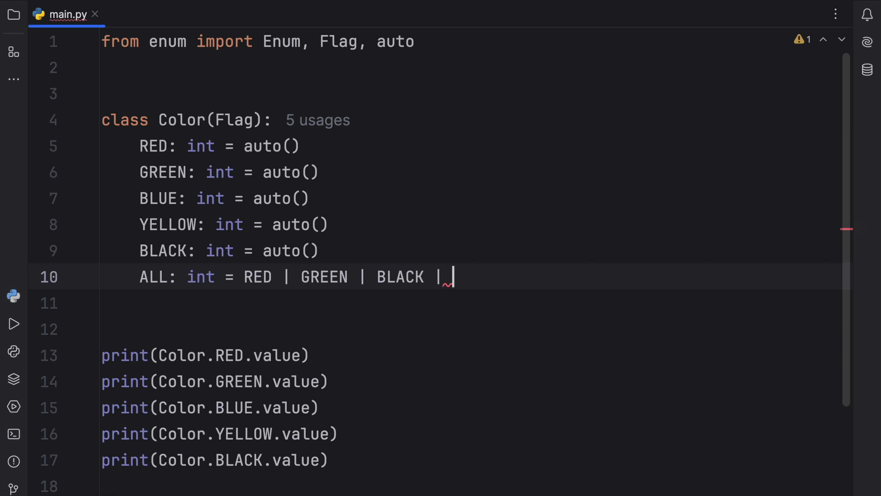
type("YELLOW | BLACK")
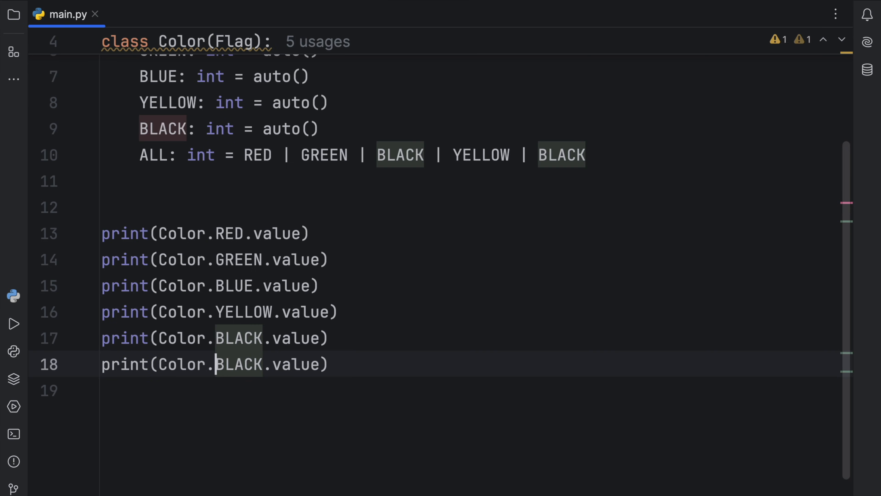
type("A")
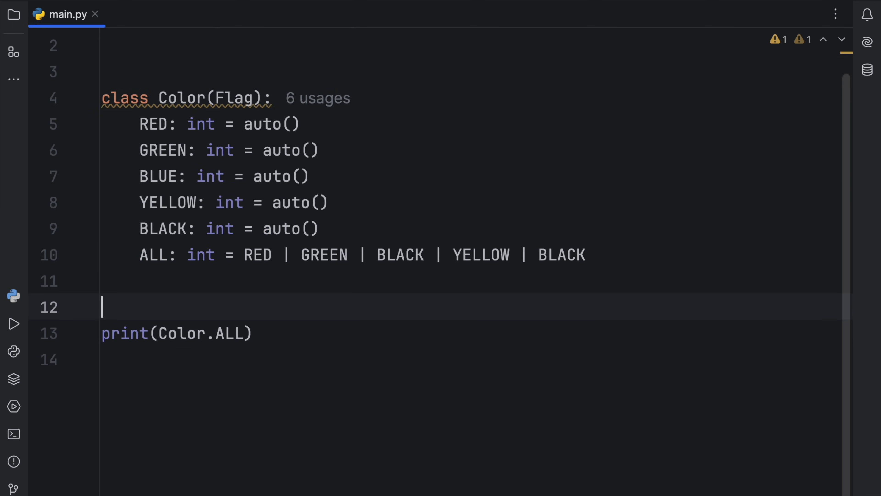
- Print Color.ALL, then Color.ALL.value, which outputs 27
left_click(14, 323)
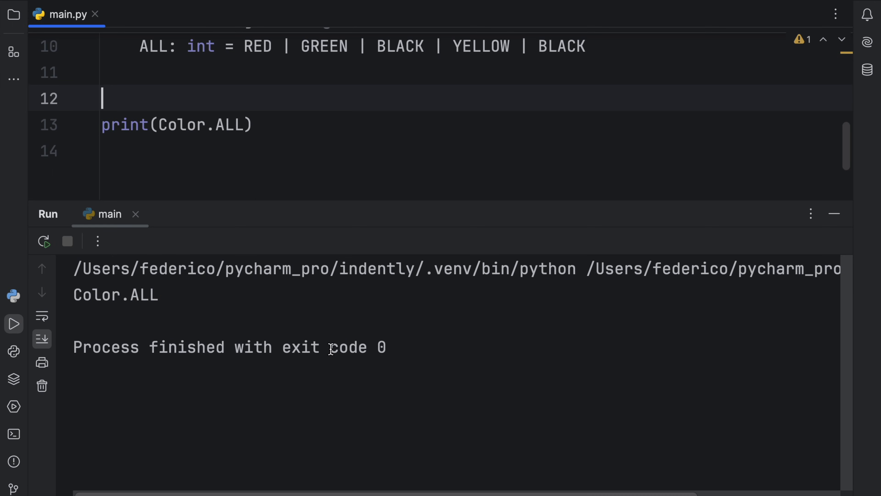
mouse_move(320, 403)
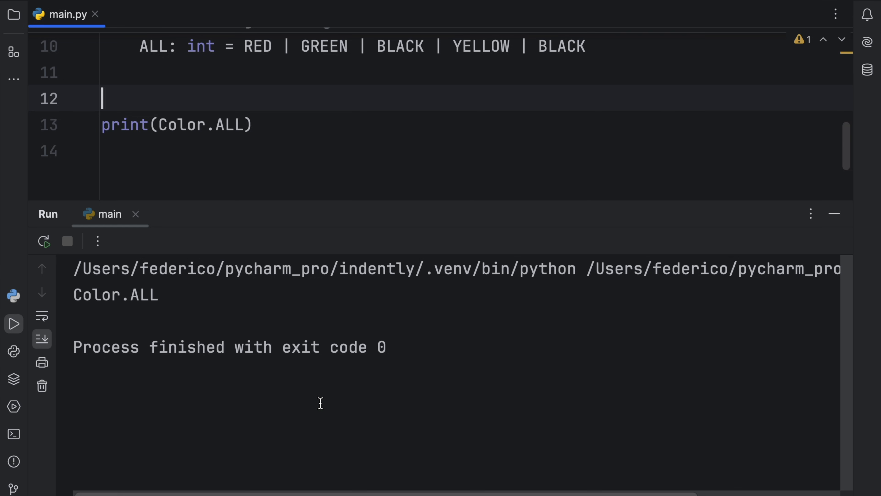
type(".value")
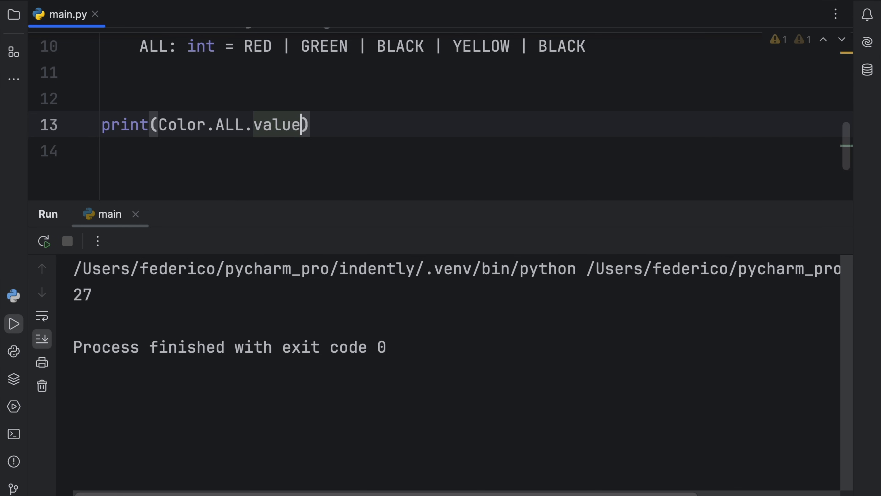
mouse_move(353, 83)
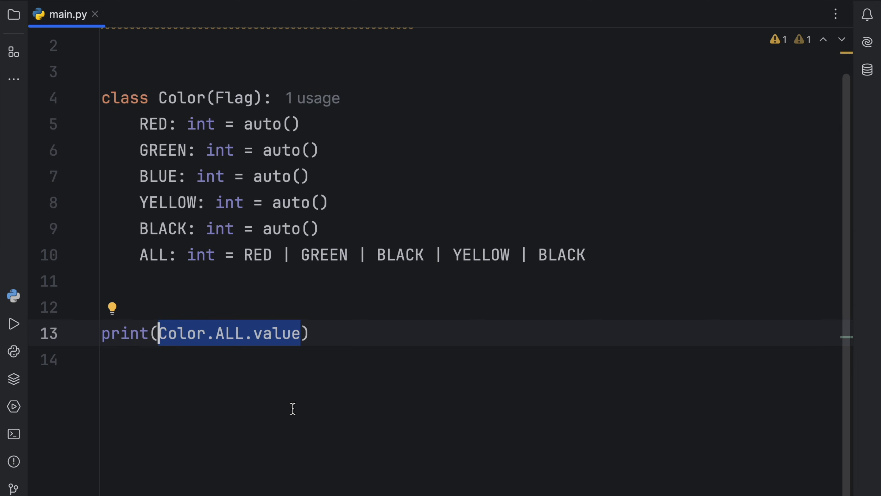
- Print Color.RED in Color.ALL, which outputs True, then return to the code
key("Delete")
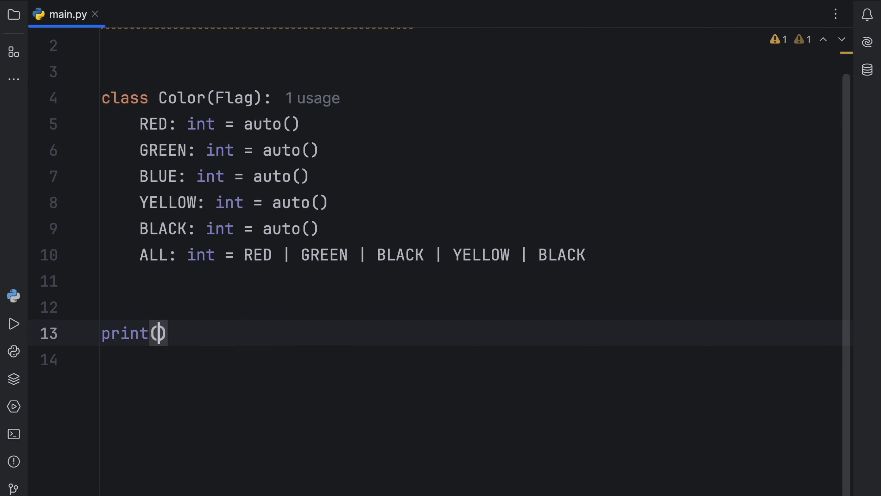
type("Color.RED")
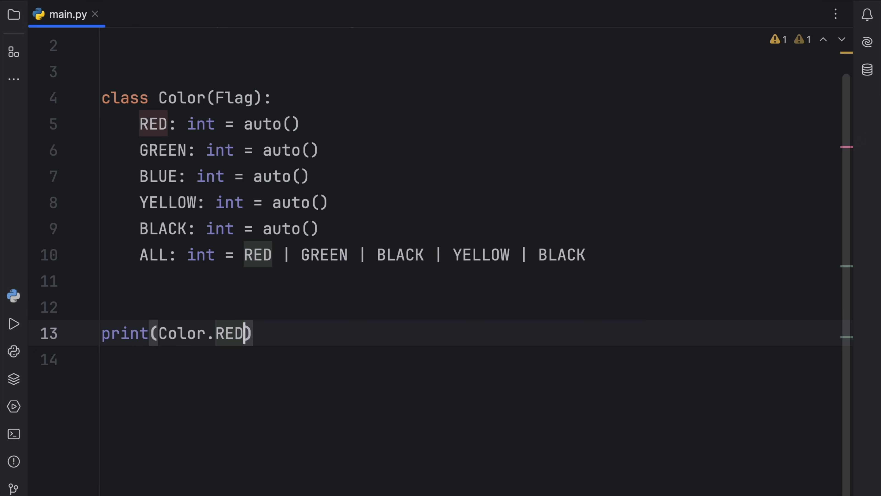
type("in")
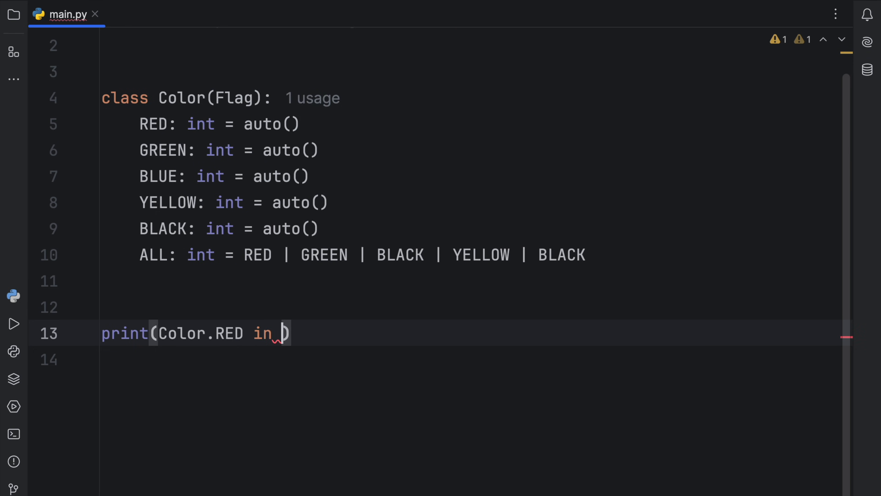
type("Color.ALL")
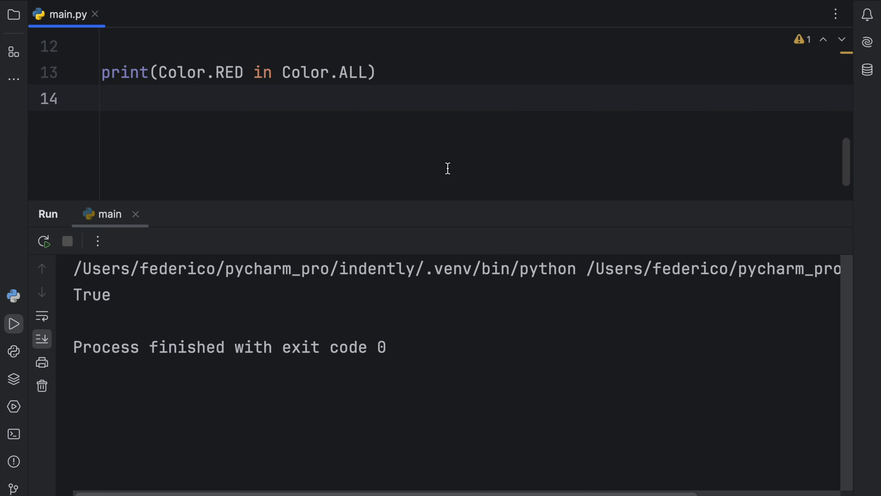
double_click(325, 72)
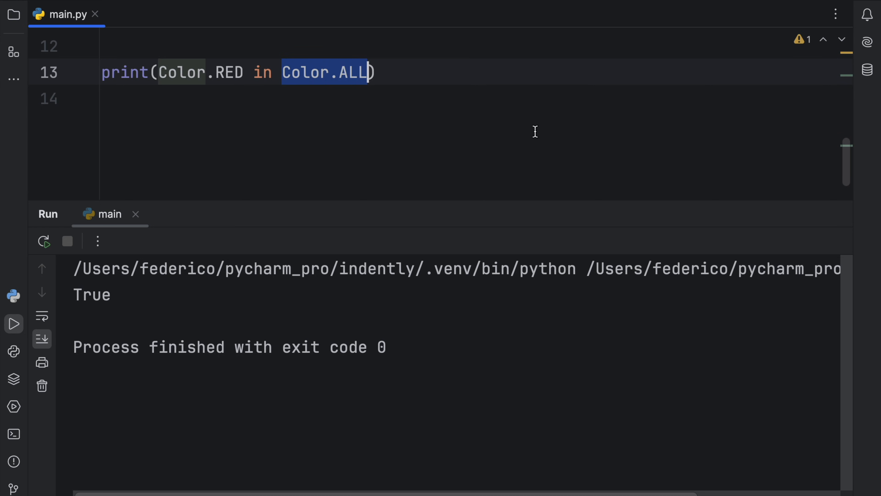
left_click(135, 214)
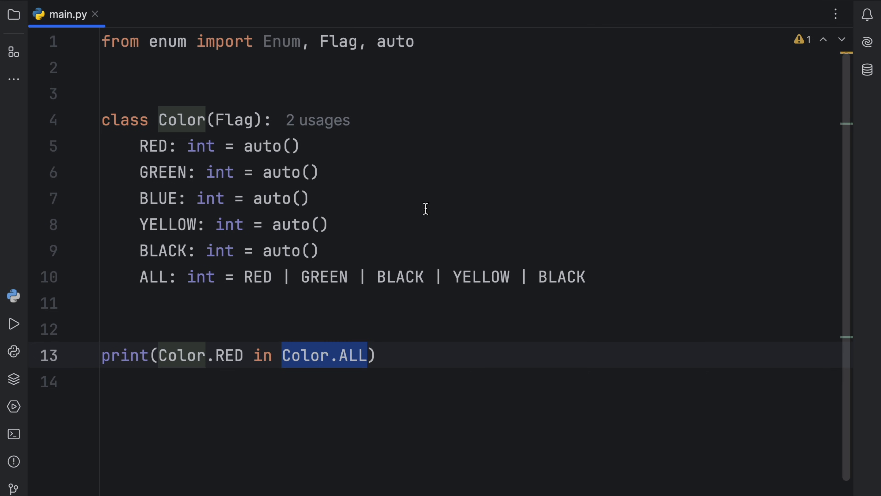
left_click(253, 276)
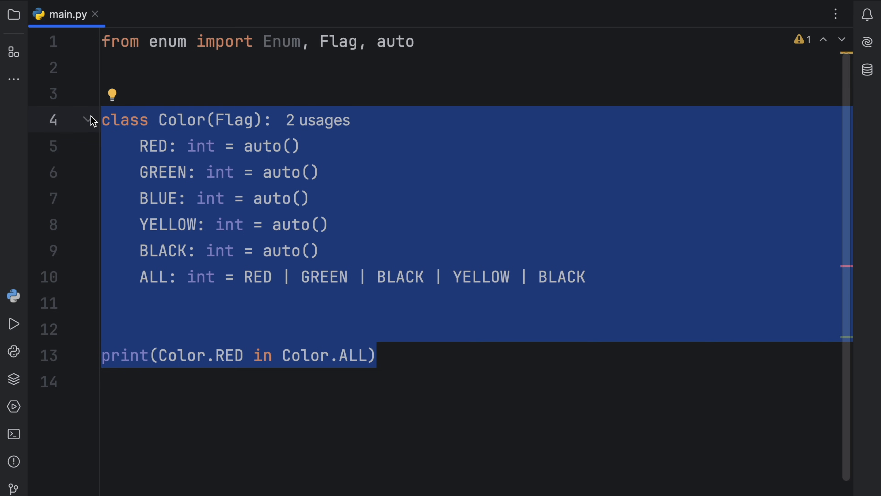
- Clear main.py down to class State(Enum) with OFF: int = 0 and ON: int = 1
type("class Sta")
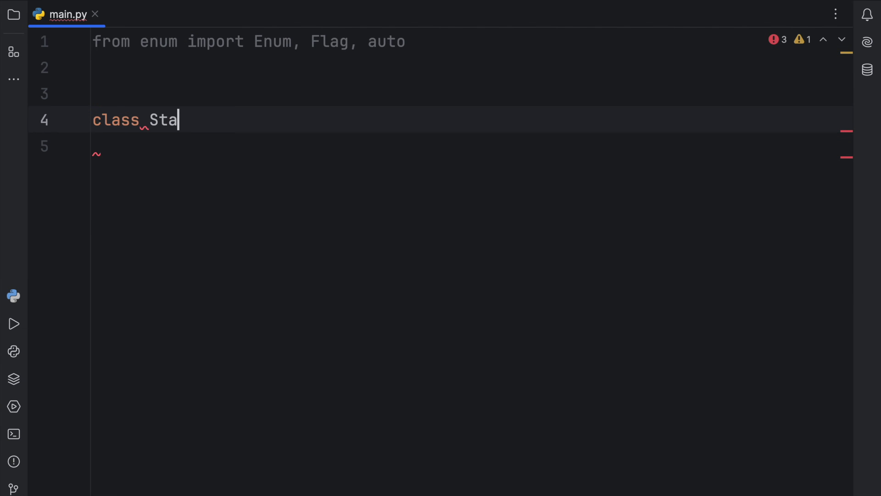
type("te:")
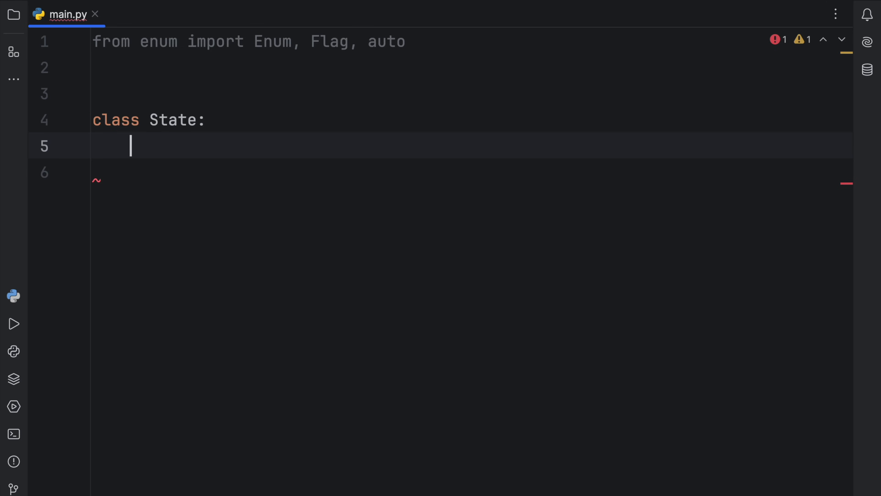
type("()")
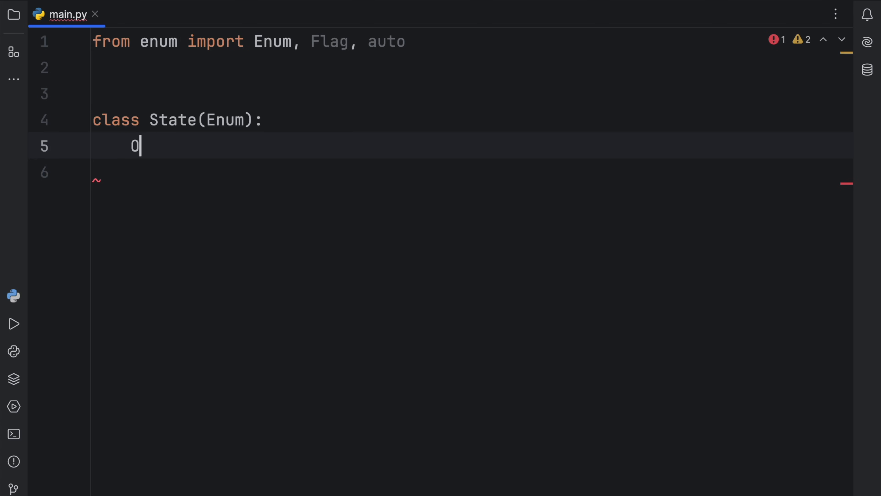
type("N: int")
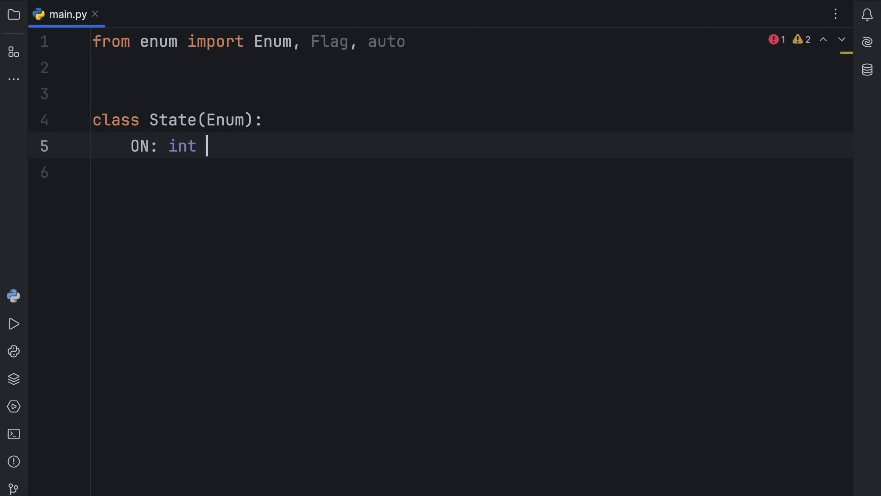
type("= 0")
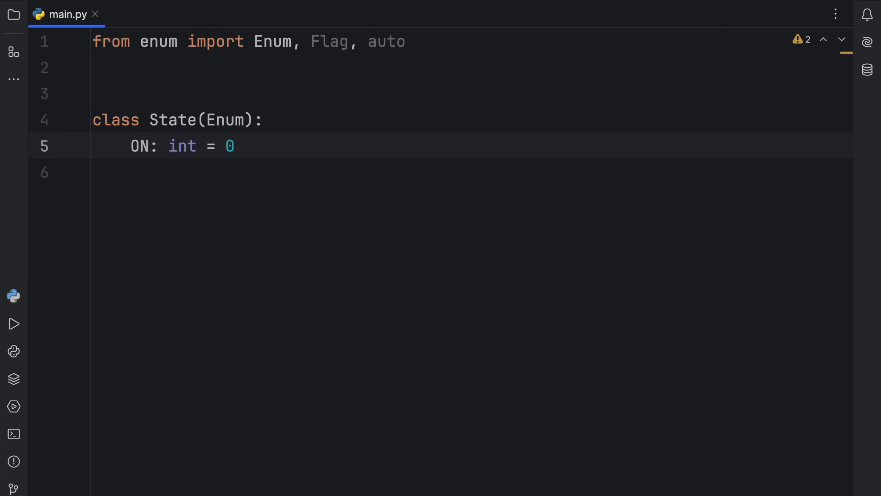
type("OFF")
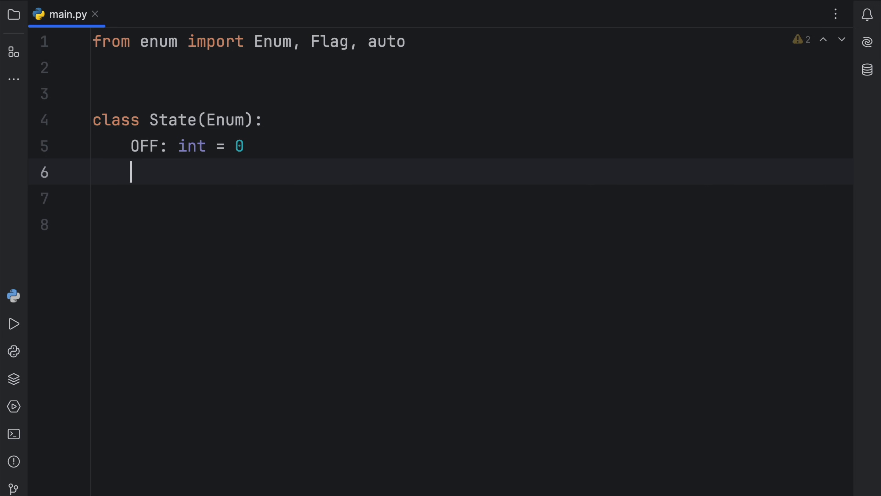
type("ON: int =")
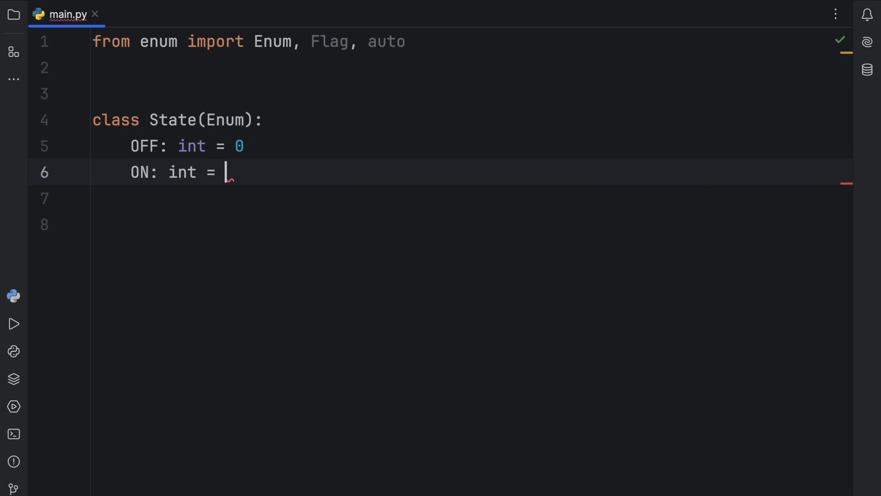
type("1")
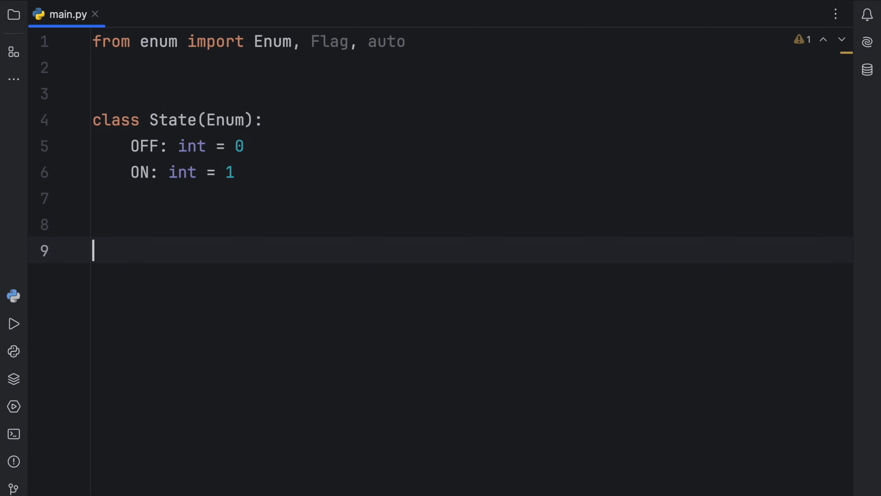
- Add switch: State = State.OFF and start a match on switch
type("swit")
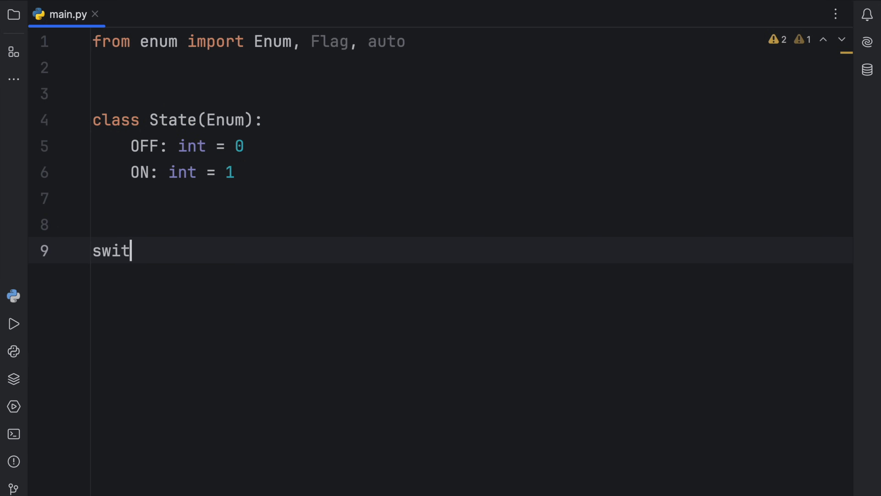
type("ch:")
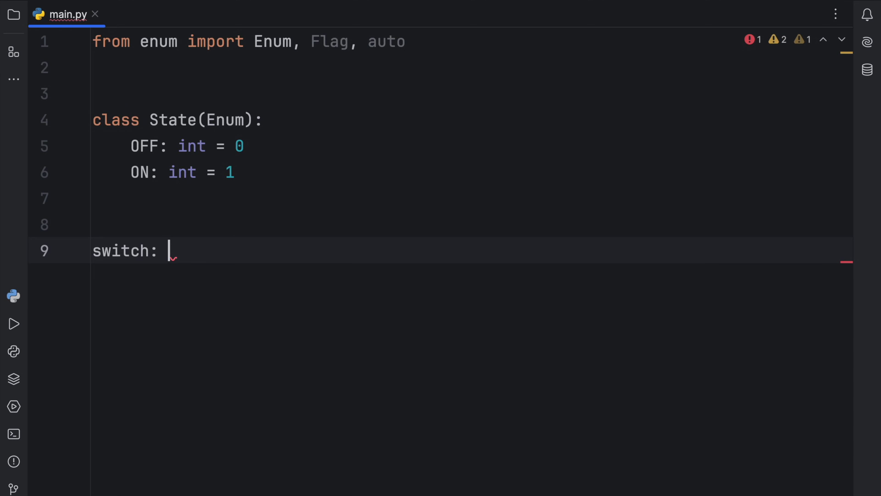
type("State =")
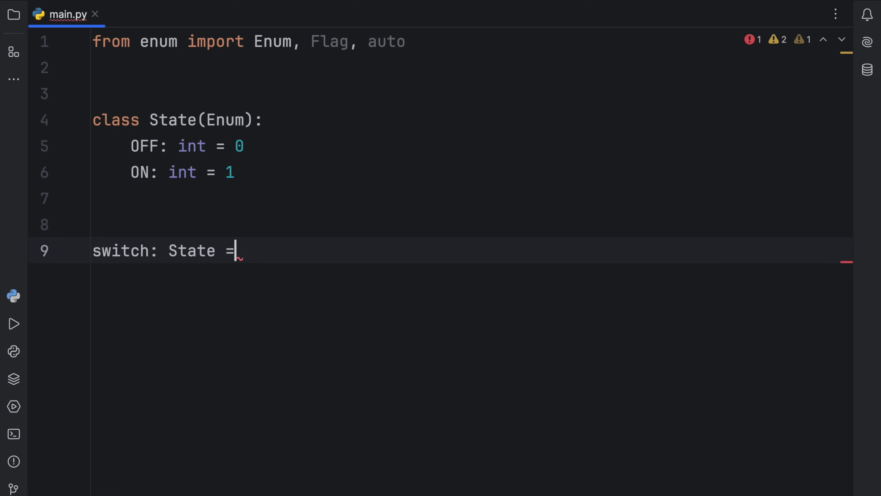
type("State")
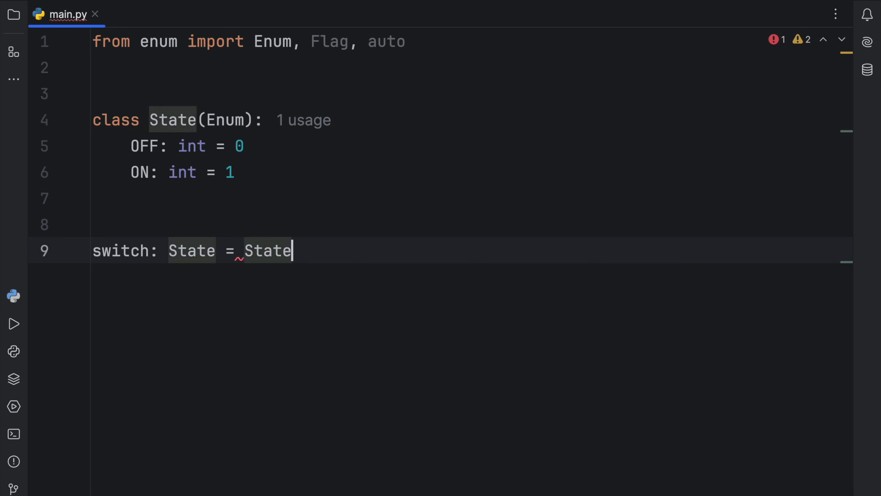
type(".OFF")
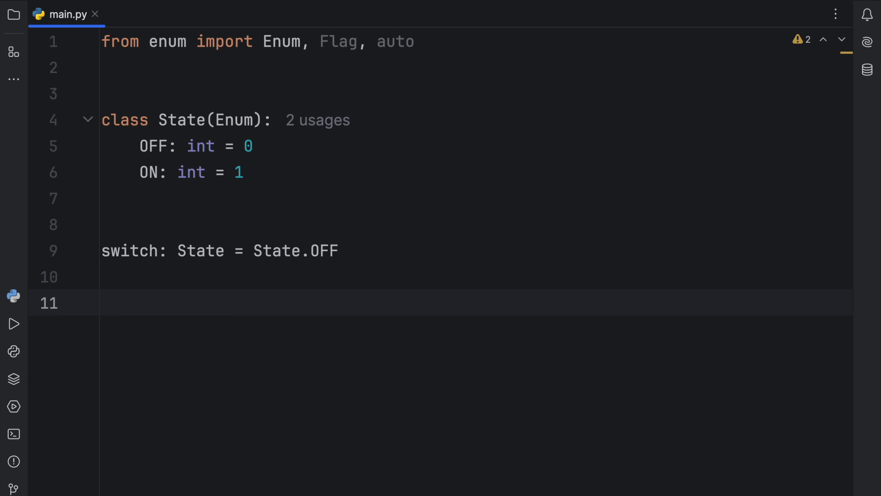
type("match switch:")
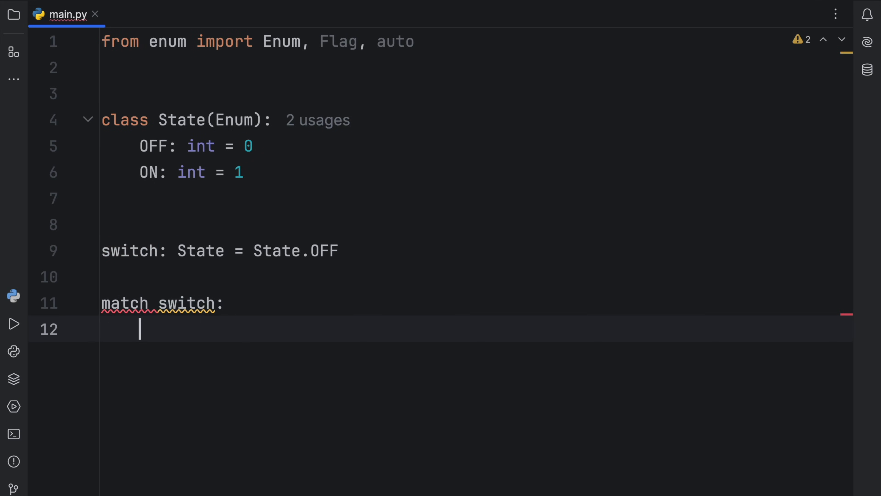
- Add case State.ON and State.OFF printing lamp on/off messages, plus a catch-all print
type("case Sa")
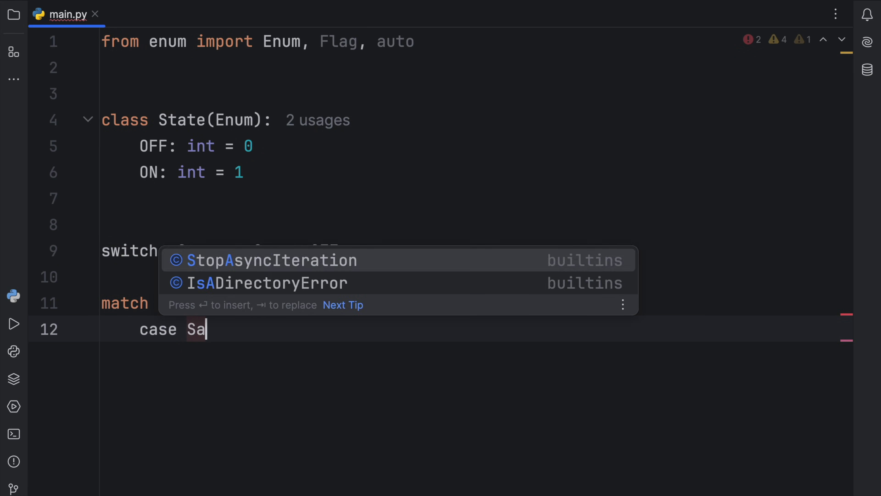
type("State.ON:")
type("print('")
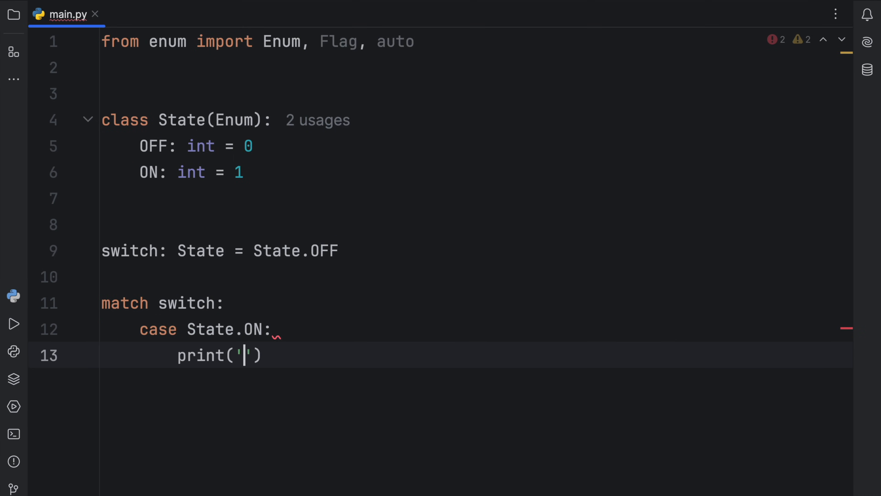
type("The lamp is turned")
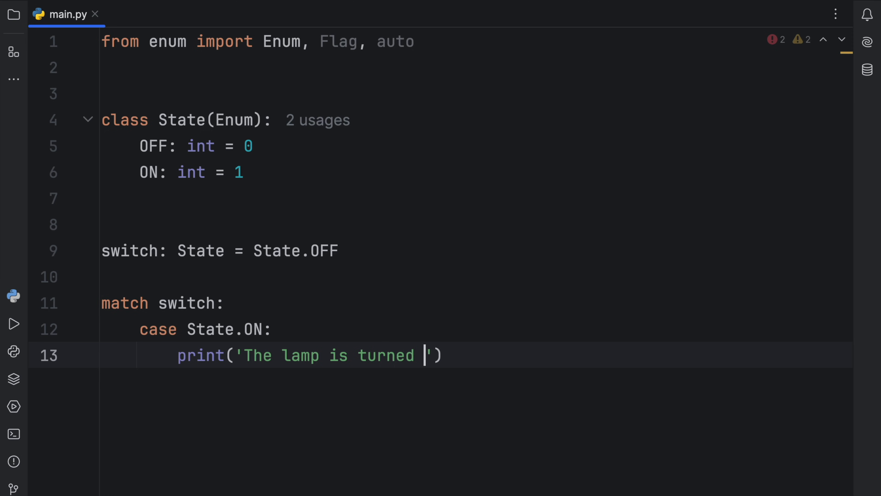
type("case State.OFF:")
type("print(")
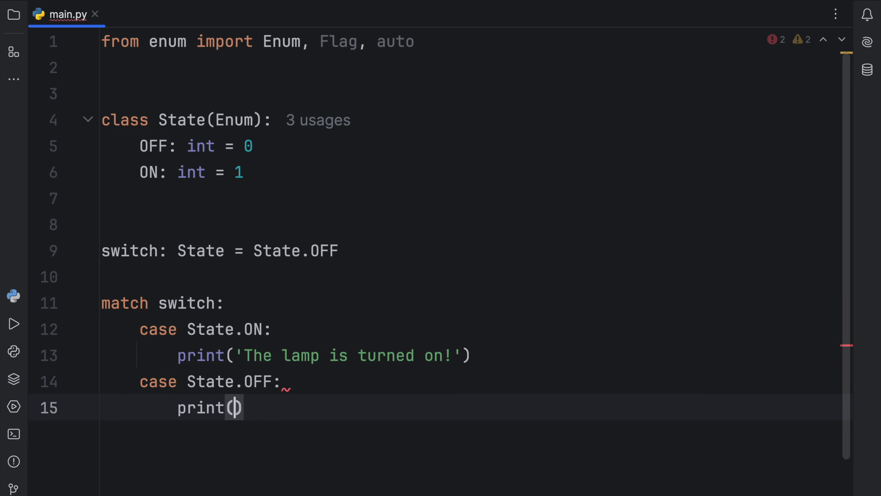
type("'The lamp ius")
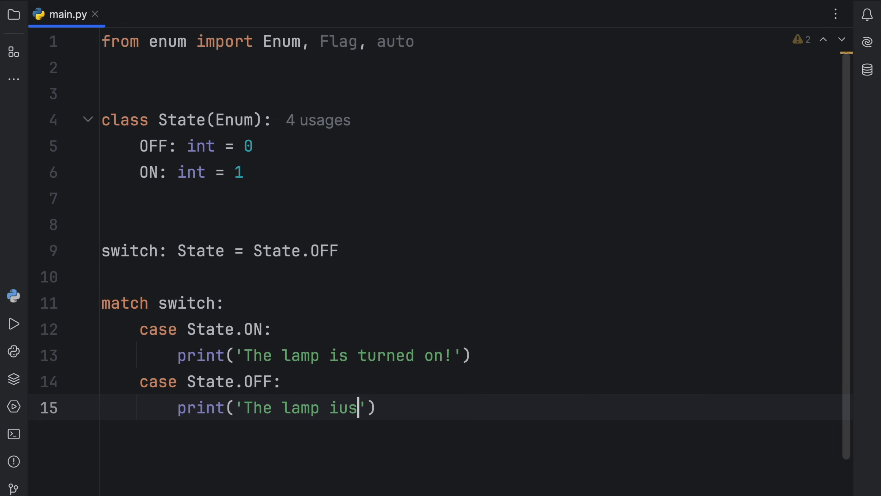
type("is turned of")
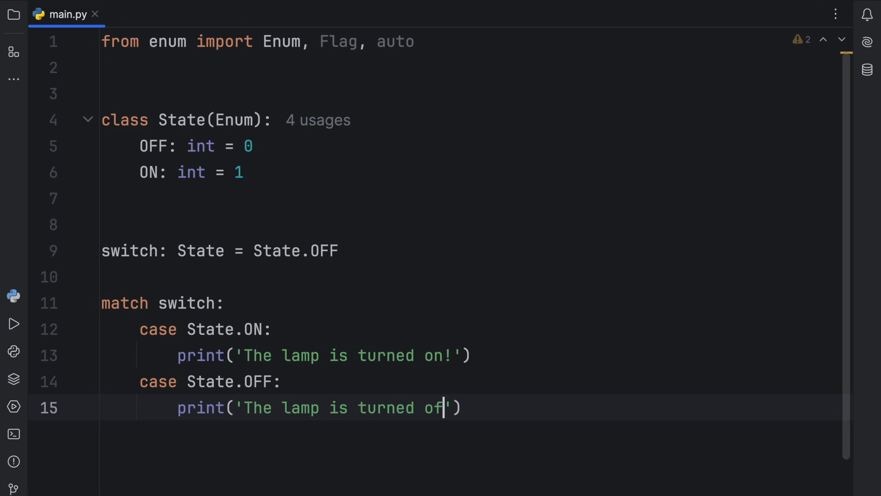
type("f.')")
type("print('")
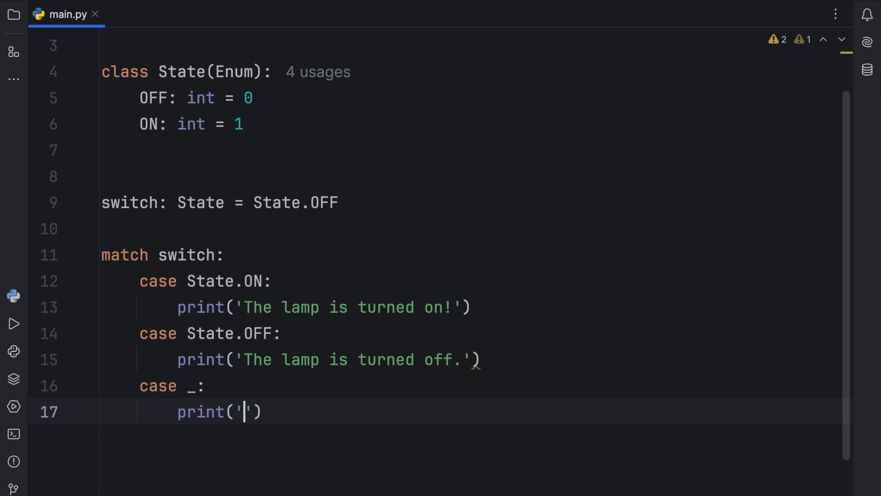
type("Your")
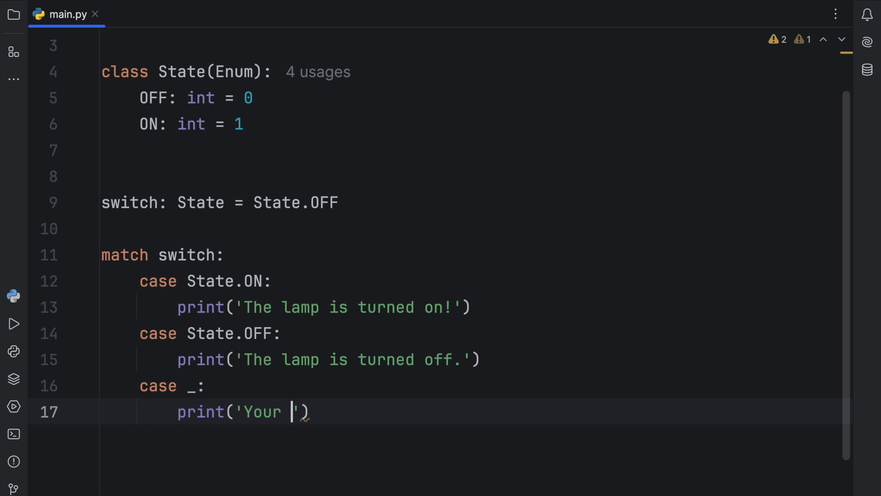
- Run the lamp script with State.OFF, then State.ON, then the invalid string 'asdasd'
type("lamp is poss")
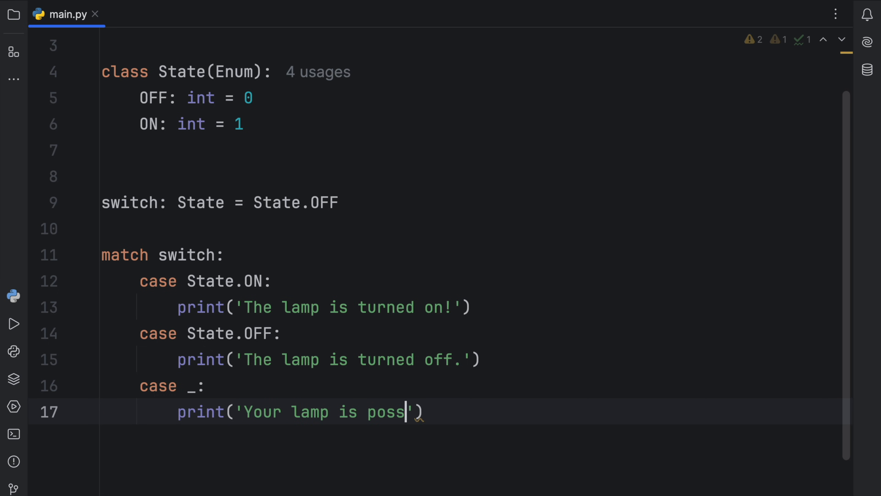
left_click(15, 323)
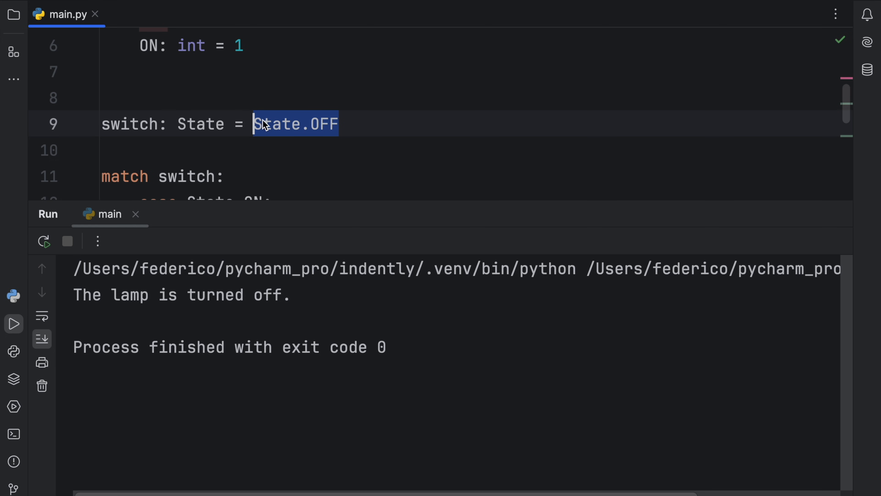
key("Backspace")
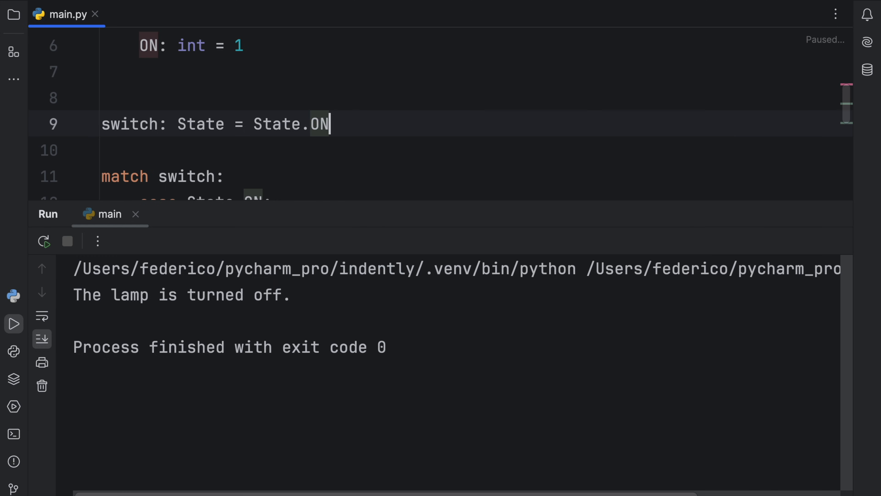
left_click(44, 241)
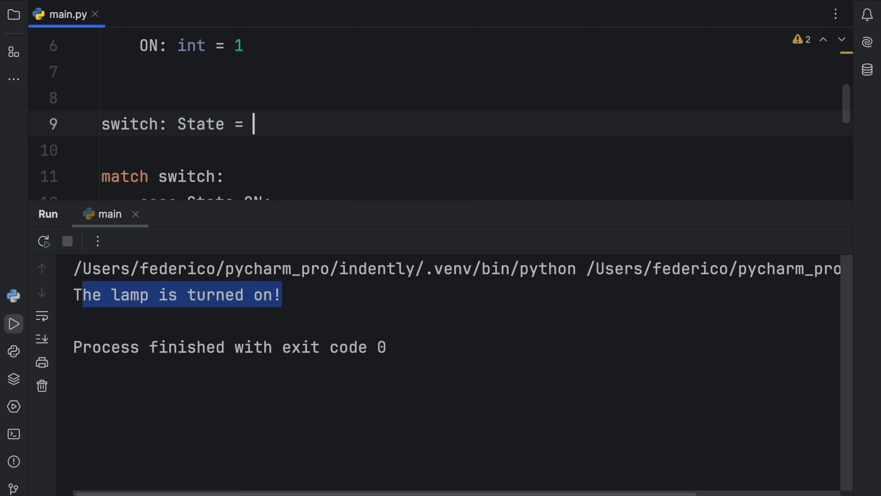
type("'asdasd'")
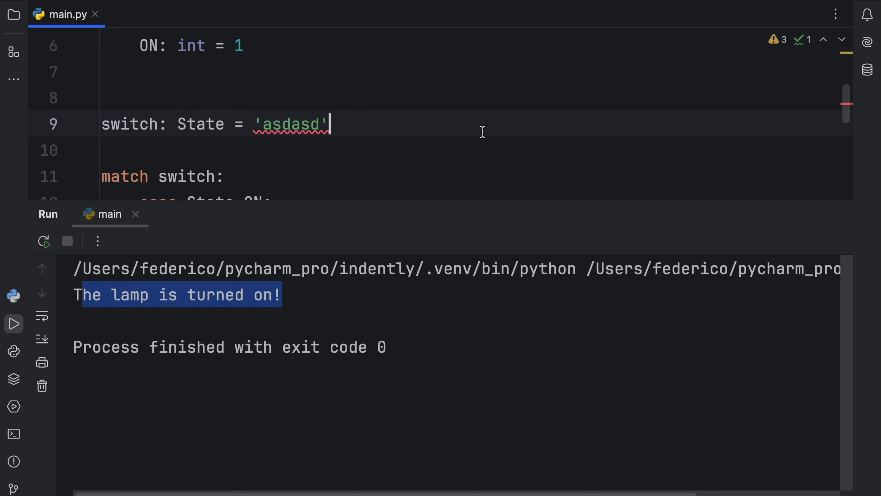
left_click(43, 241)
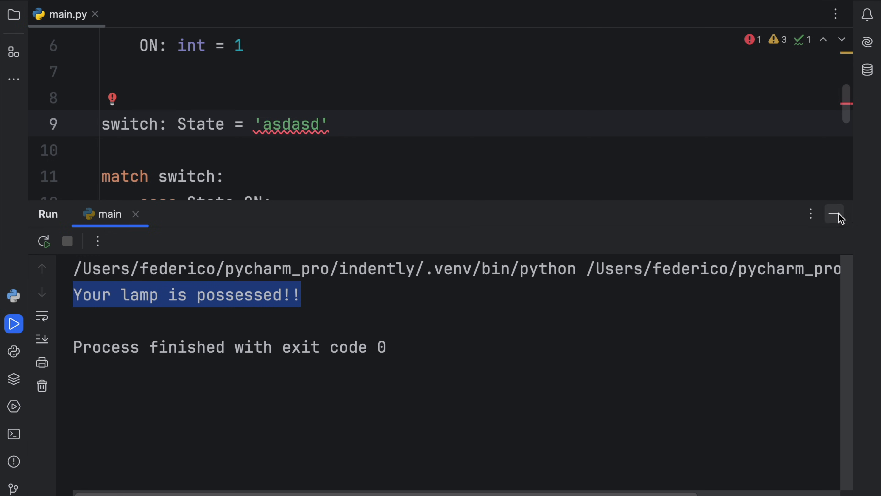
- Hide the Run panel and set switch back to State.ON
left_click(836, 213)
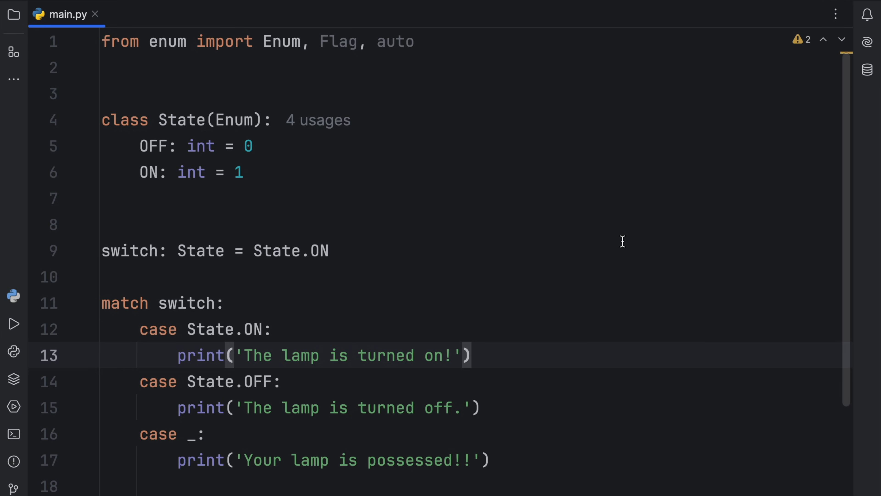
left_click(471, 354)
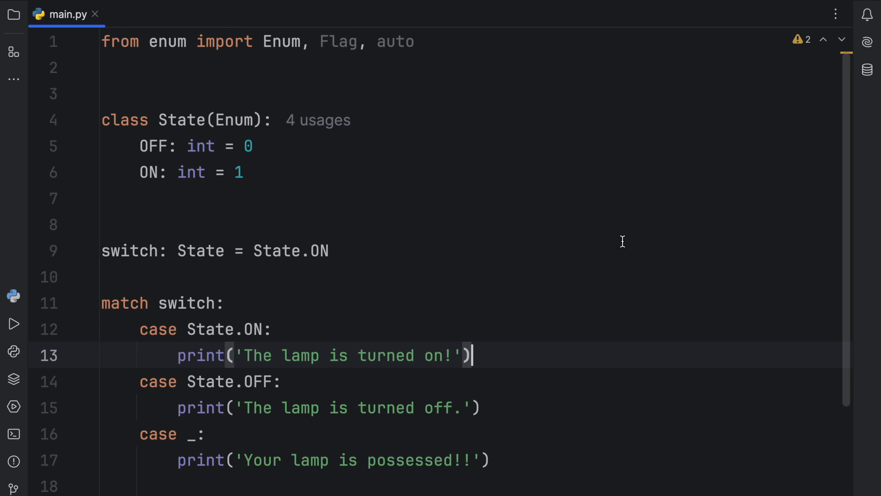